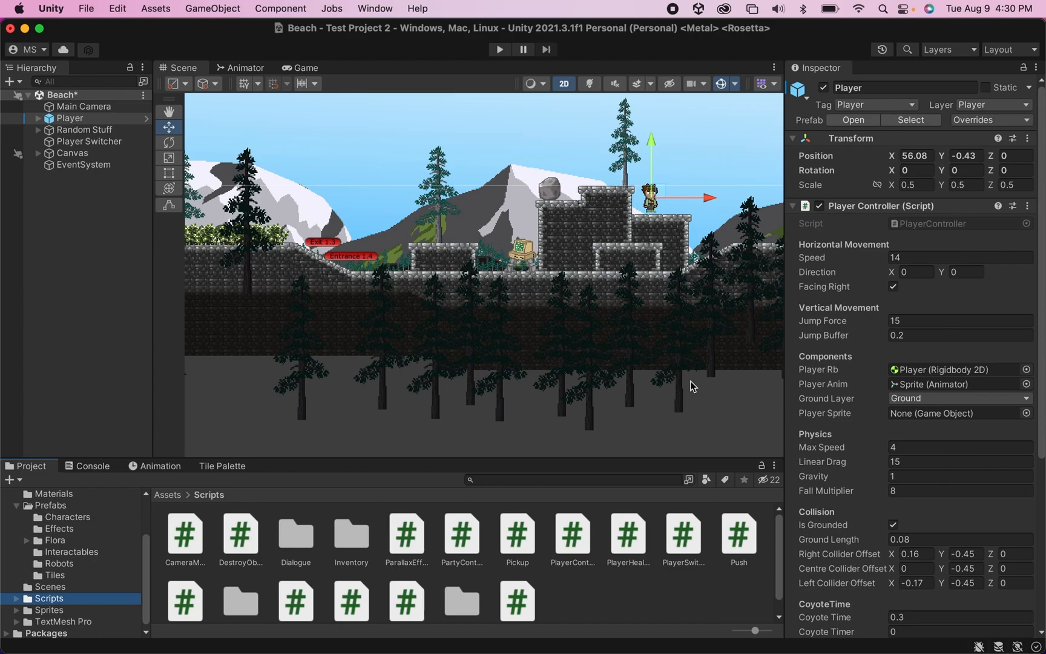
mouse_move(627, 299)
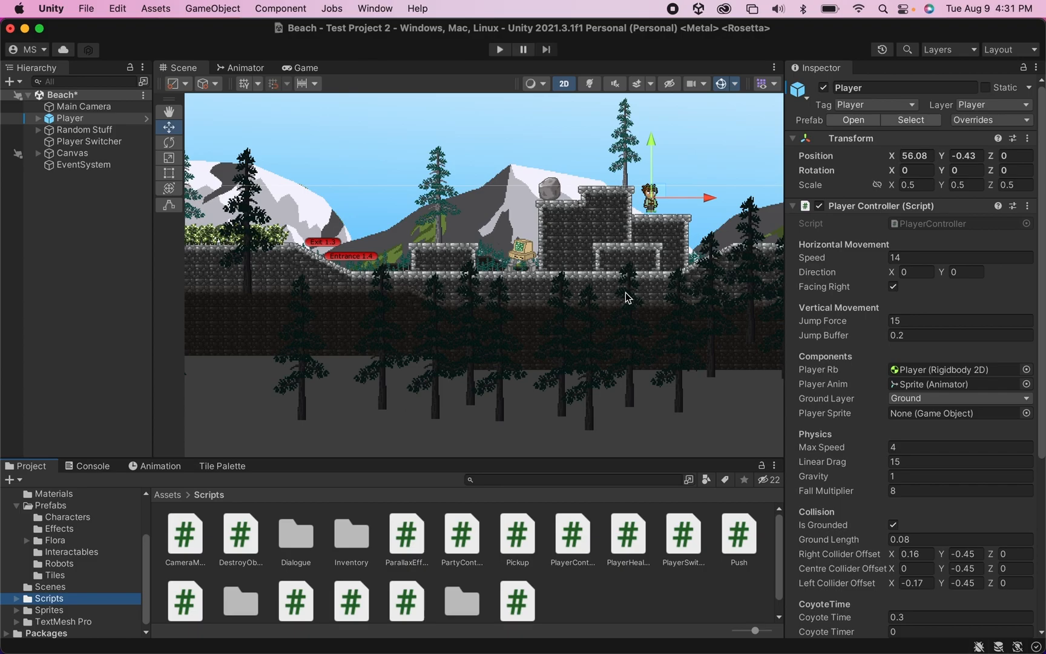
mouse_move(579, 298)
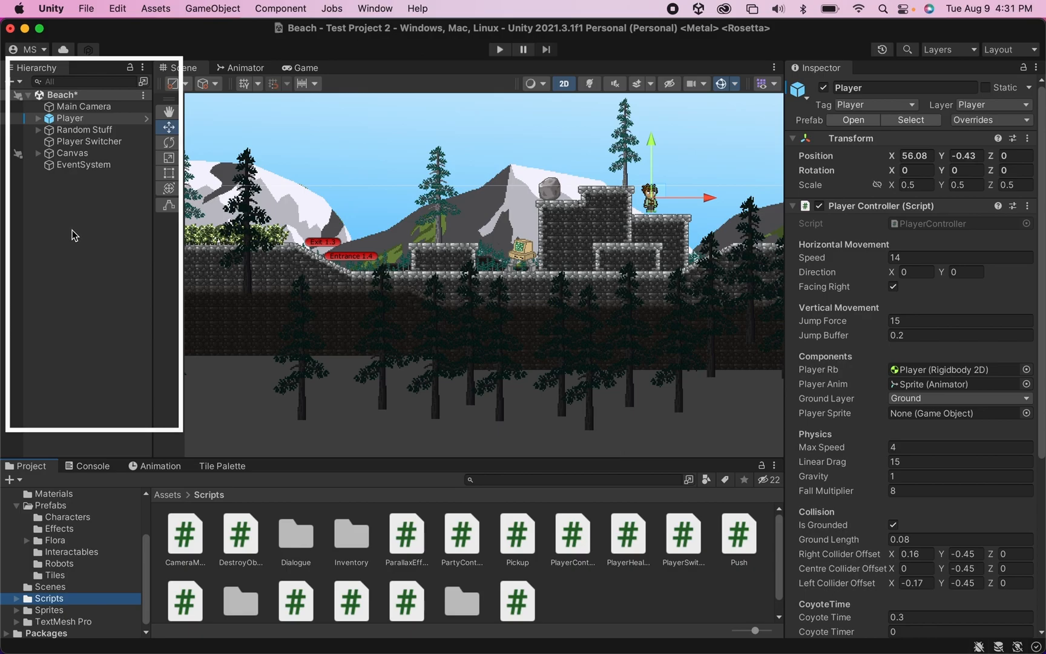
- Create a small white Square sprite above the mech with Order in Layer 5
right_click(73, 235)
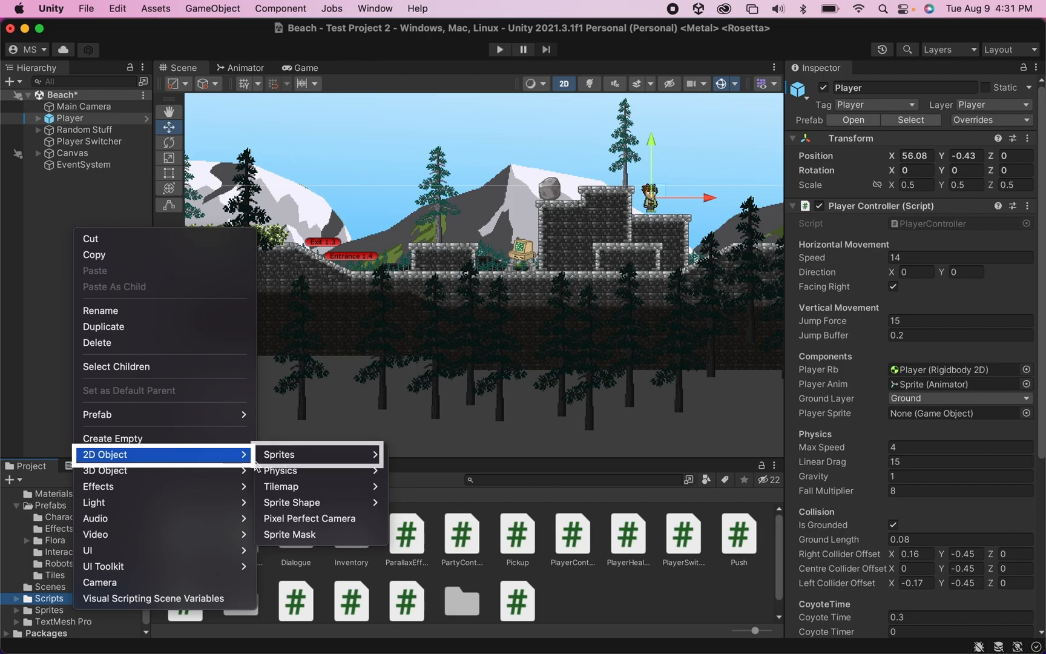
mouse_move(392, 454)
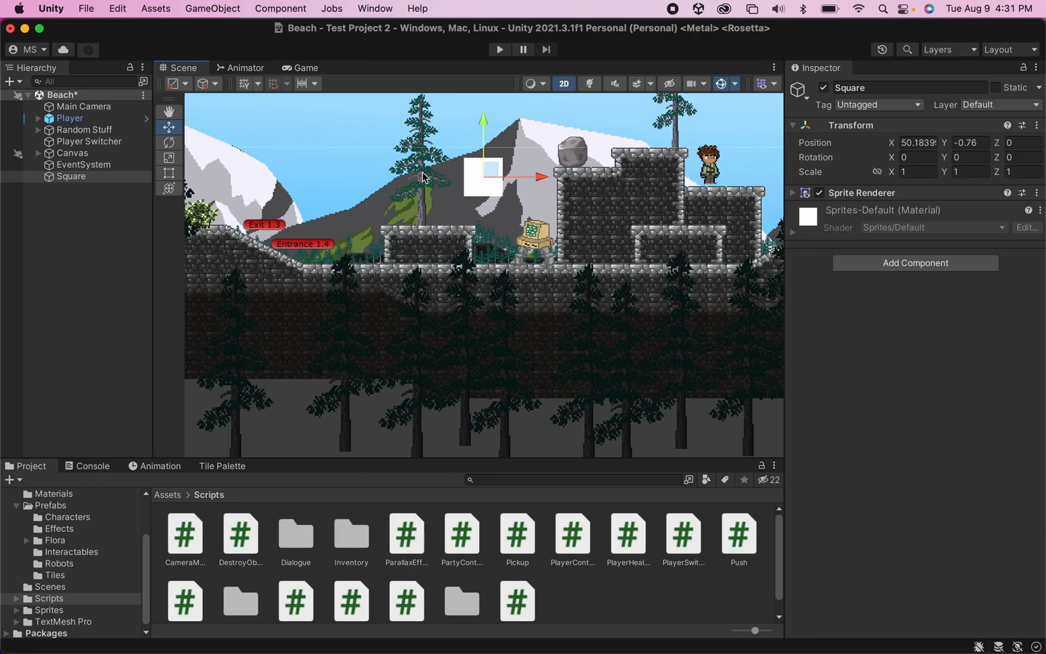
left_click(168, 173)
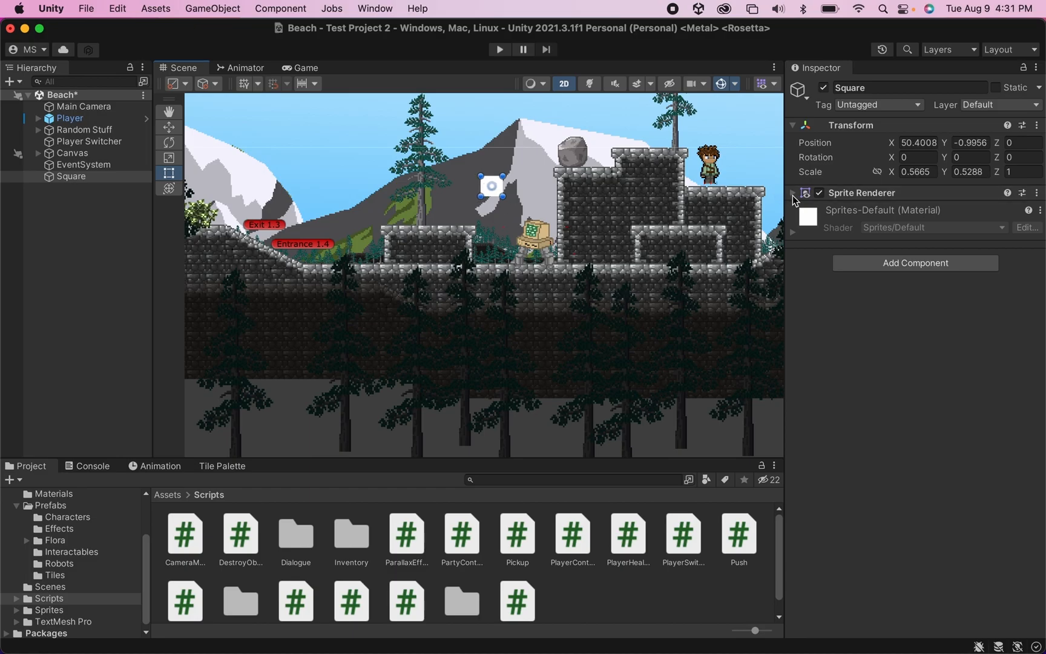
left_click(792, 193)
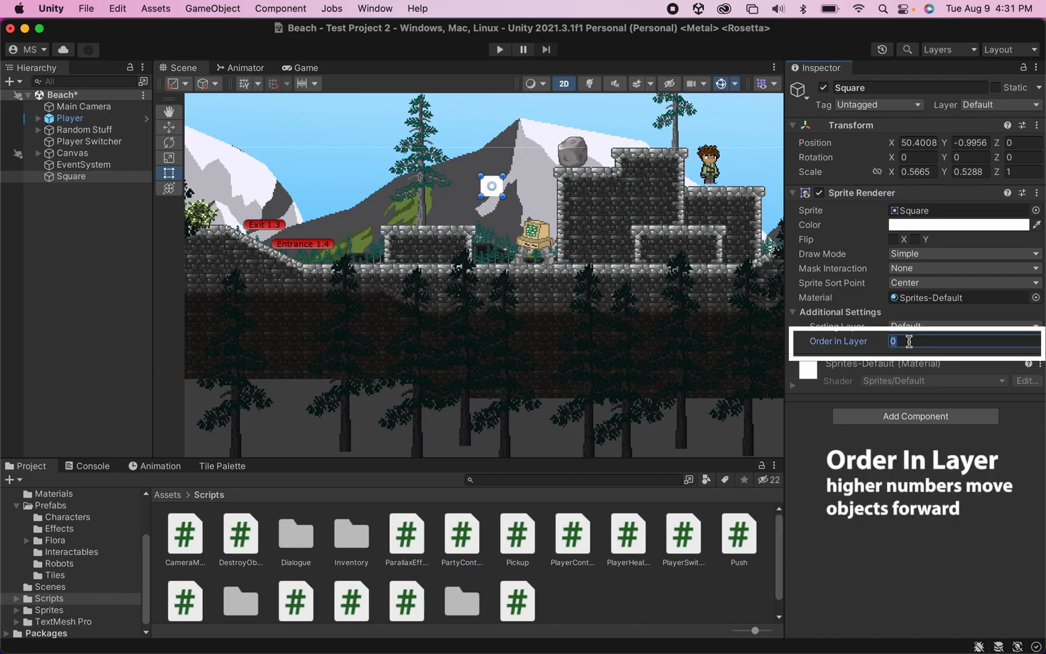
type("5")
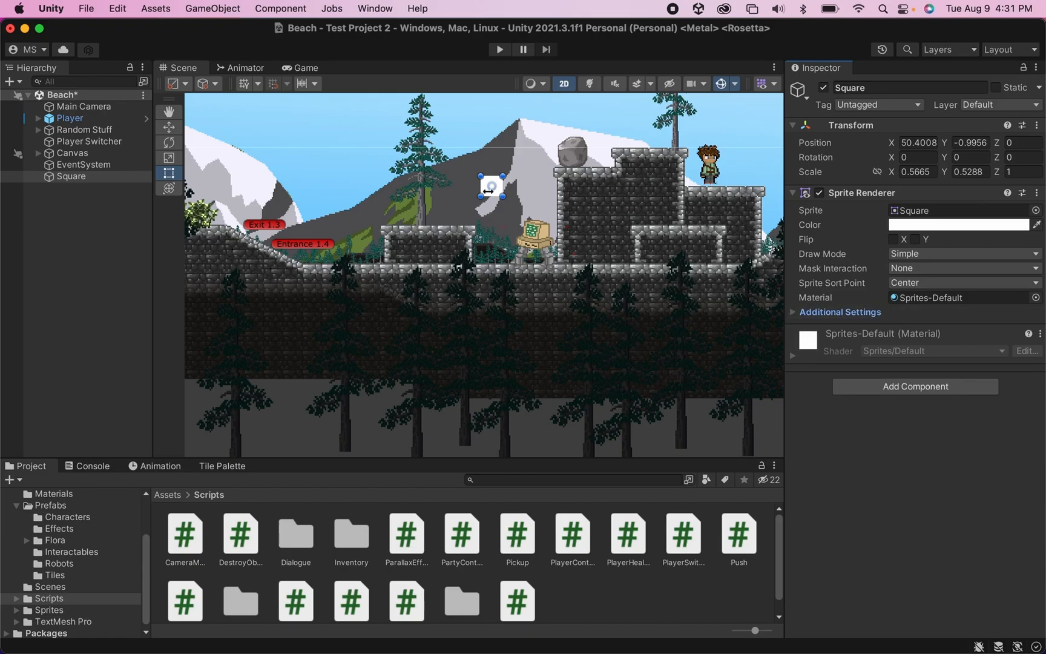
mouse_move(481, 217)
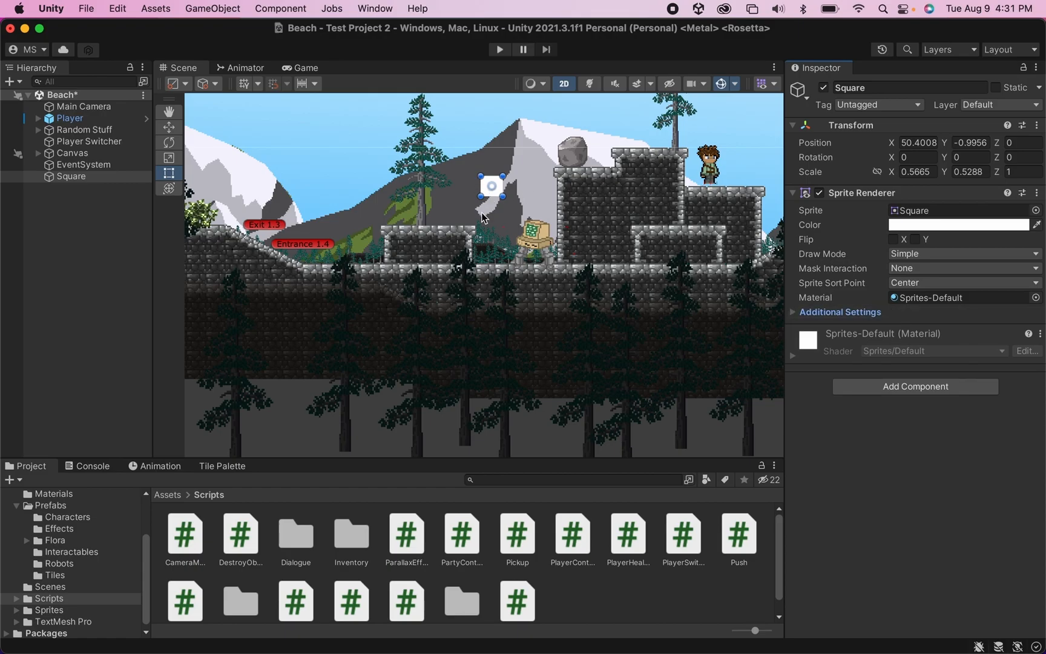
mouse_move(631, 323)
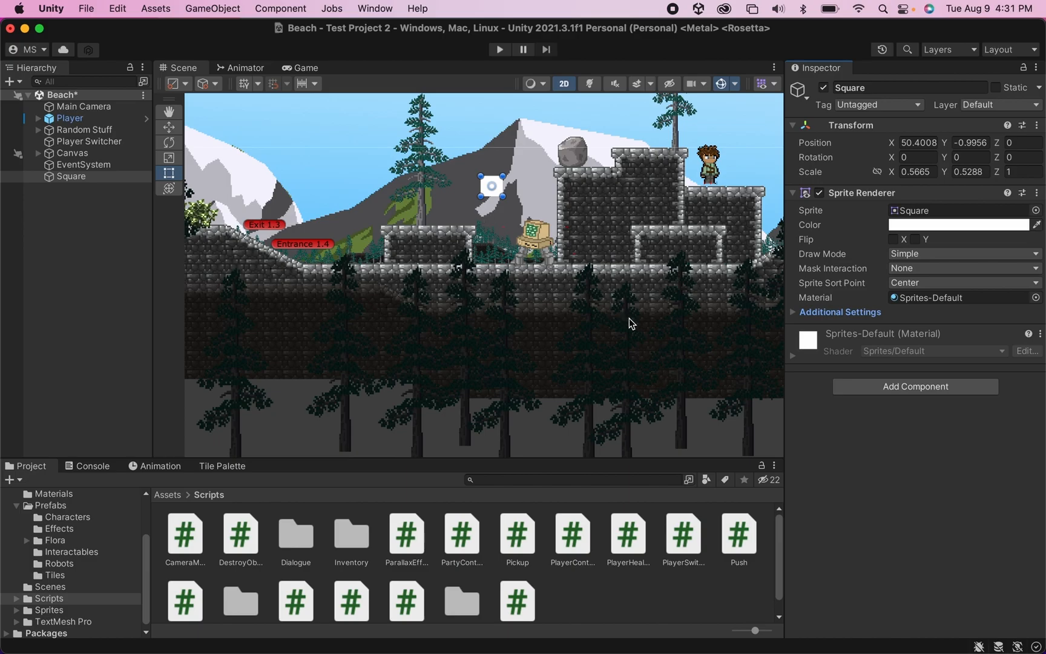
mouse_move(879, 390)
type("rigi")
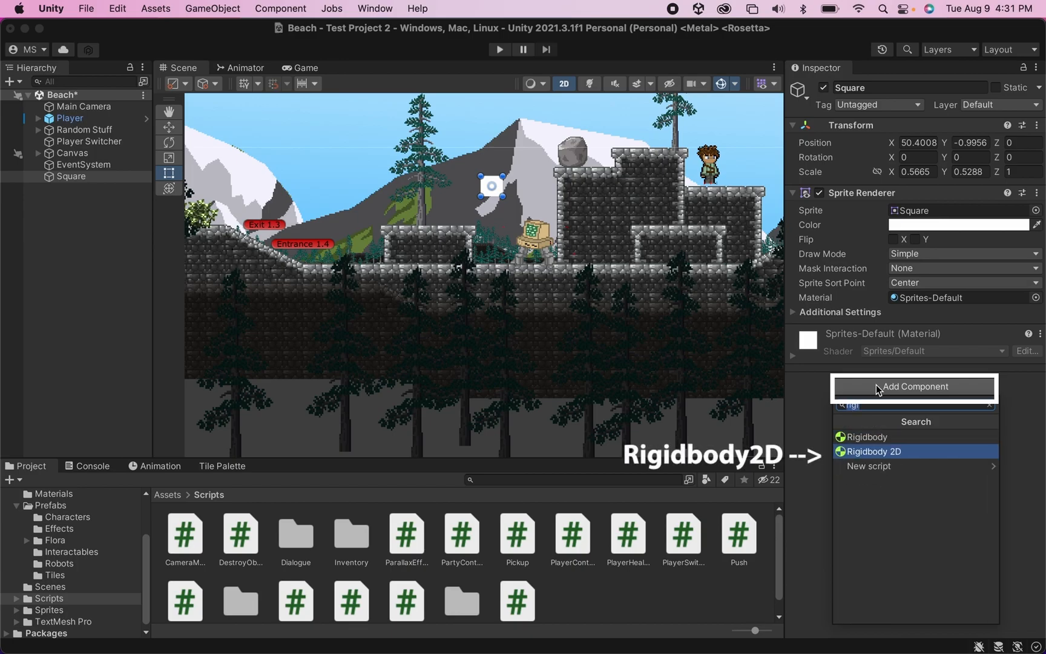
- Add a Rigidbody 2D component to the Square
left_click(873, 450)
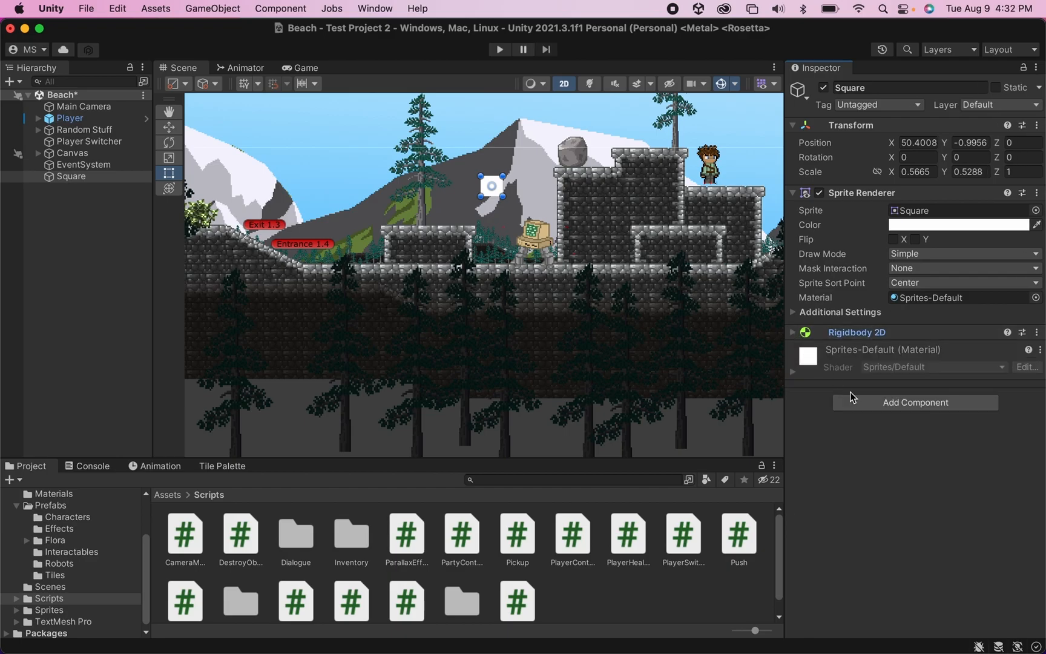
left_click(914, 402)
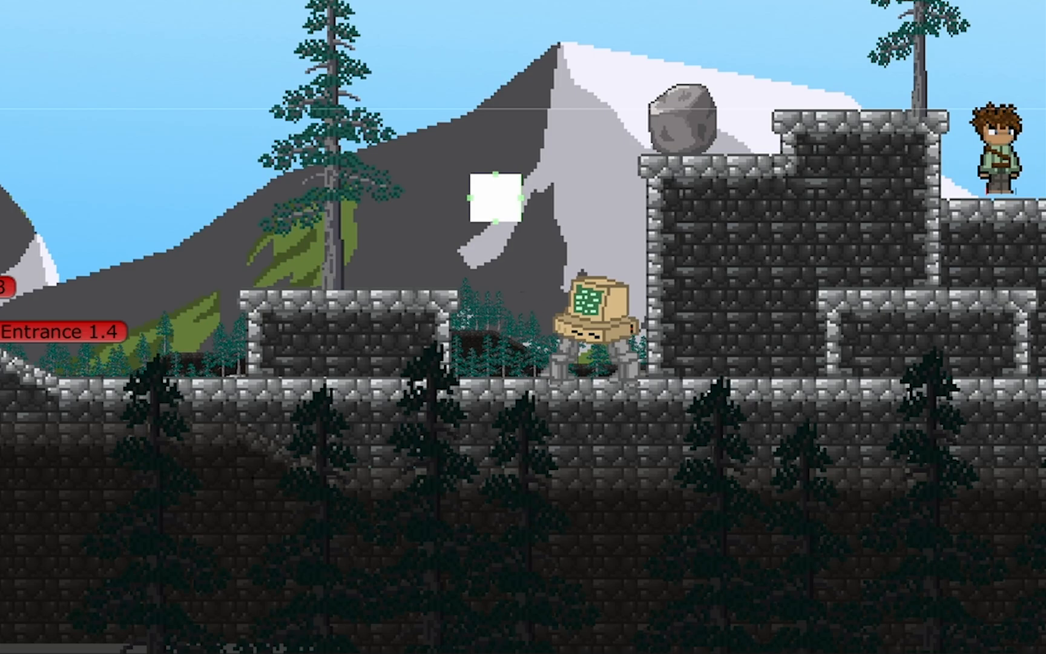
mouse_move(581, 296)
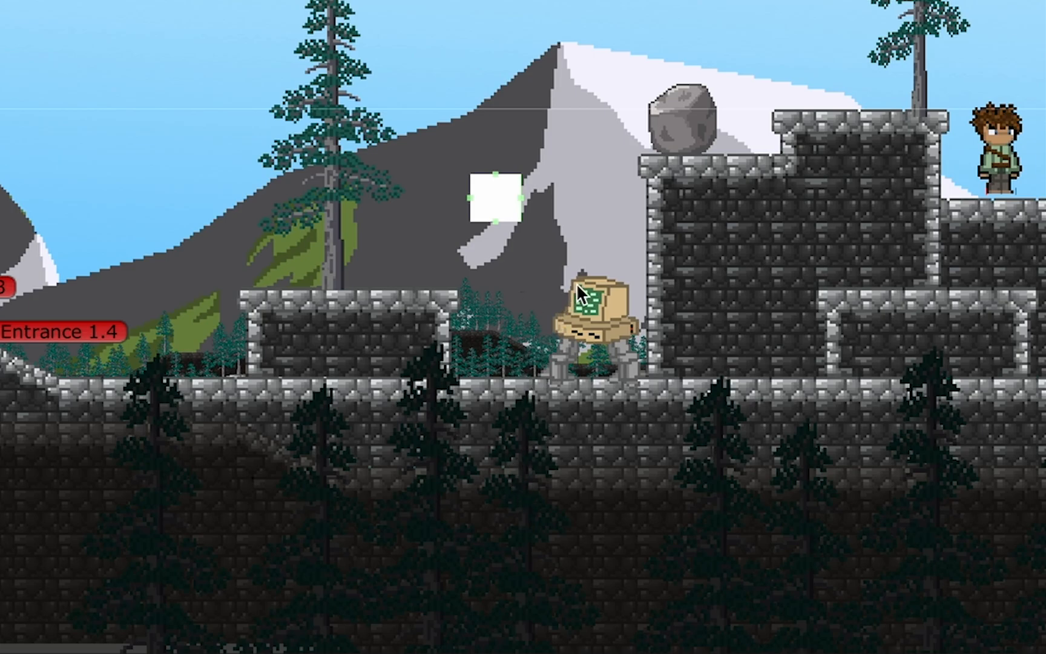
mouse_move(586, 136)
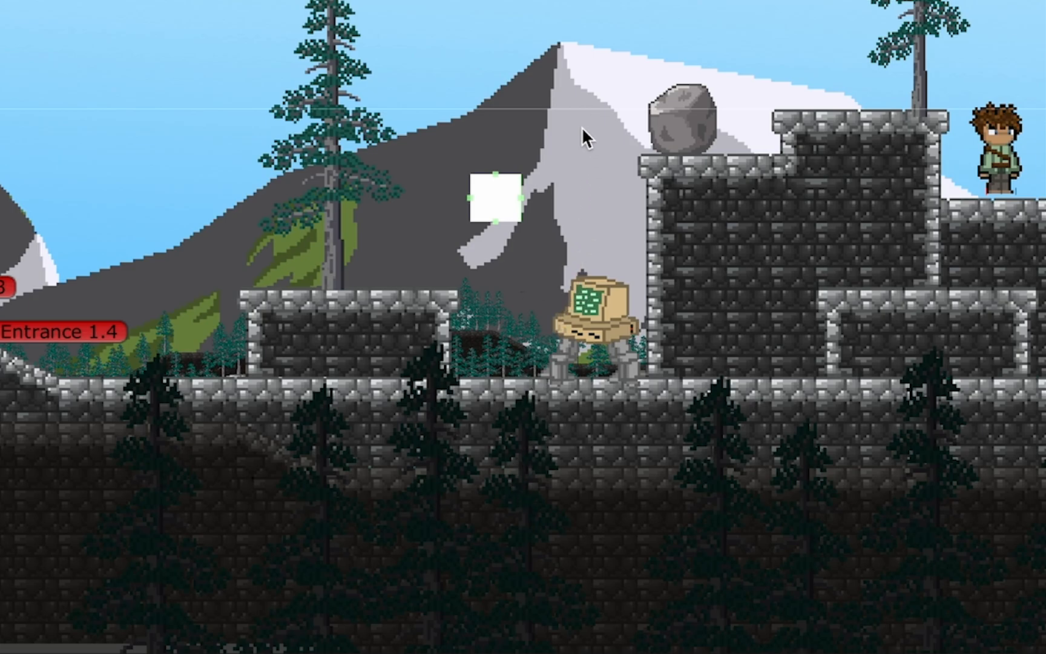
mouse_move(590, 522)
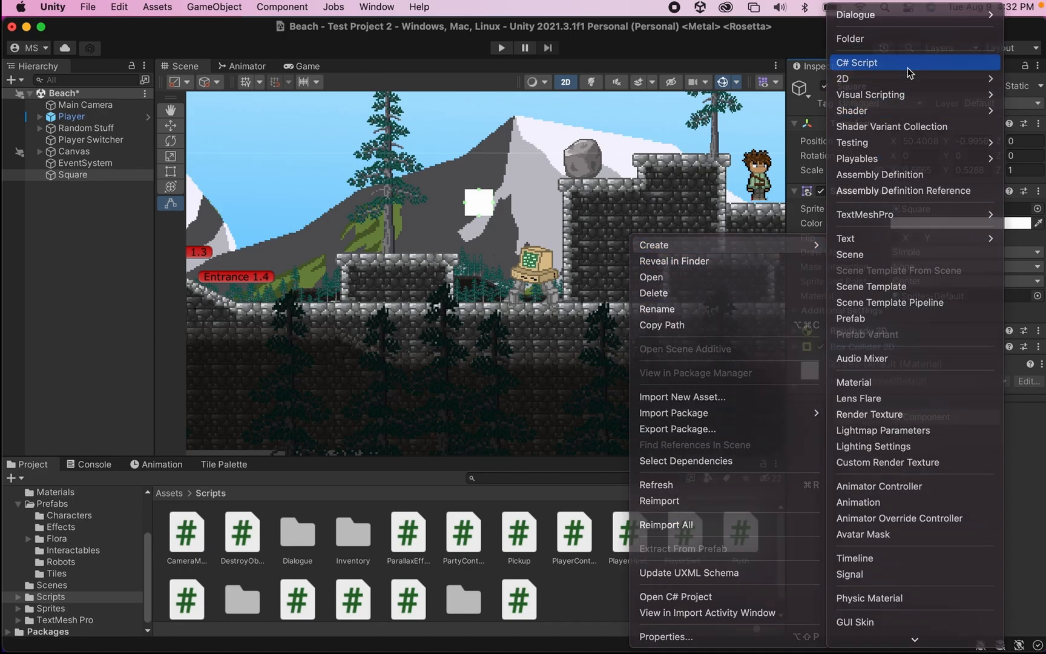
- Create a C# script named ItemDrop in Scripts and open it in the editor
left_click(859, 61)
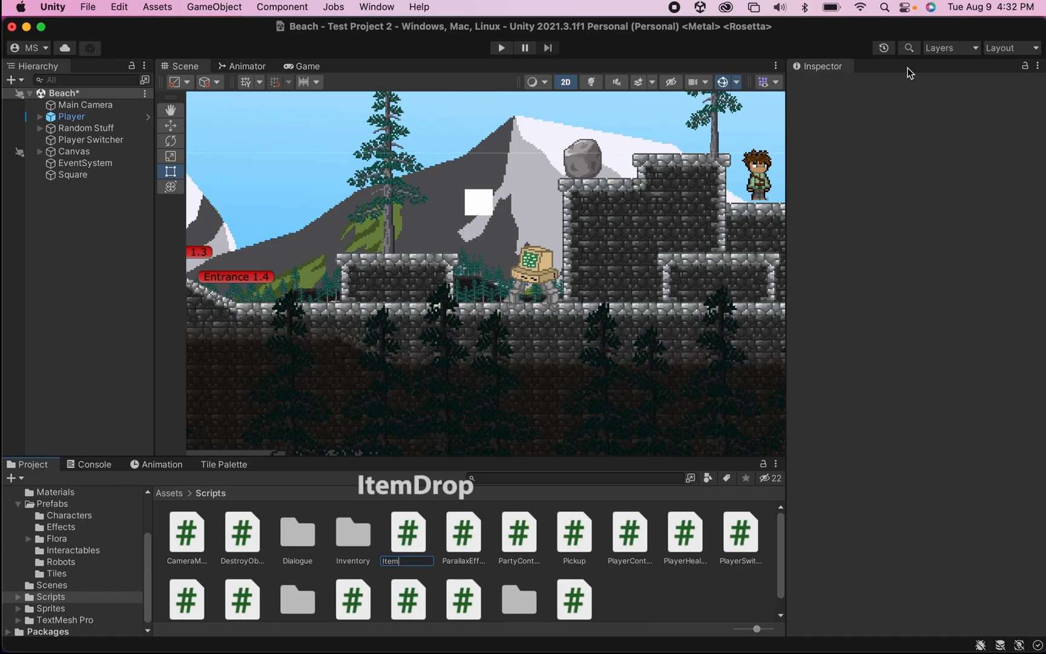
double_click(408, 532)
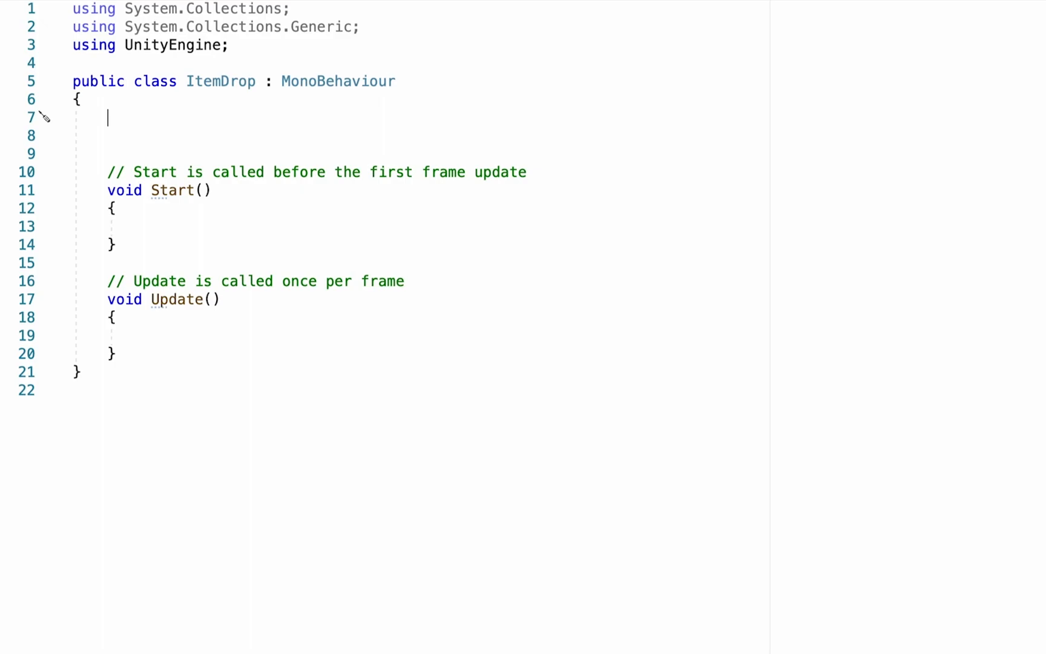
- Declare a private Rigidbody2D field named itemRb in ItemDrop
type("private R")
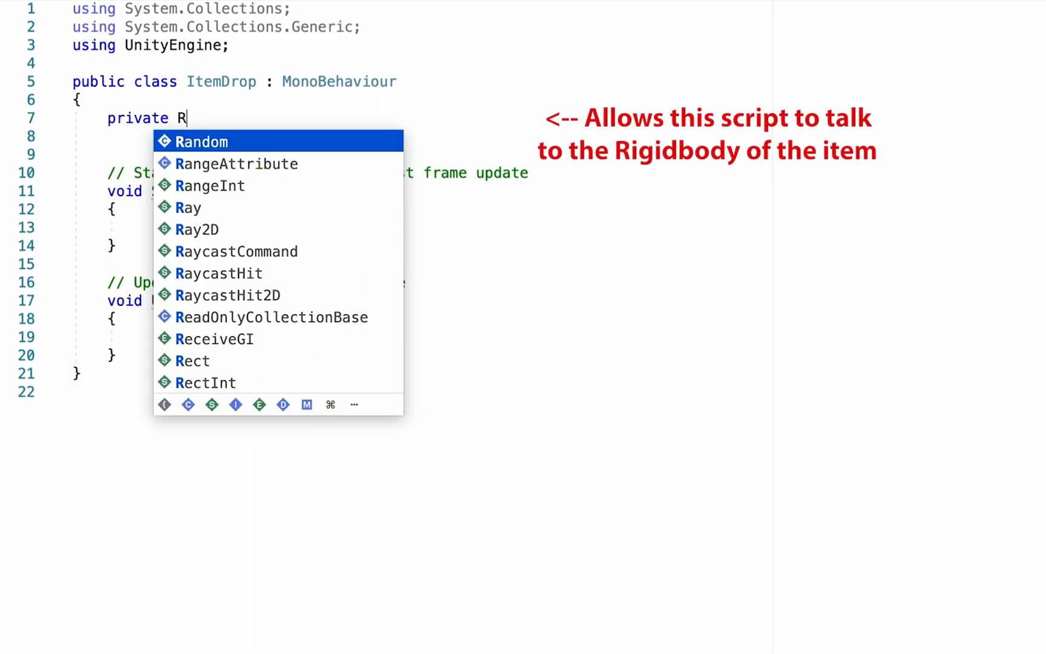
type("igidbody2D")
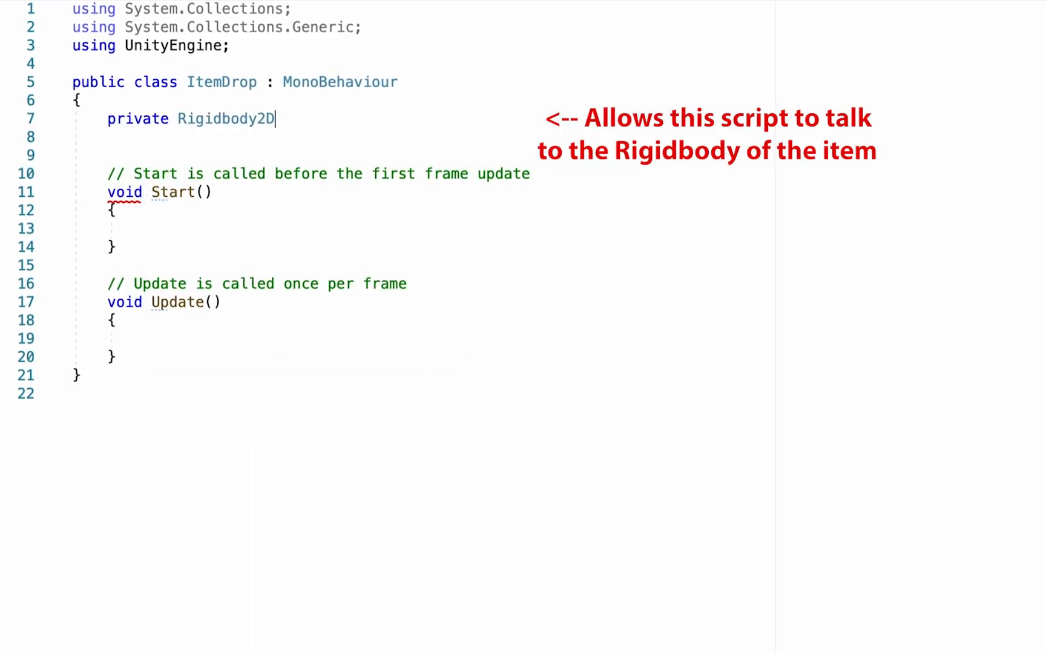
type("item")
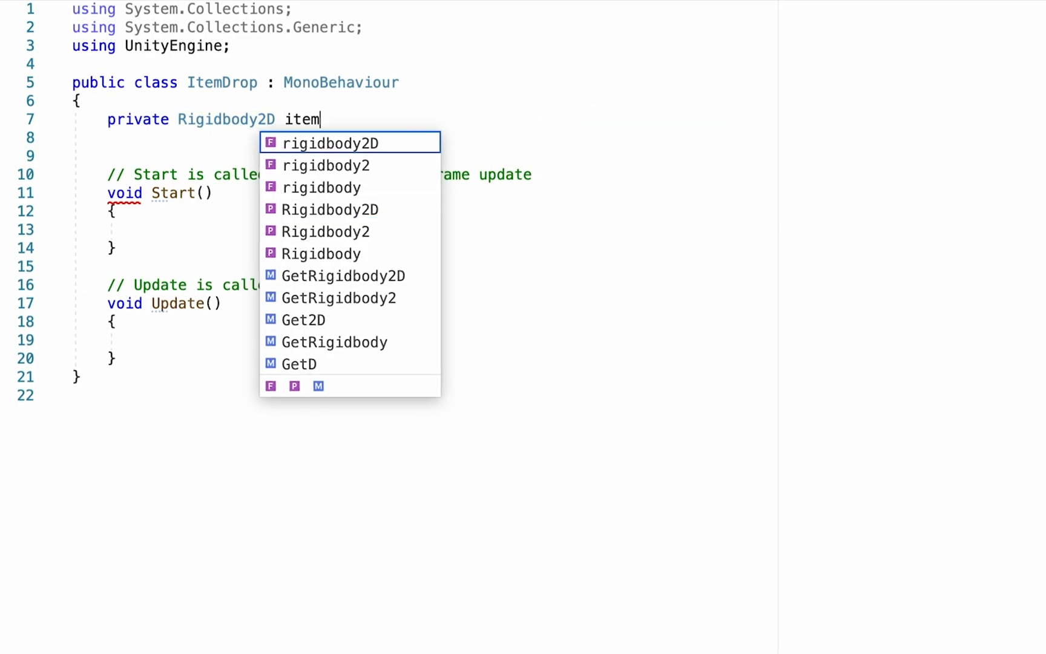
type("Rb;")
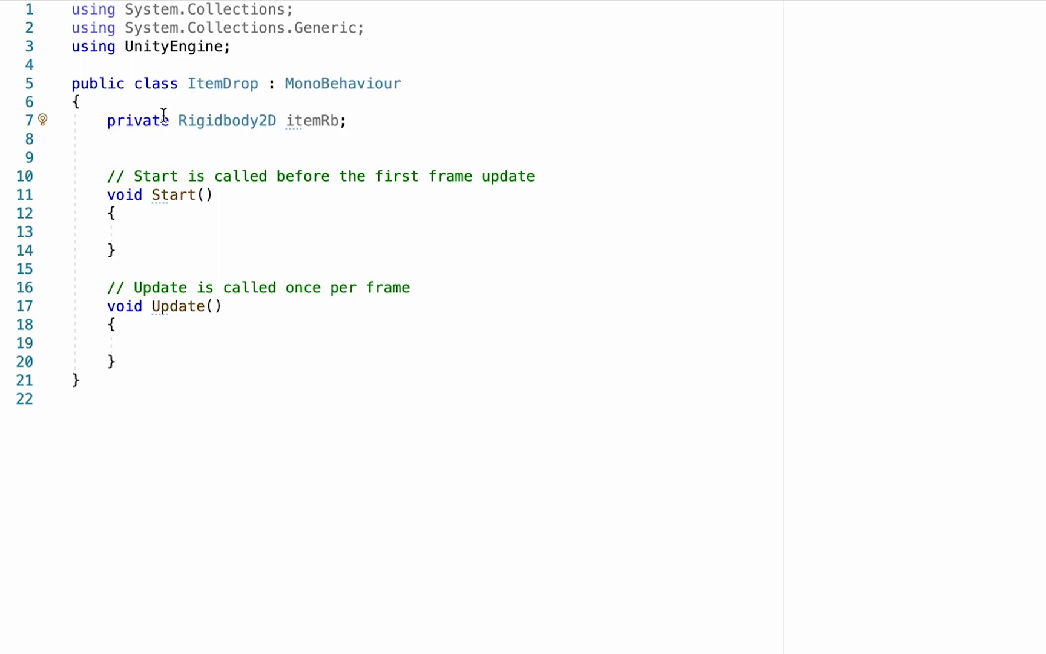
mouse_move(320, 189)
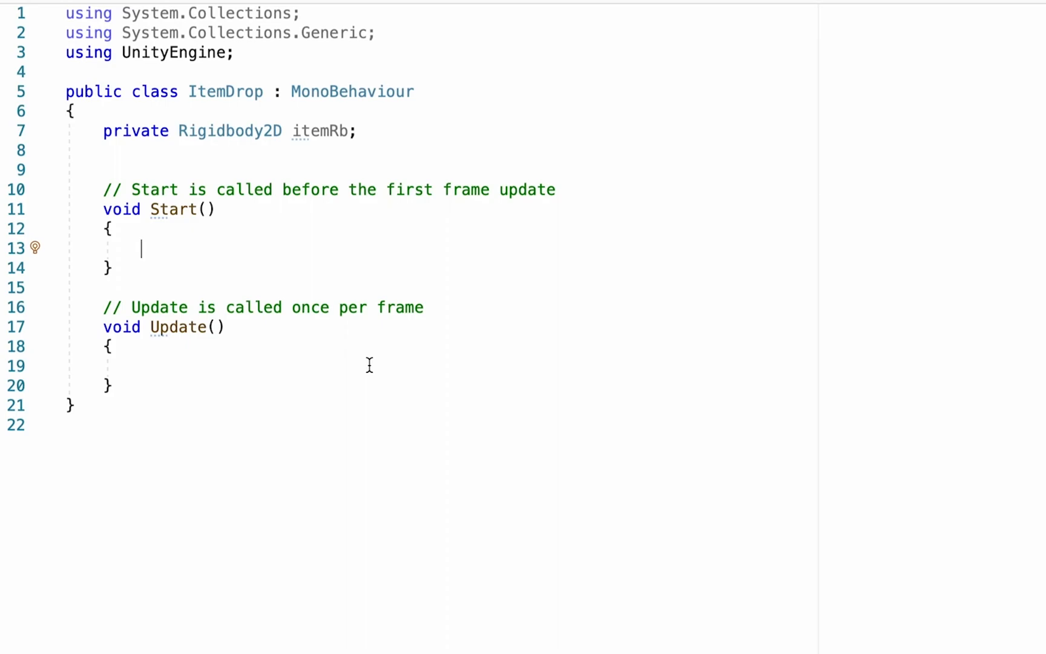
- Assign itemRb via GetComponent<Rigidbody2D>() inside Start
type("itemRb =")
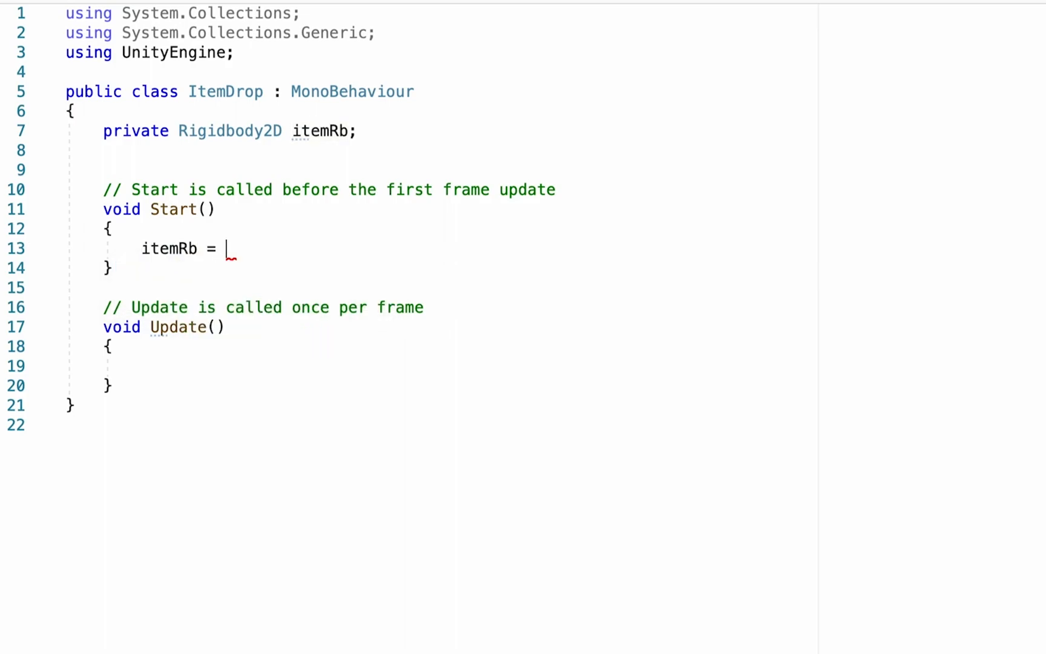
type("G")
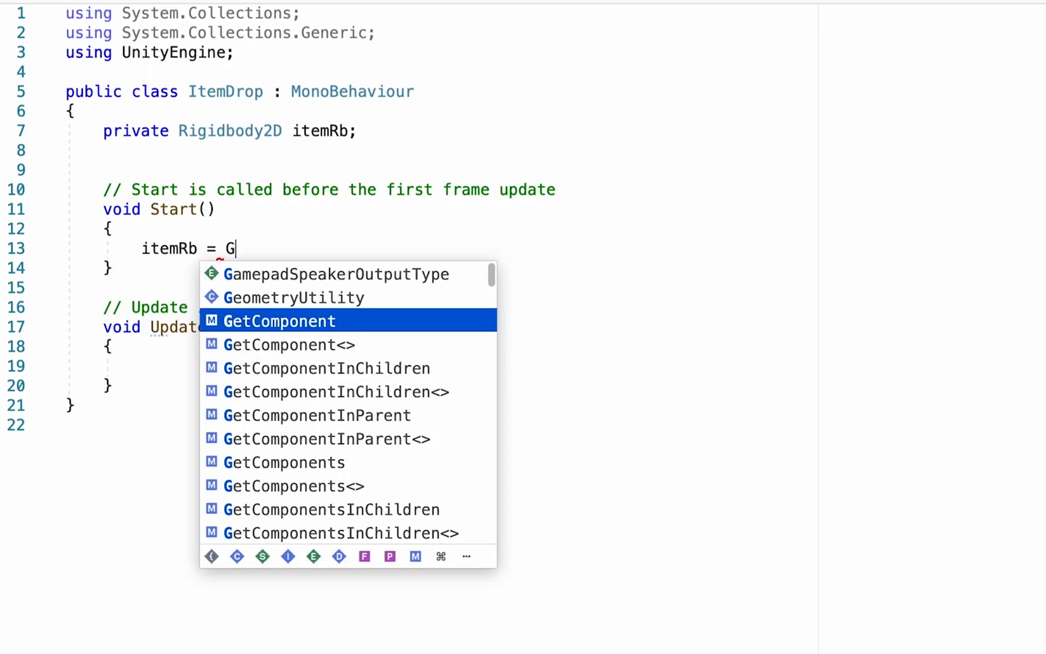
type("etComponent<Rigidbody2D>(")
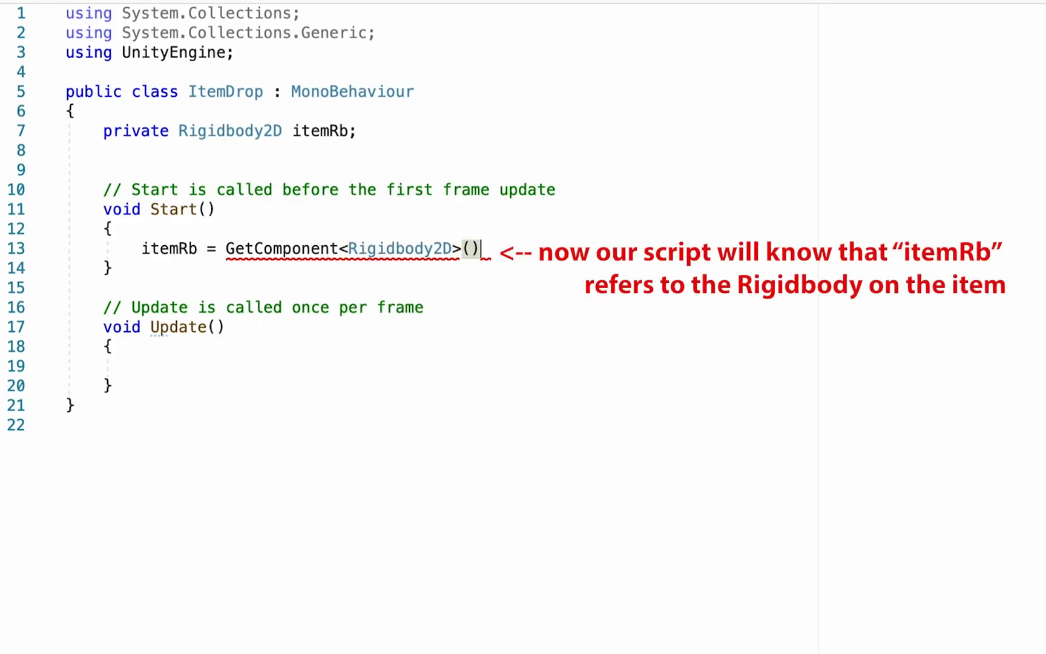
type(";")
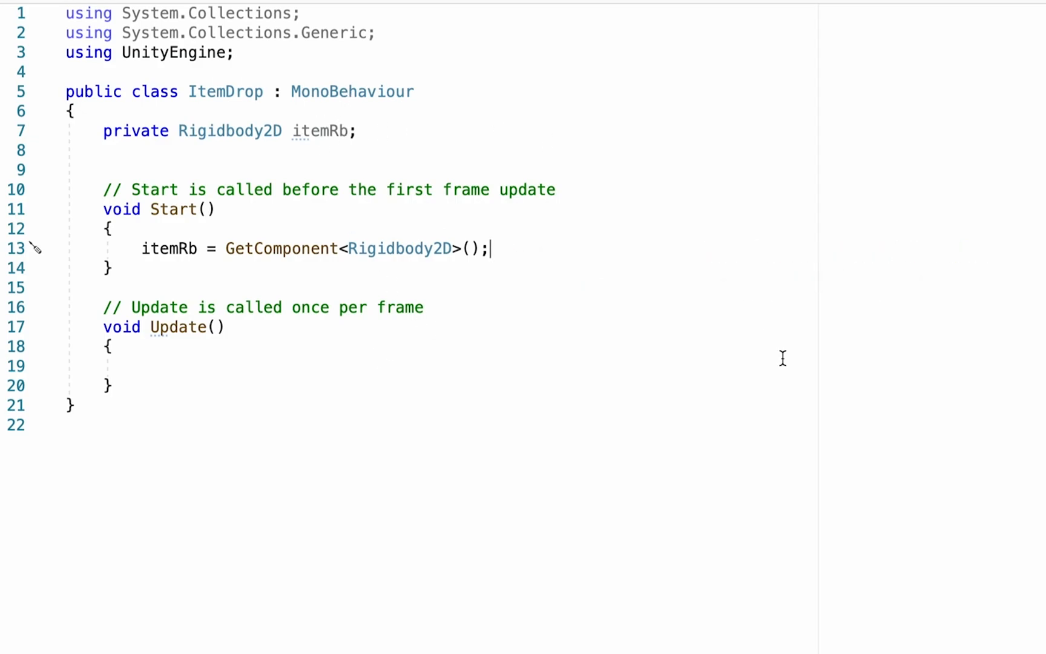
left_click(359, 130)
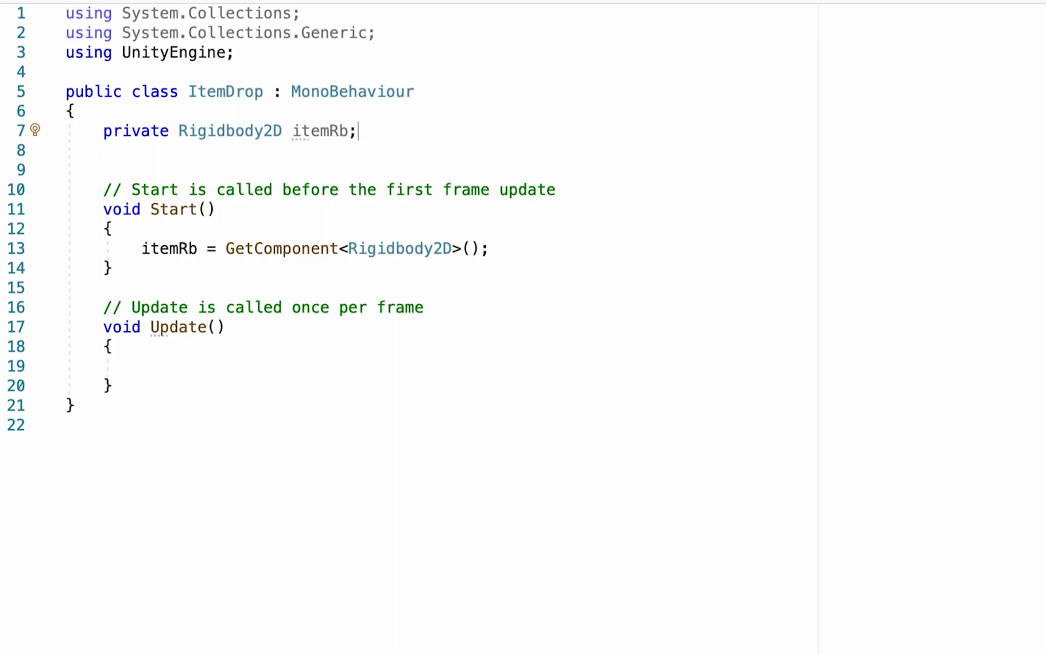
- Declare a public float dropForce with a default value of 5
type("public float")
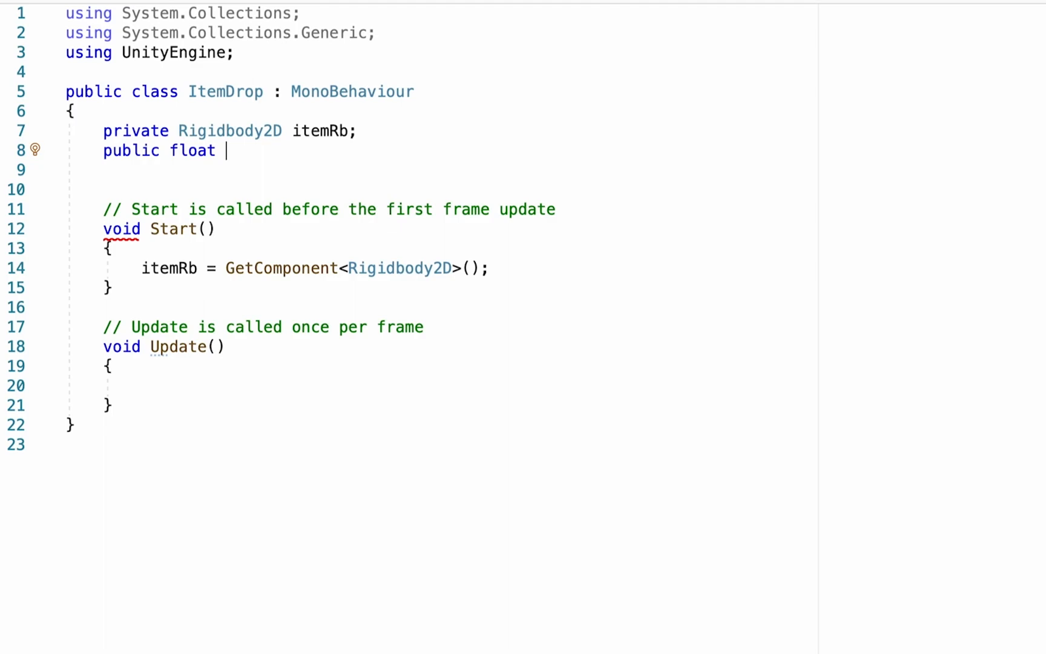
type("drop")
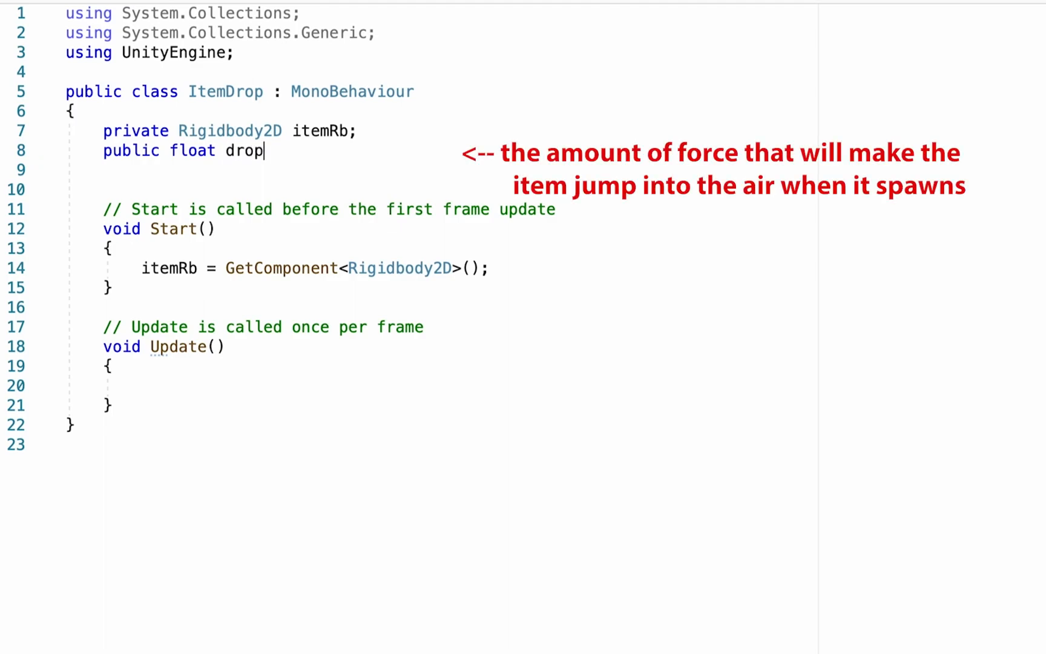
type("Force;")
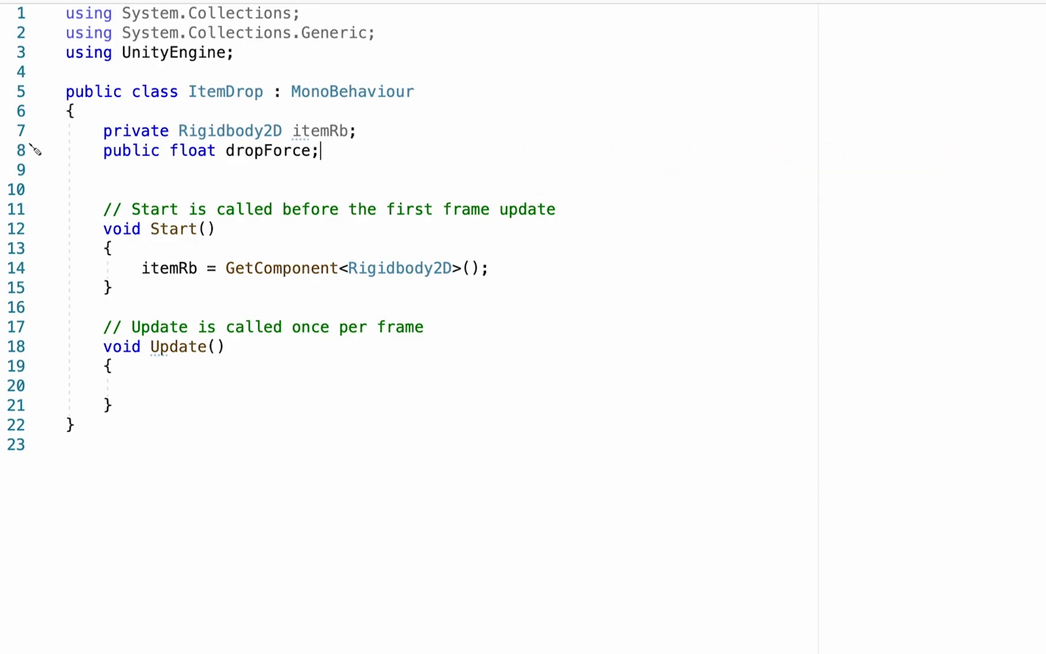
type("=")
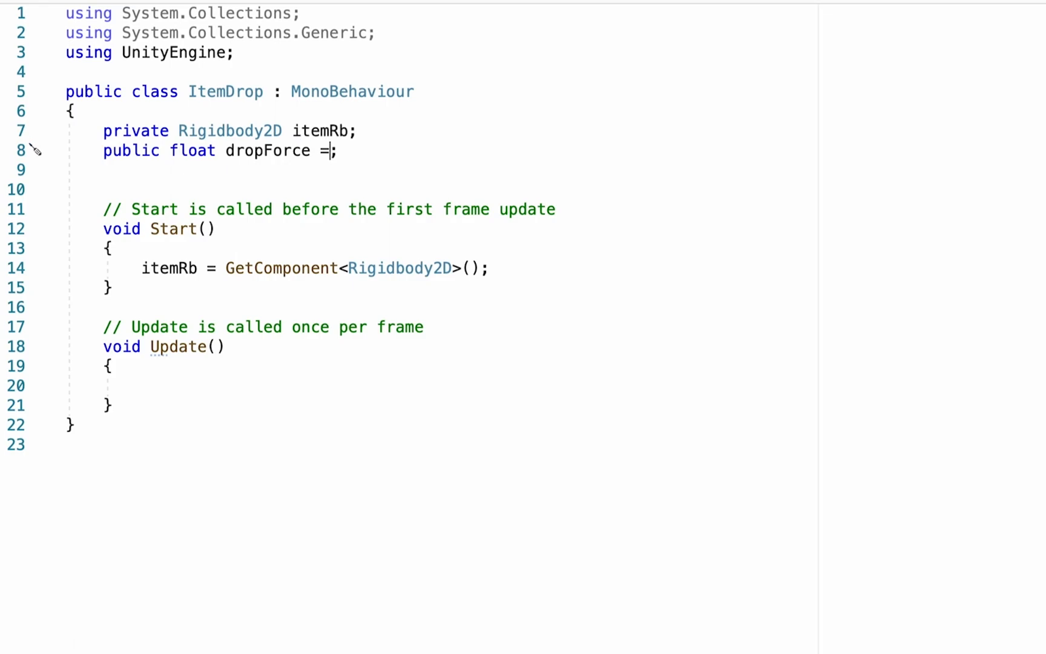
type("5")
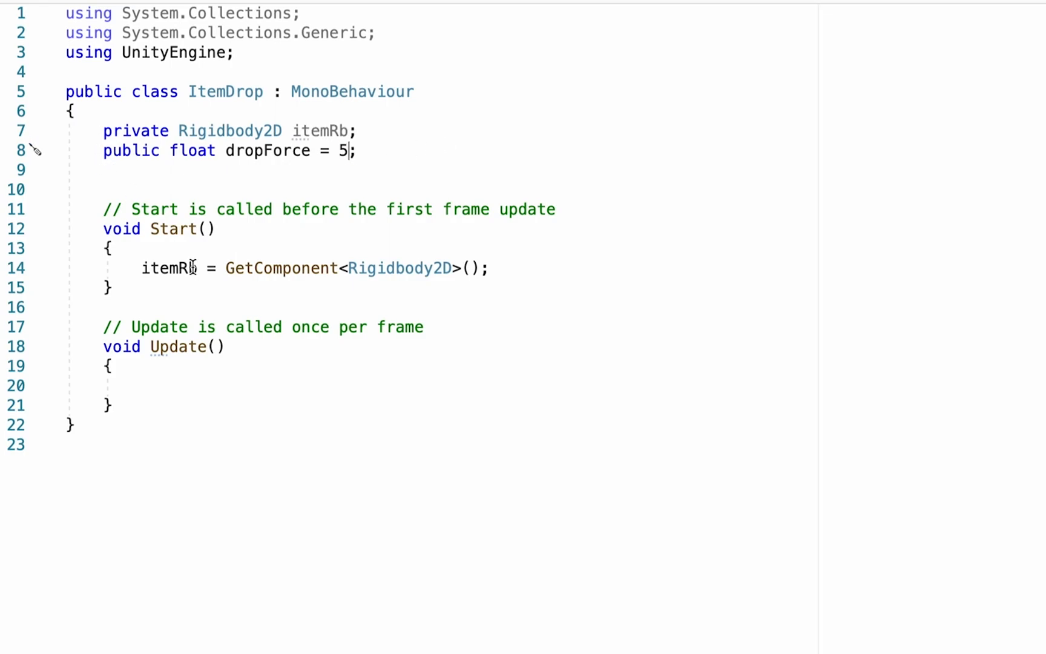
mouse_move(467, 483)
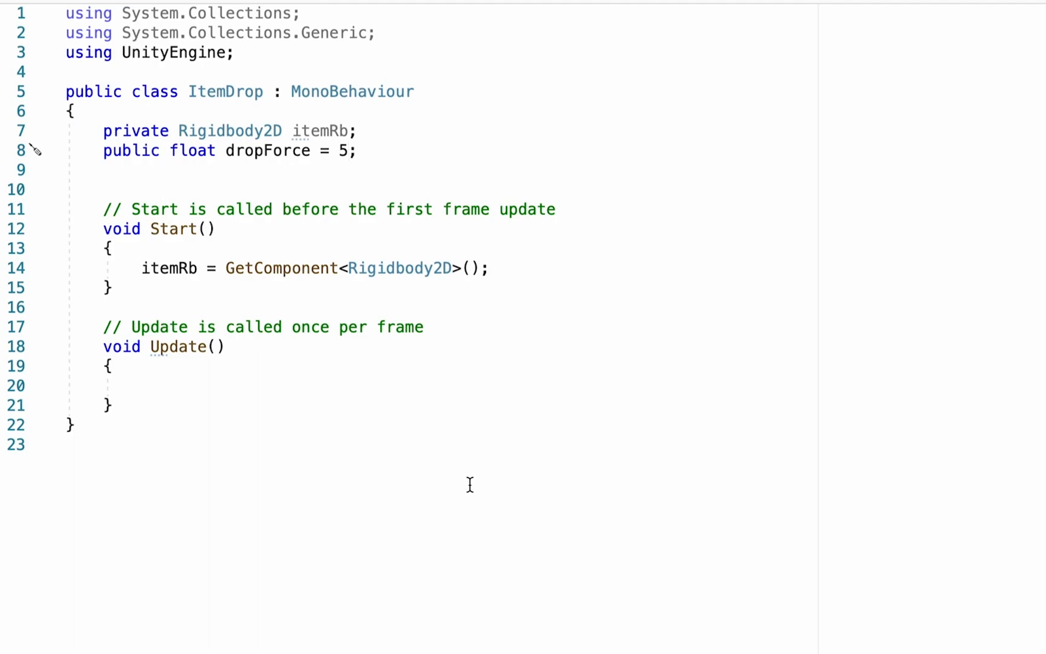
mouse_move(505, 268)
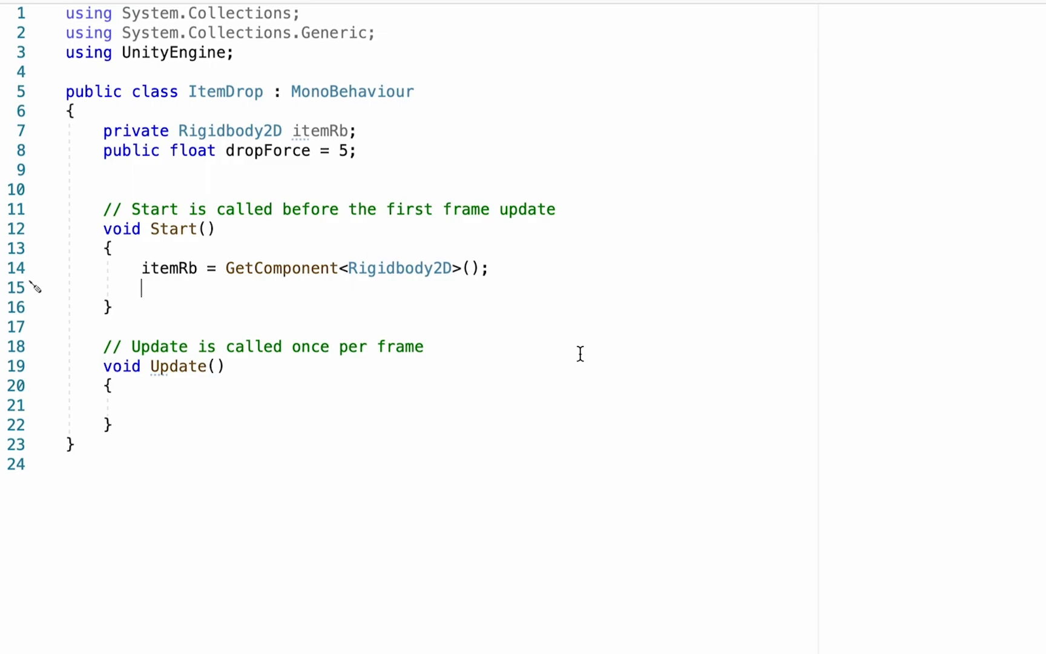
- In Start, call itemRb.AddForce(Vector2.up * dropForce, ForceMode2D.Impulse)
type("itemRb")
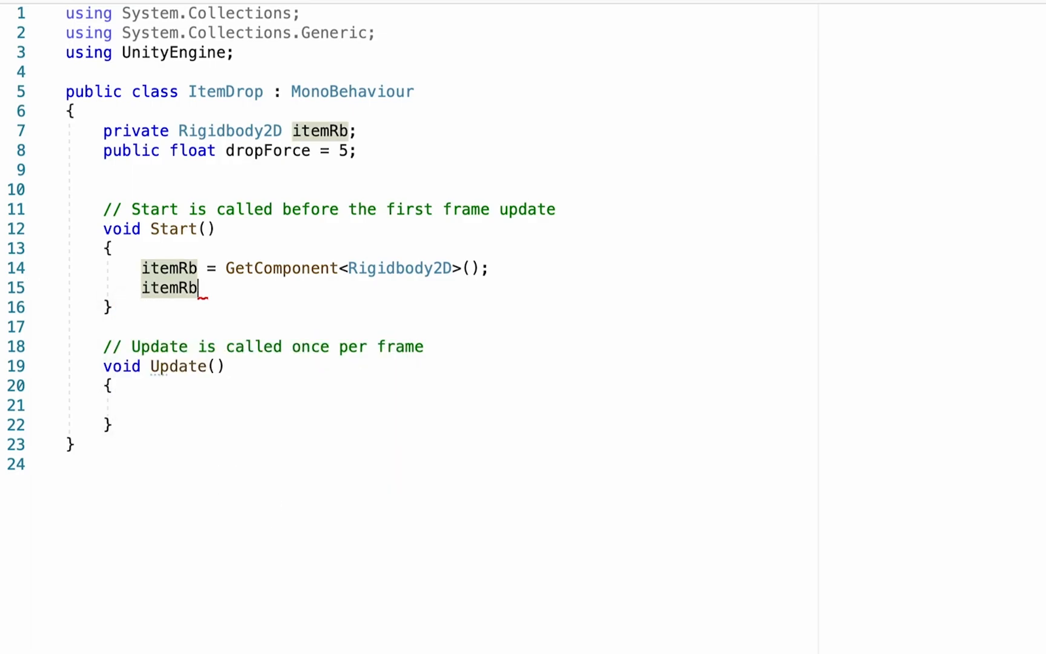
type(".AddForce(")
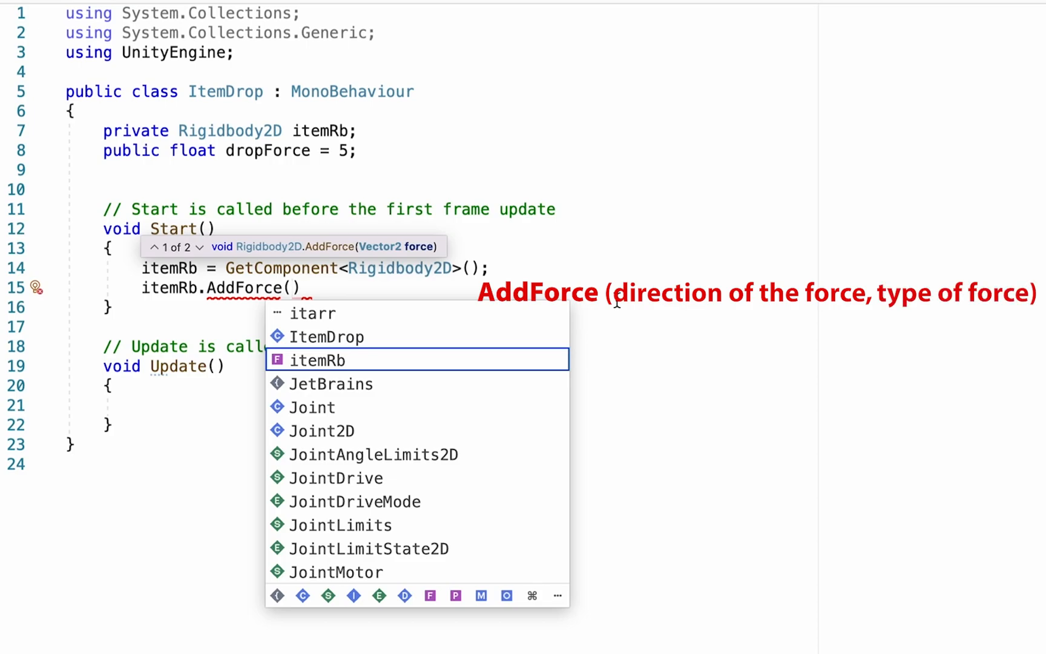
type("Vector2.")
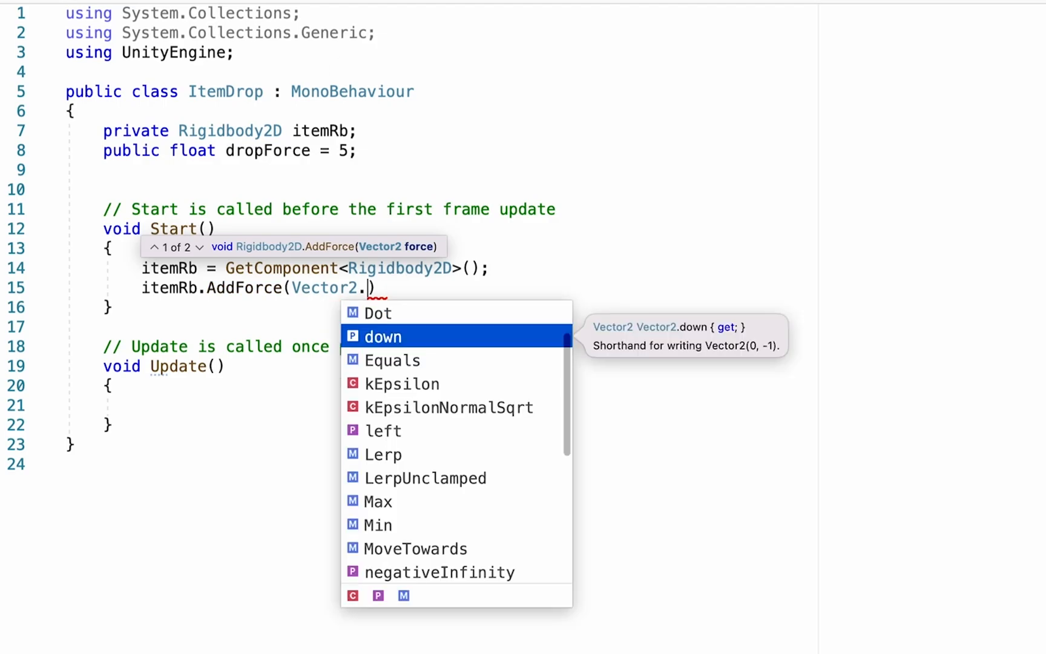
type("up")
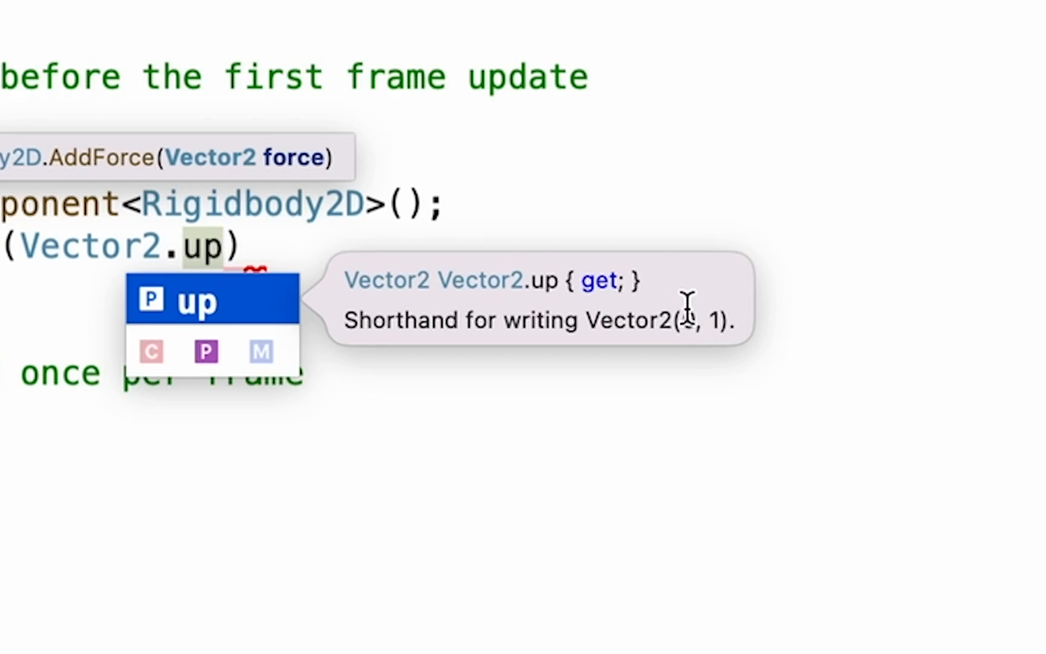
mouse_move(746, 313)
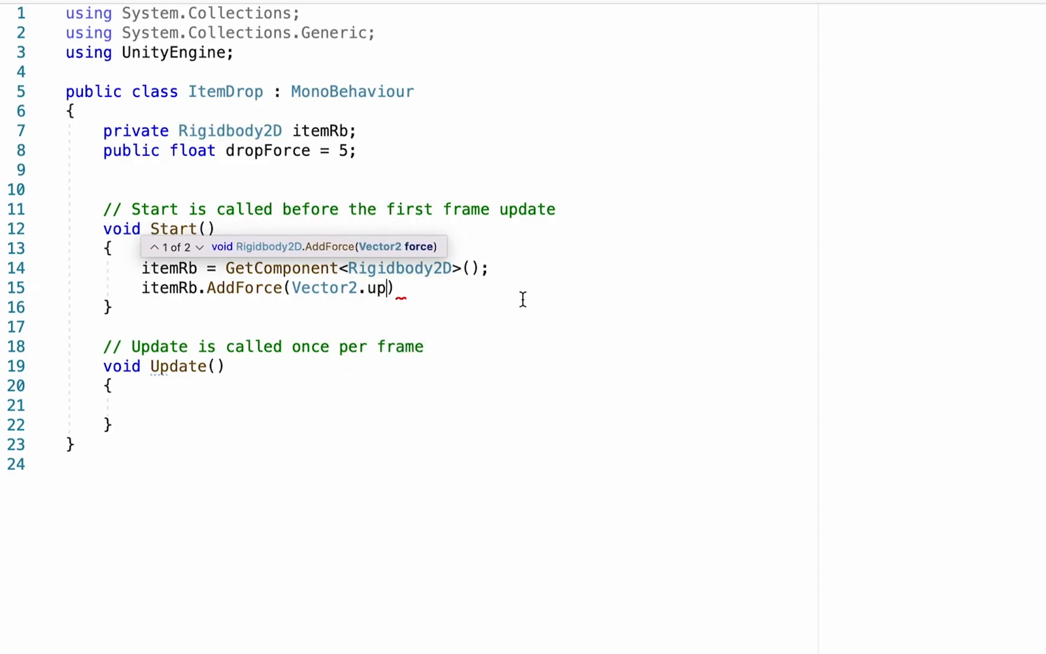
type("dropForce,")
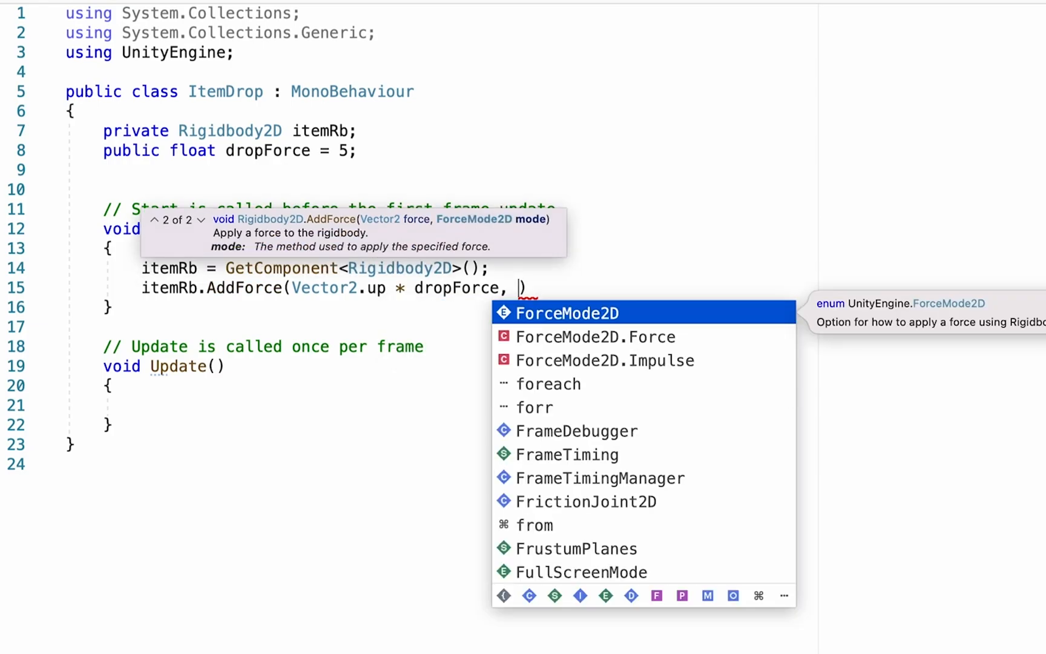
mouse_move(600, 347)
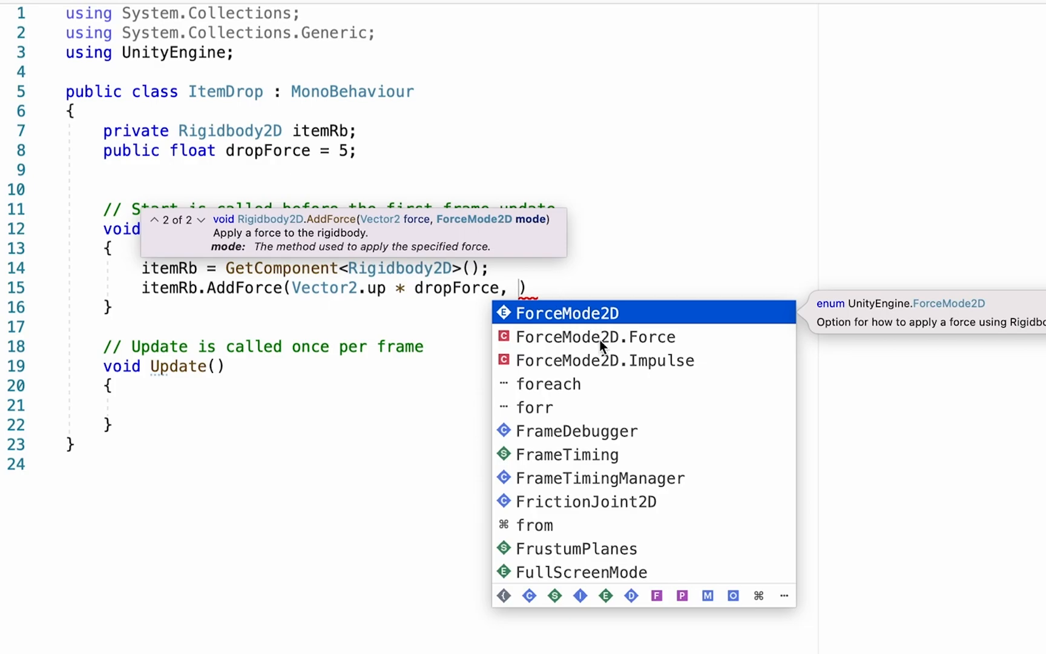
mouse_move(645, 368)
type("ForceMode2D.Impulse")
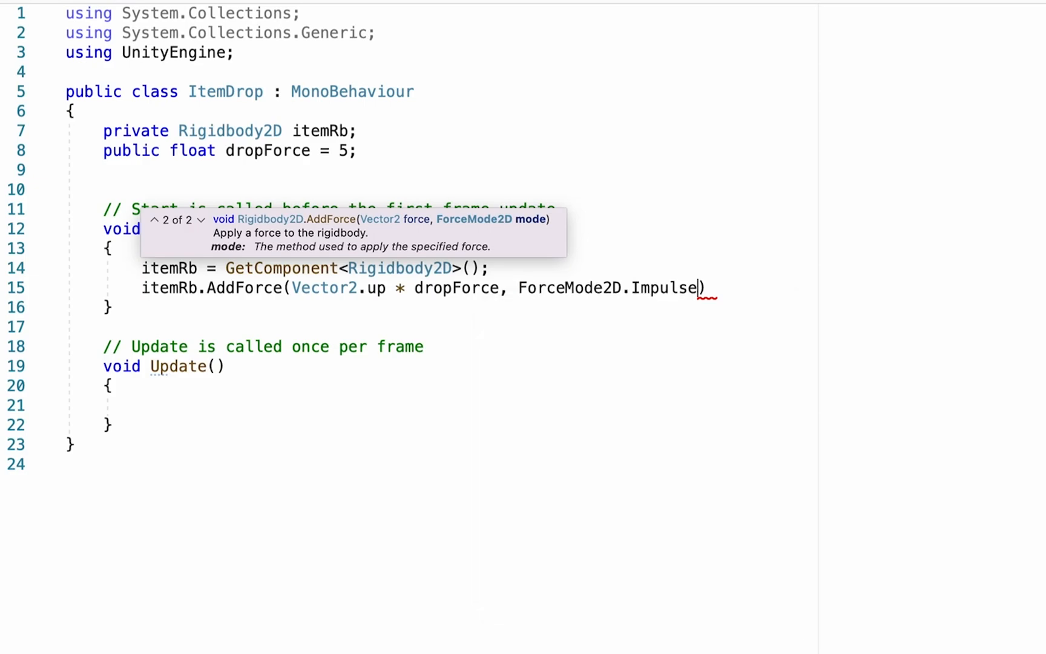
double_click(662, 288)
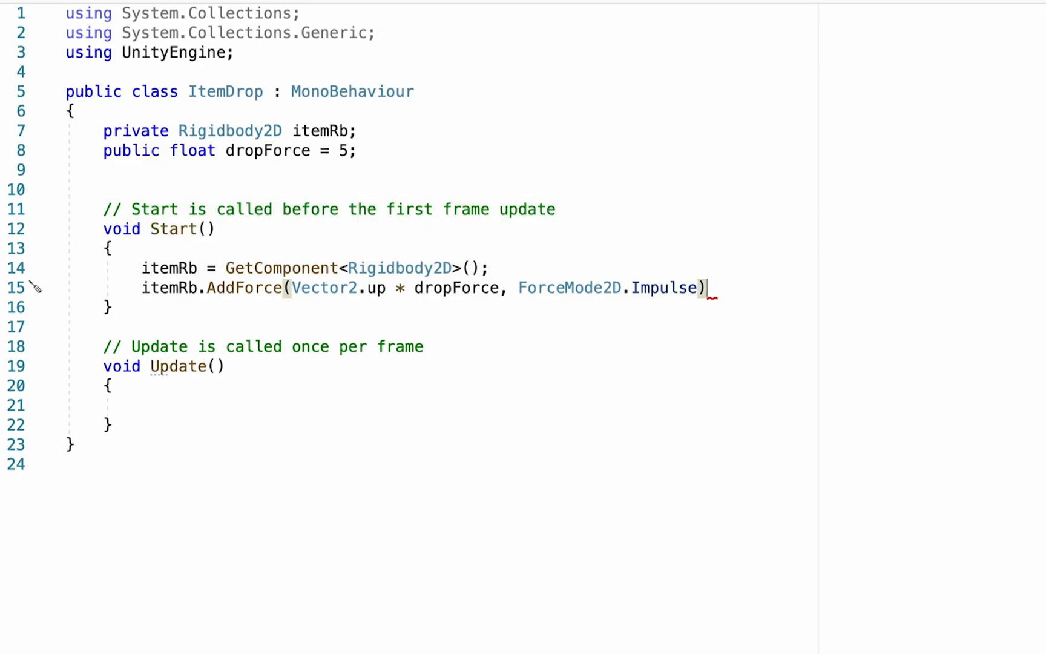
type(";")
type("Item Drop")
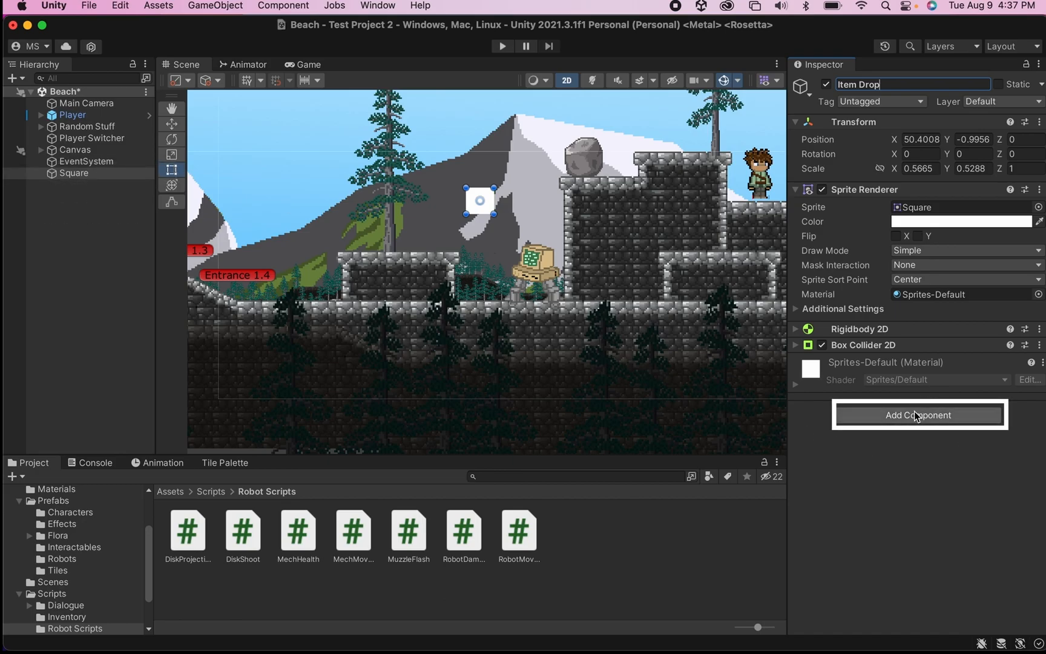
- Attach the Item Drop script component to the Square object
left_click(918, 415)
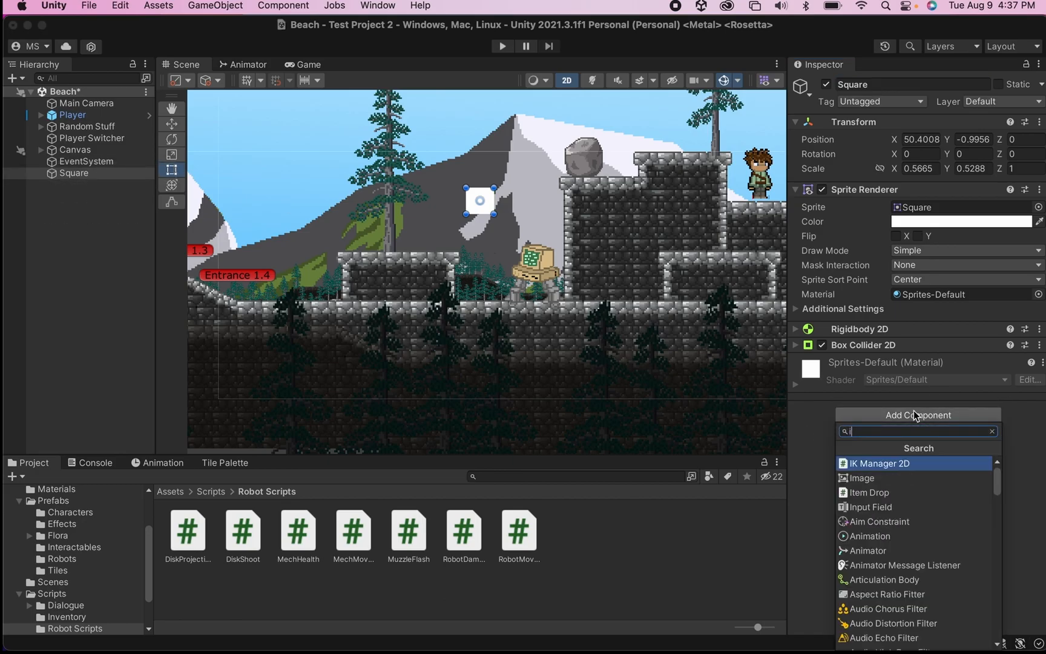
left_click(869, 492)
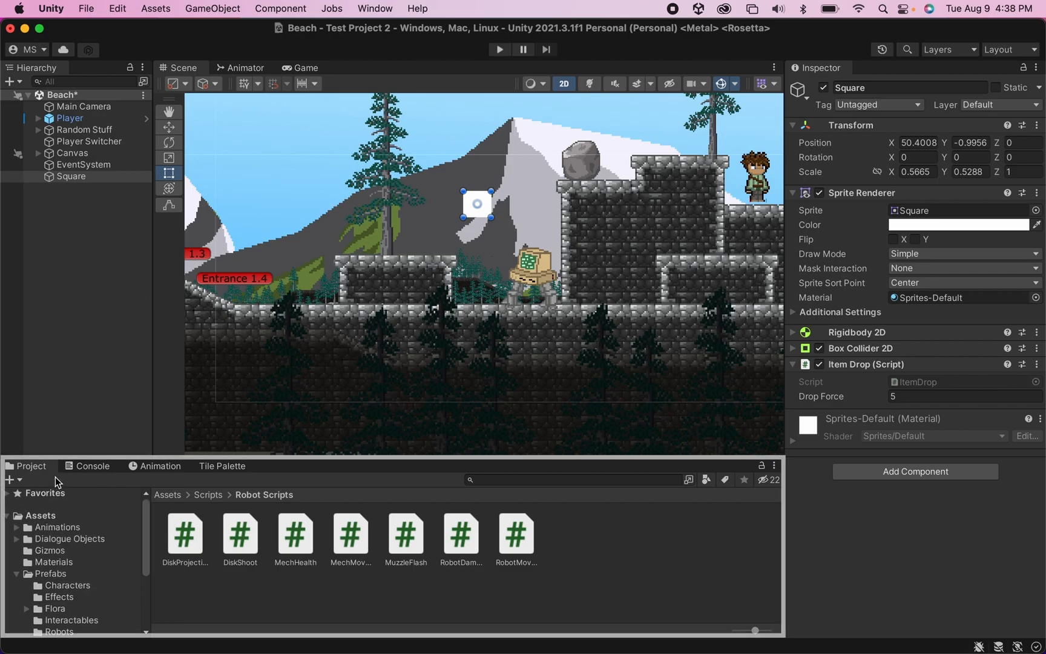
- Drag Square into Assets > Prefabs to save it as the Square 1 prefab
left_click(38, 515)
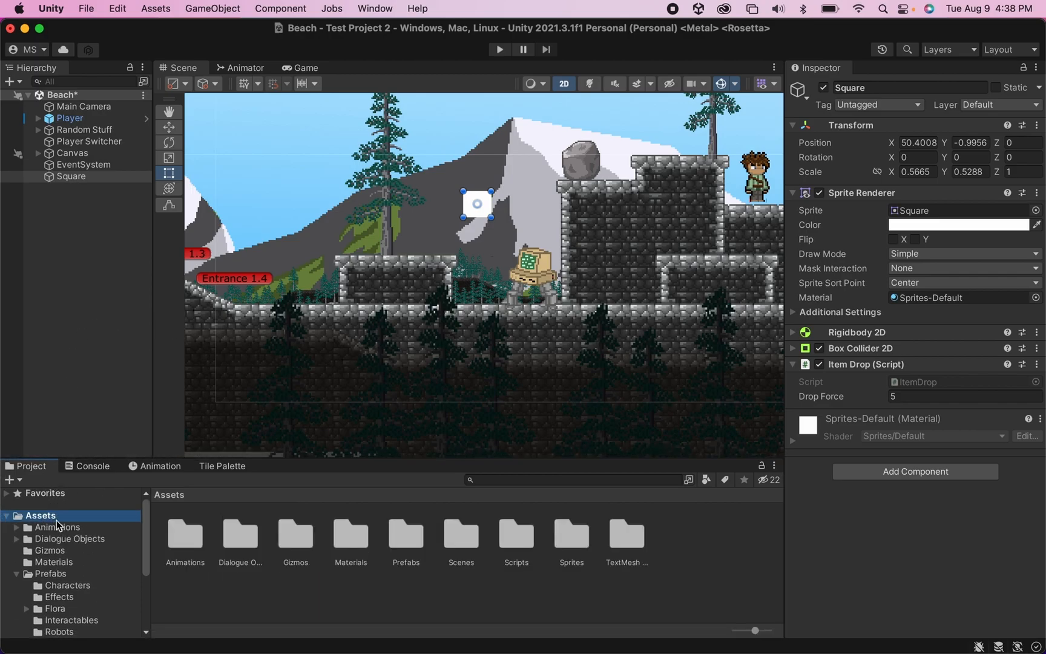
mouse_move(439, 516)
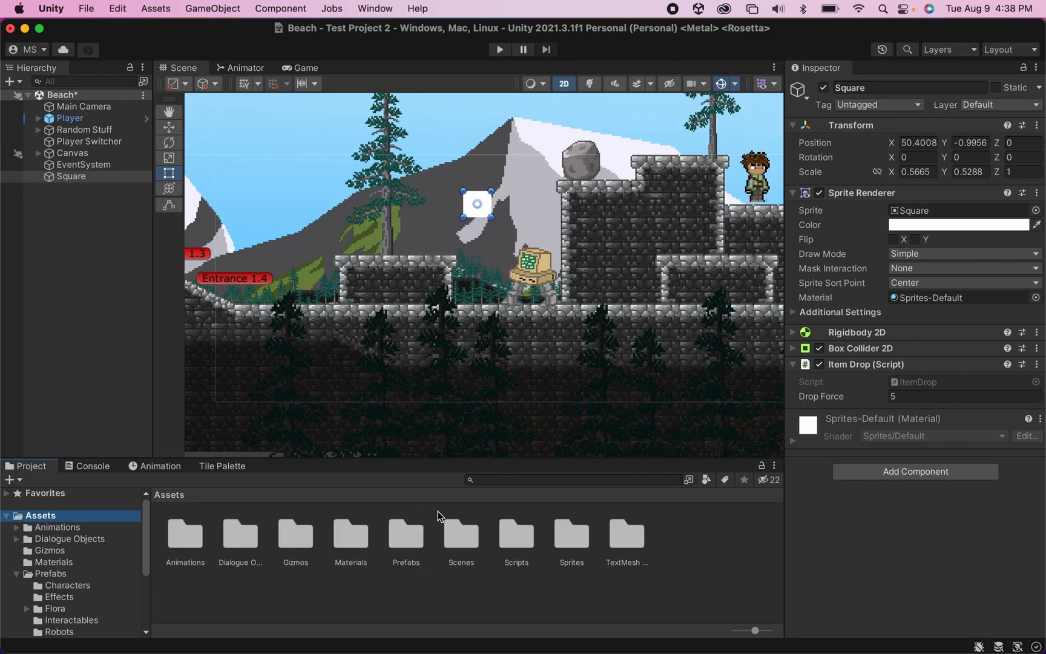
mouse_move(421, 539)
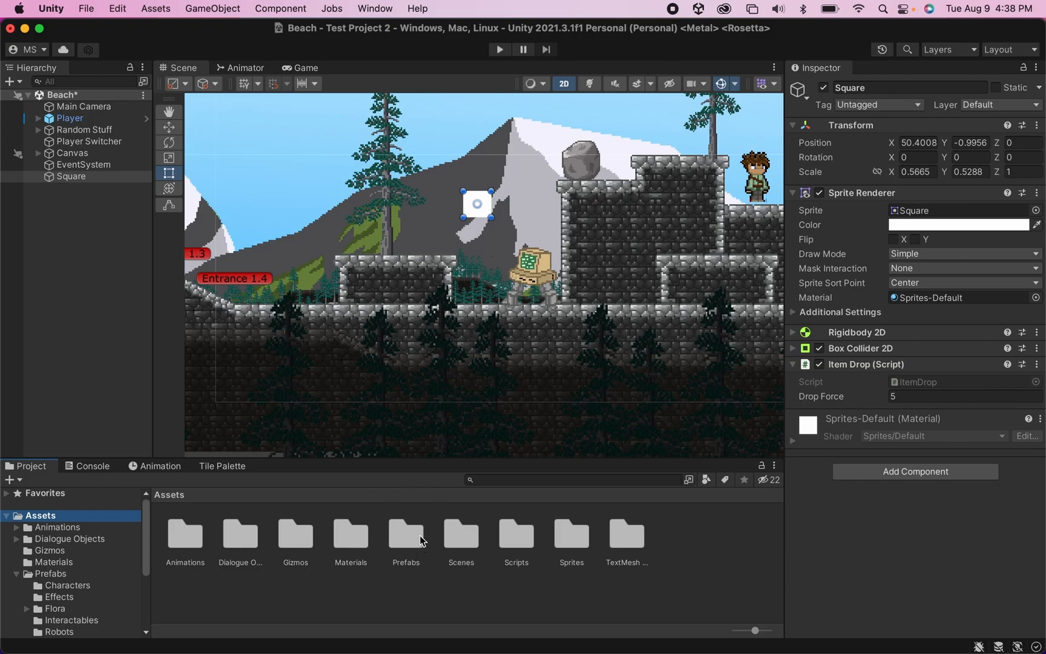
double_click(404, 533)
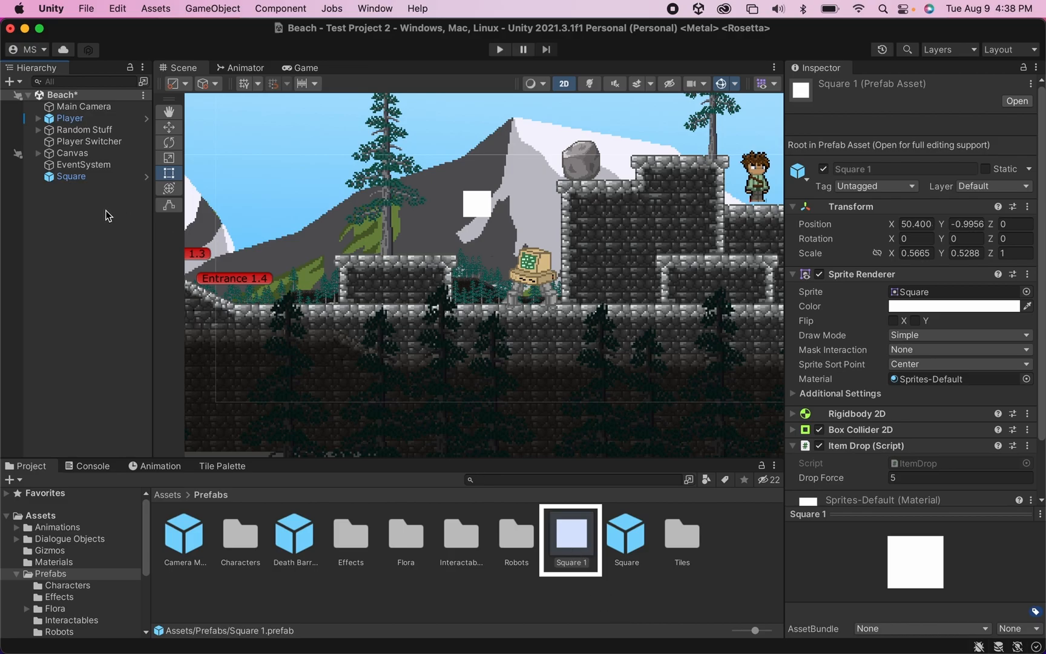
left_click(70, 175)
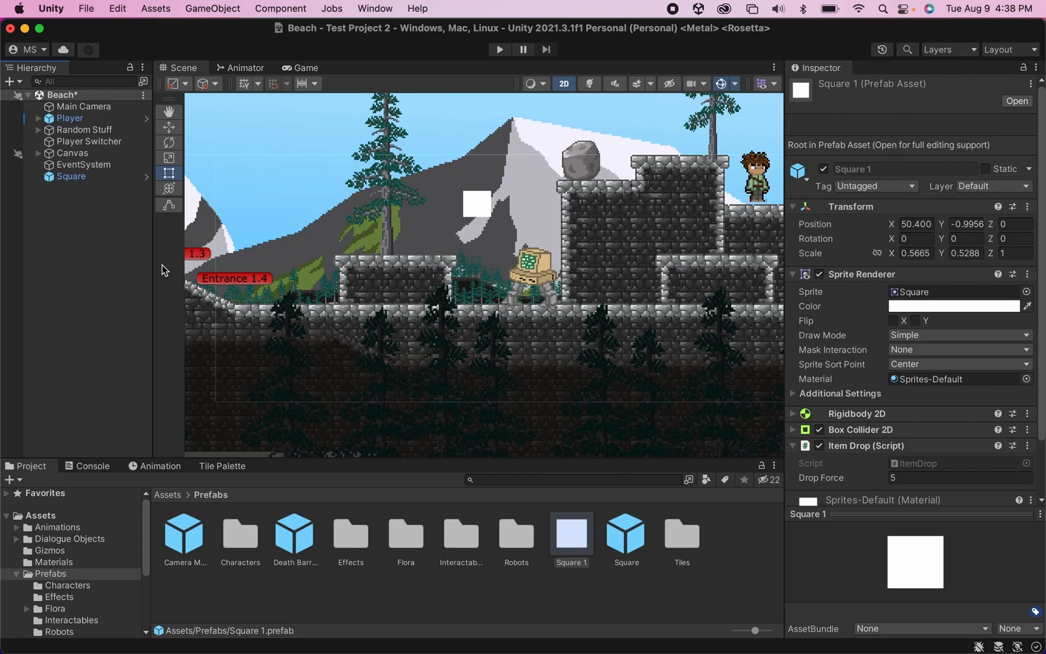
right_click(70, 176)
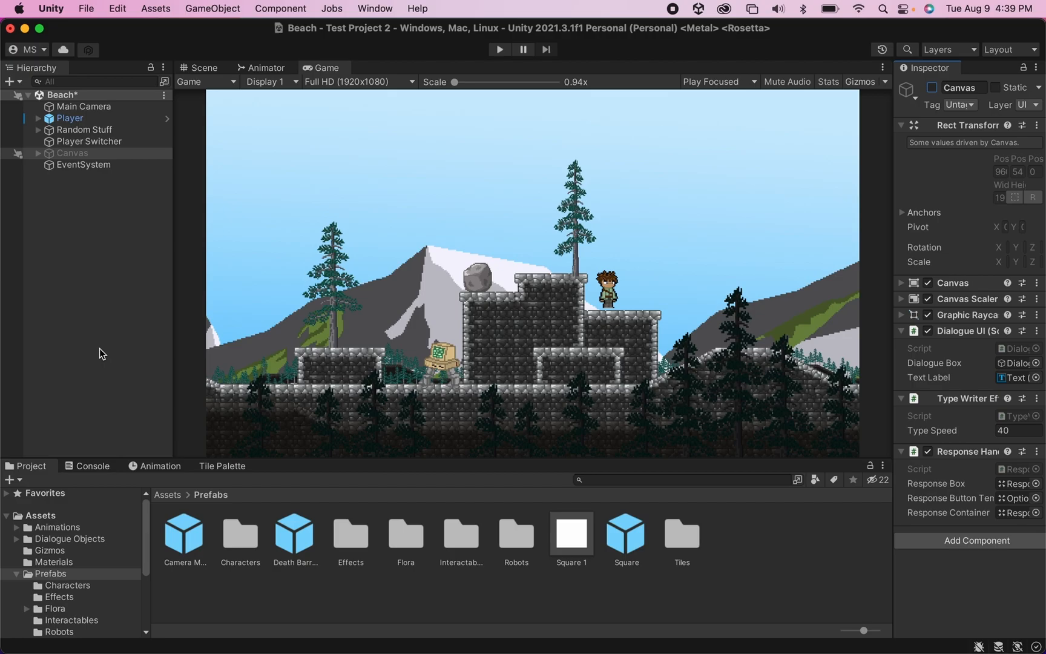
mouse_move(231, 394)
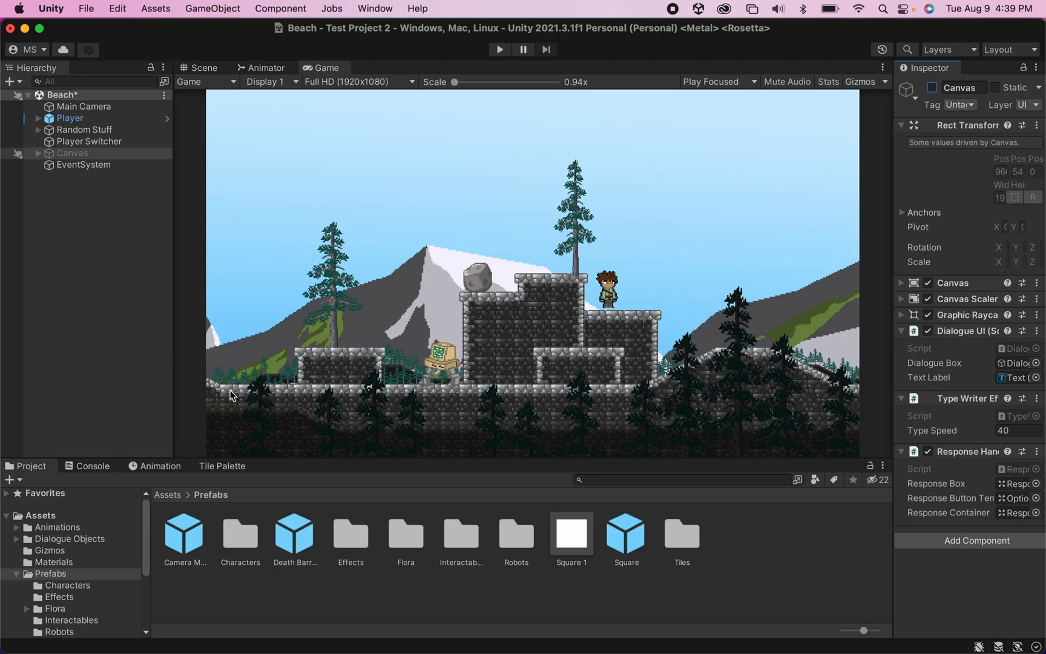
mouse_move(167, 459)
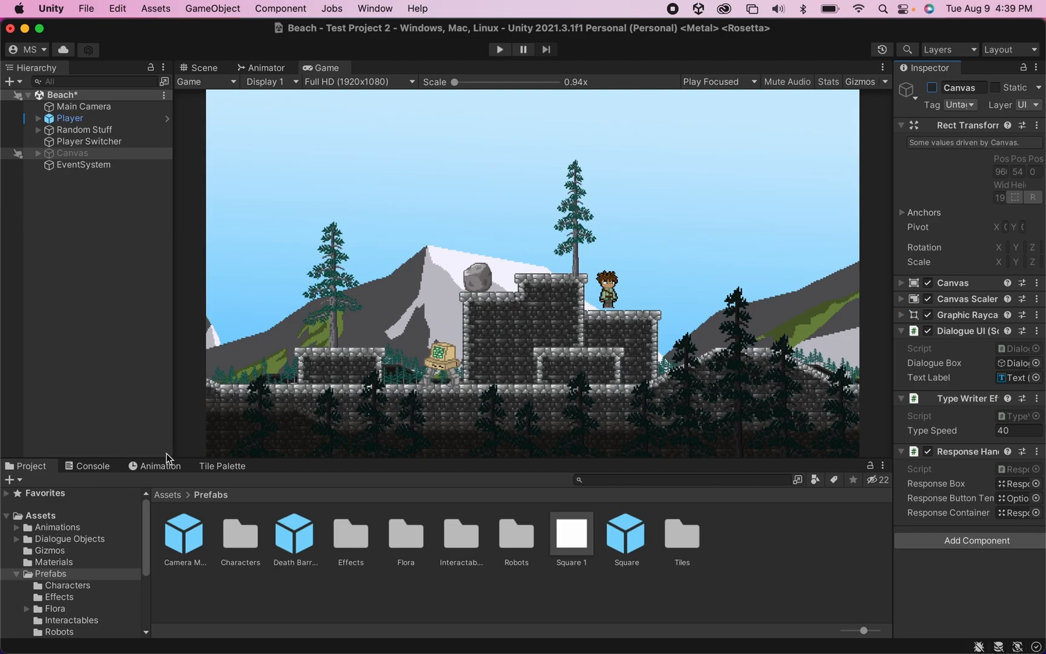
- Delete Square from the Hierarchy and return the Project view to Assets
left_click(167, 494)
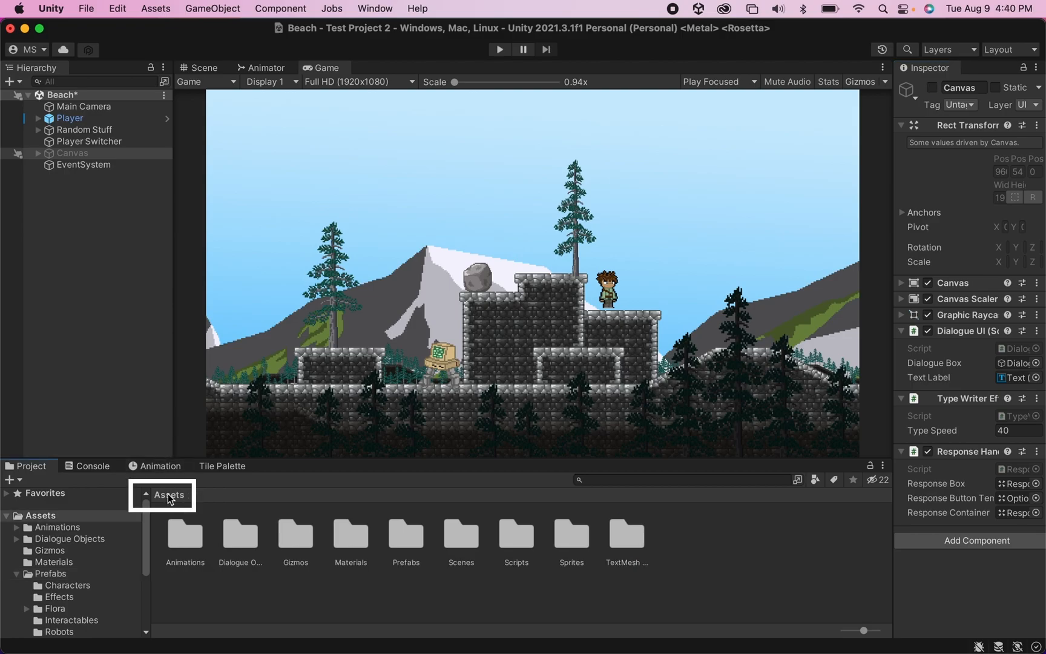
left_click(515, 534)
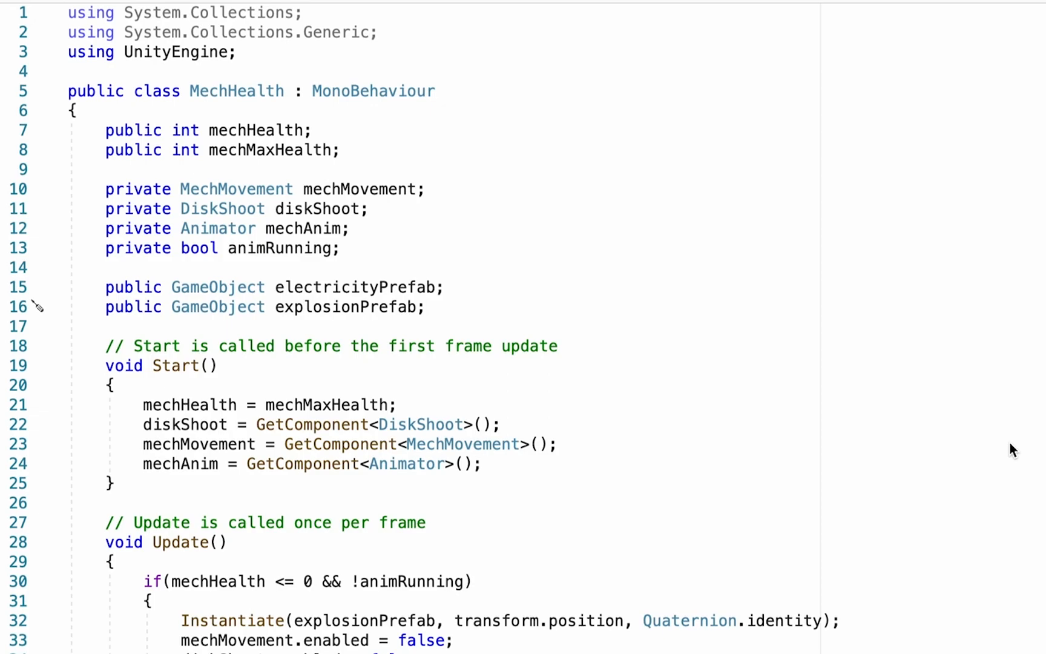
- Declare a public GameObject itemDrops field below explosionPrefab in MechHealth
type("public GameObject")
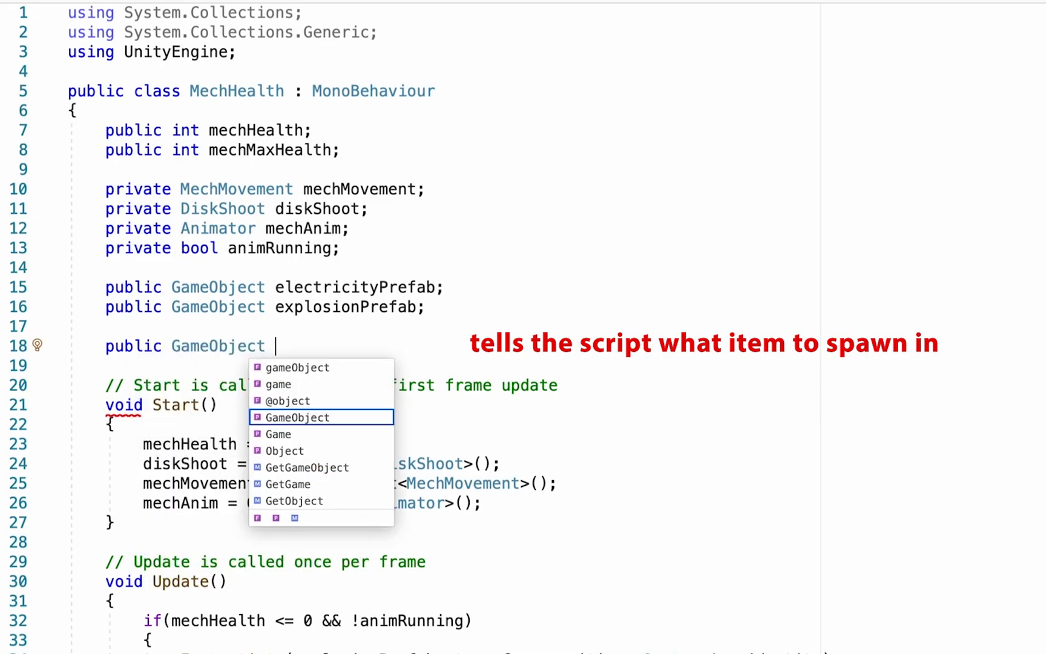
type("itemDrops;")
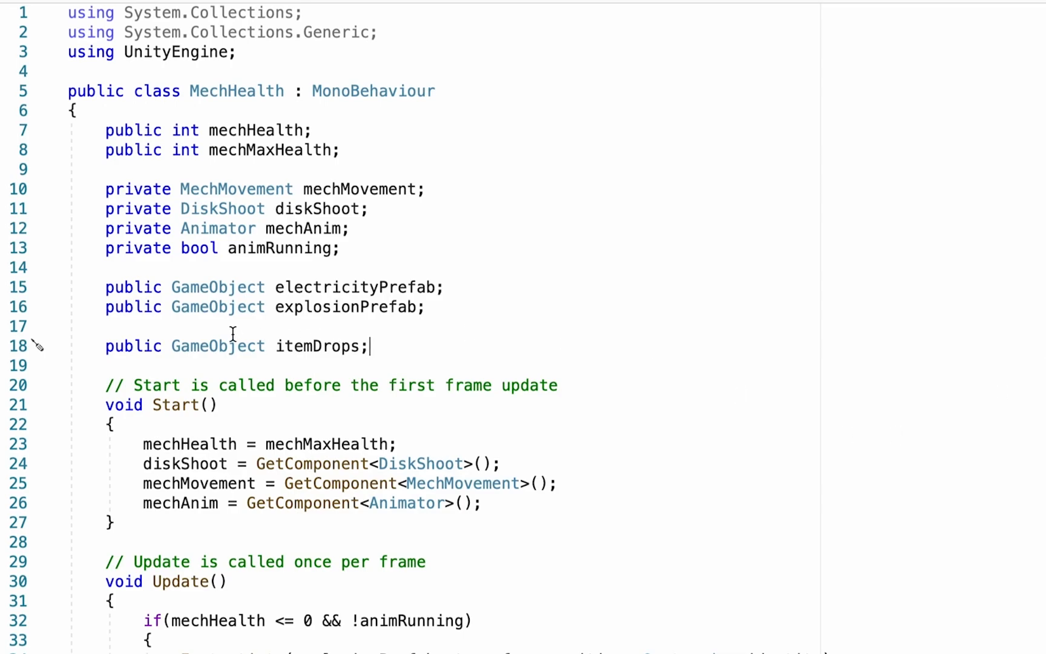
mouse_move(403, 343)
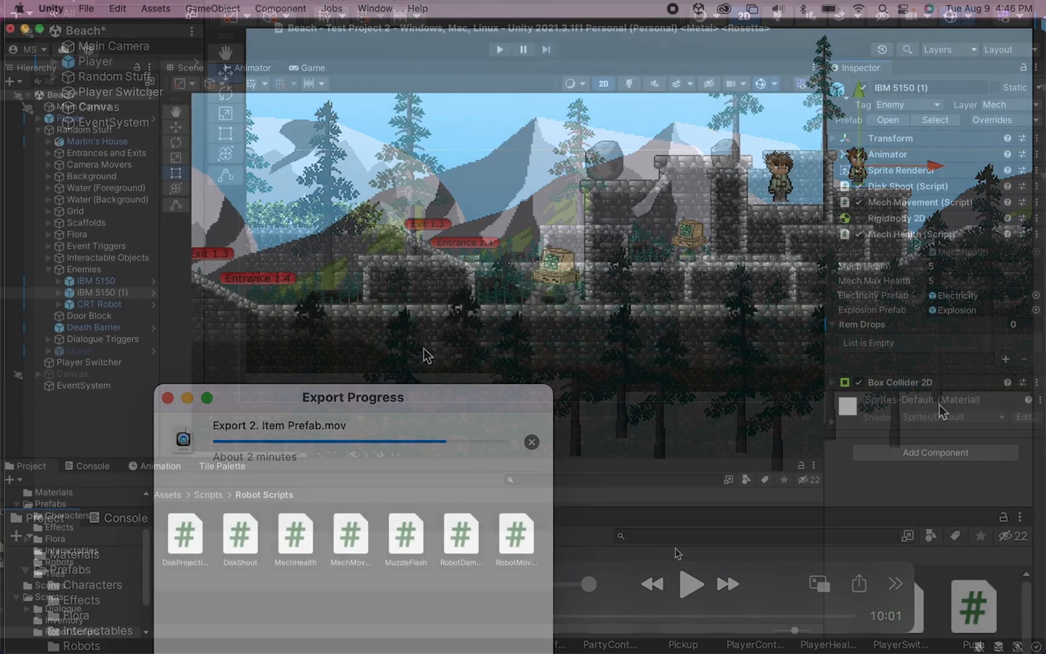
- Assign the Square 1 prefab to Item Drops and add a second element, also Square 1
left_click(531, 442)
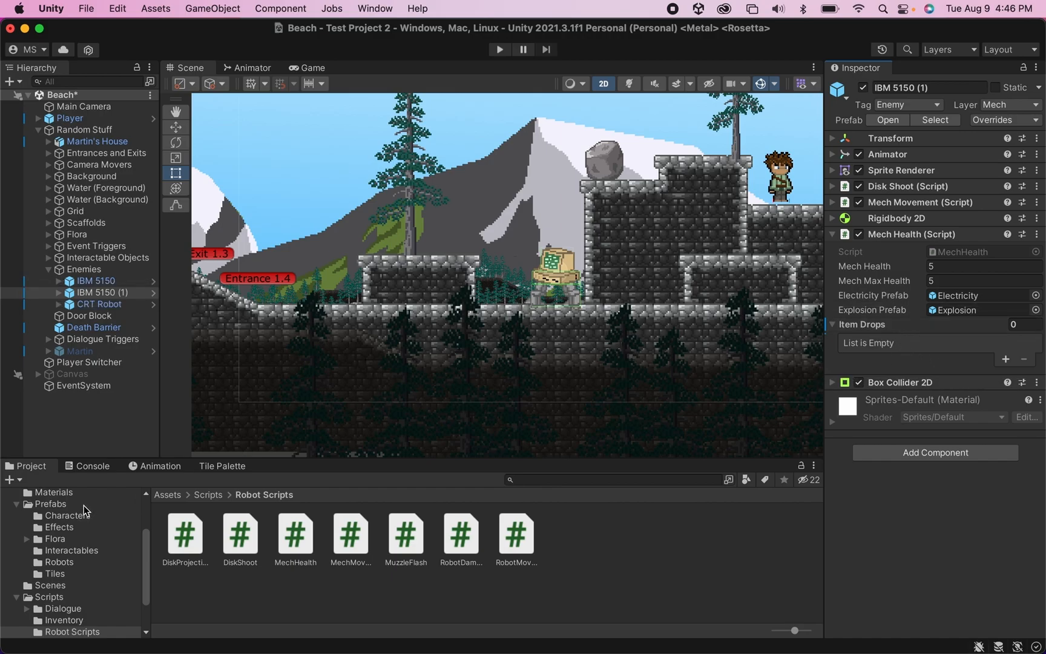
left_click(52, 503)
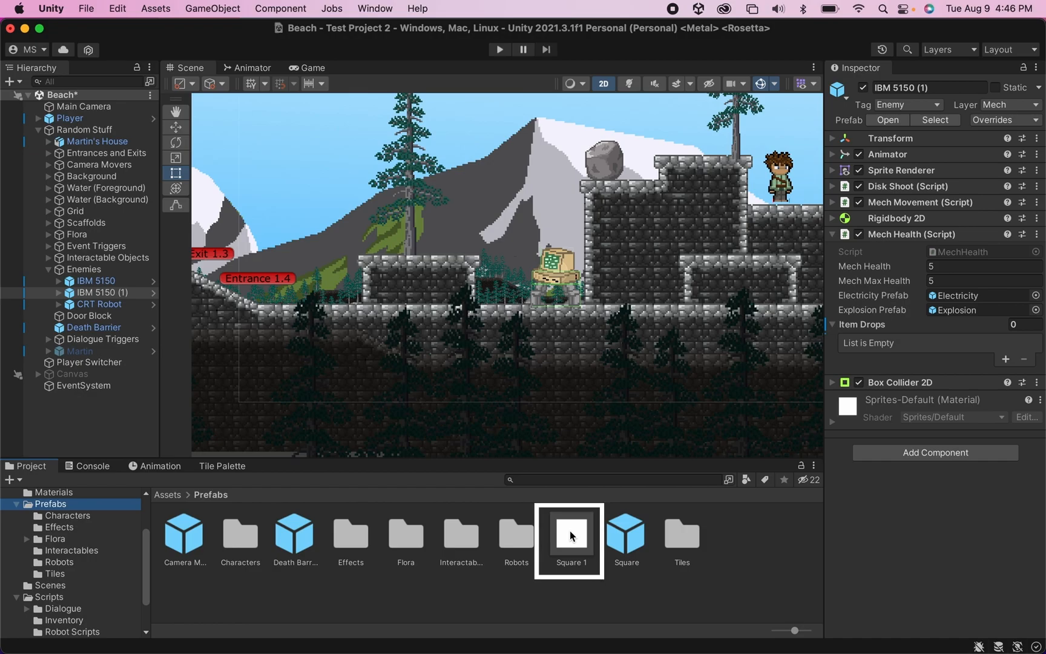
left_click(569, 530)
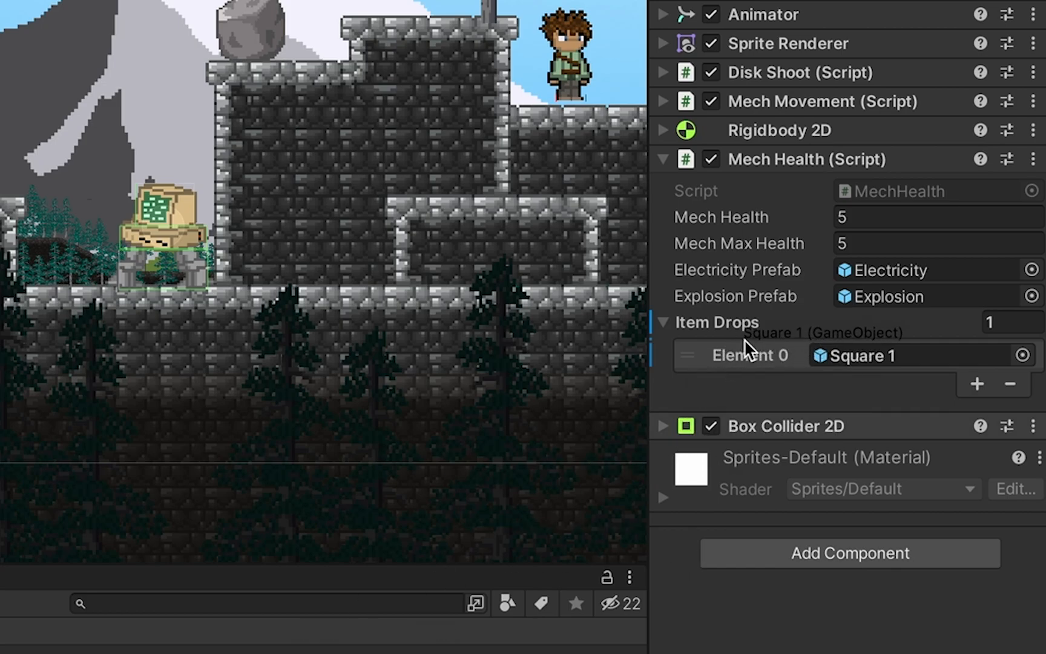
left_click(975, 384)
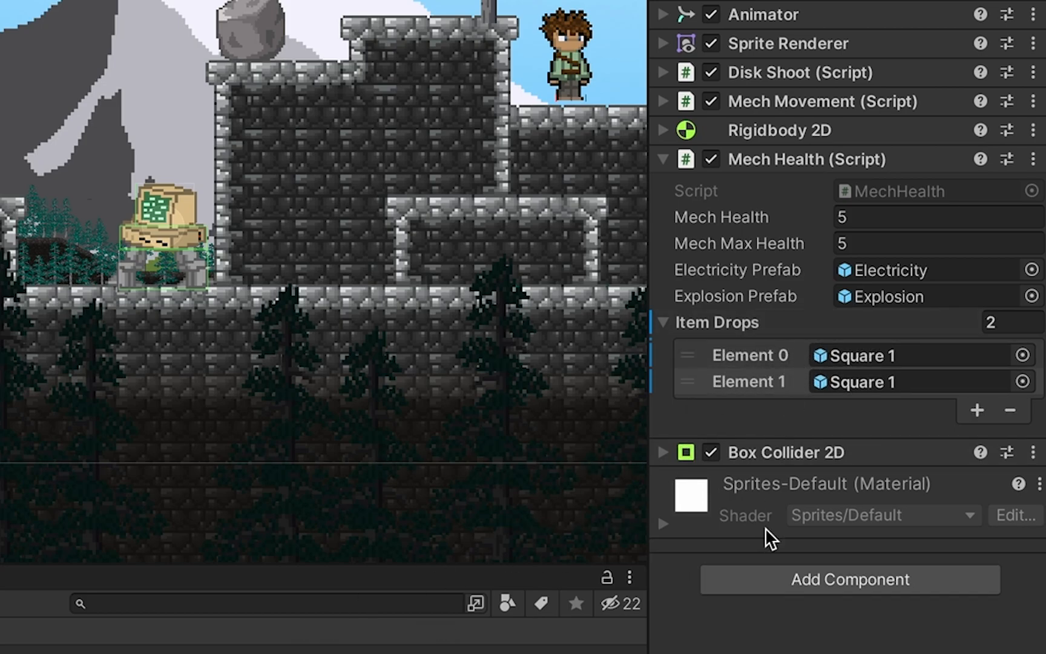
left_click(1009, 409)
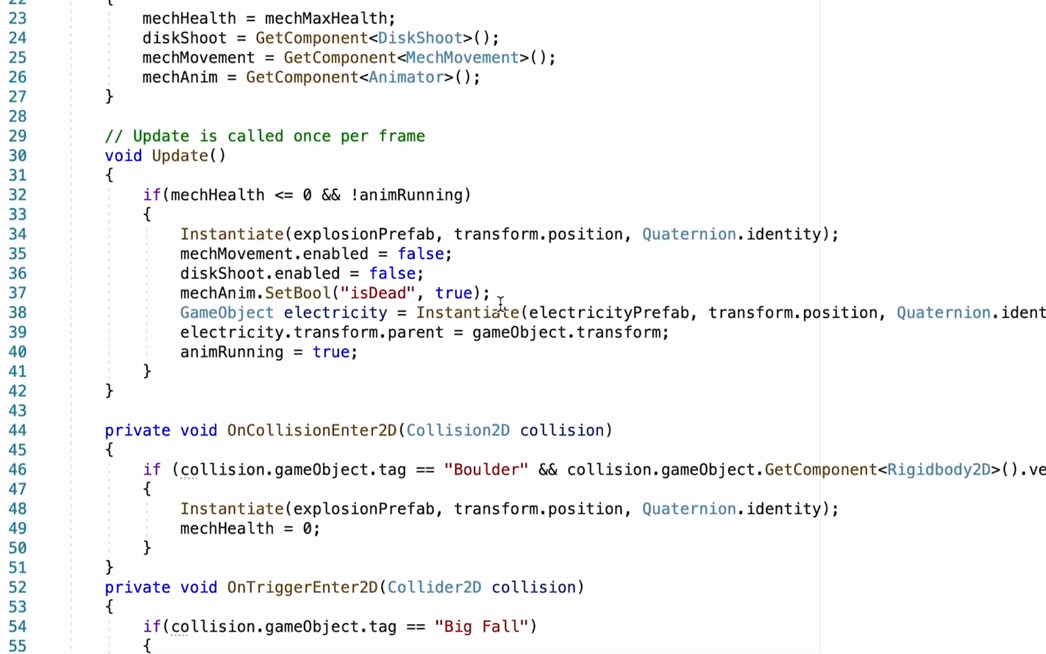
- Declare private void ItemDrop() below OnTriggerEnter2D and begin a for loop inside it
scroll("down", 3)
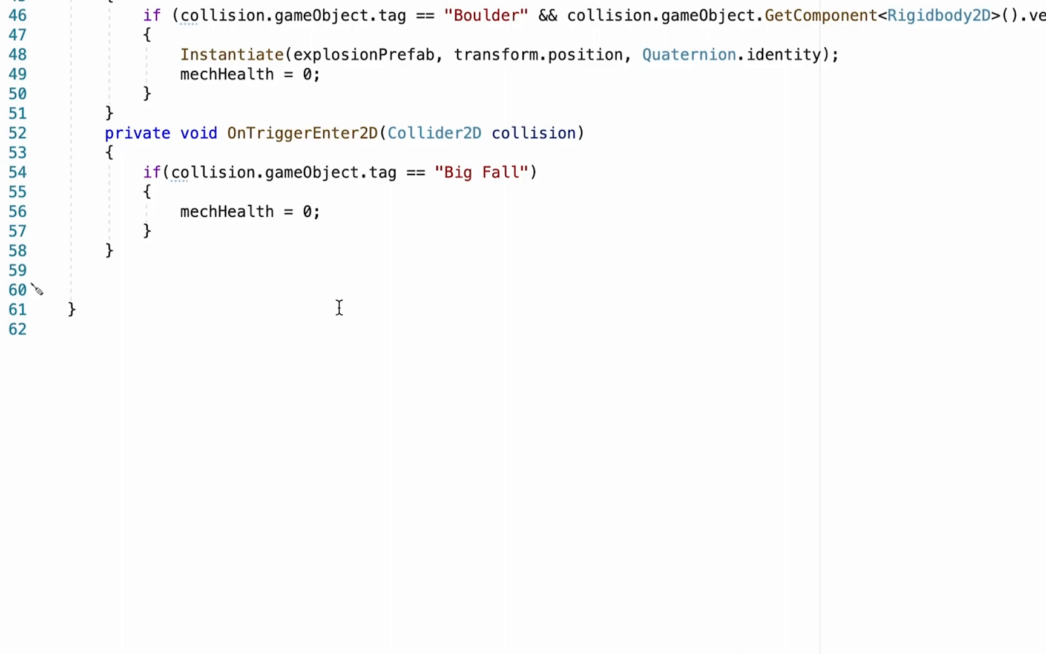
type("private")
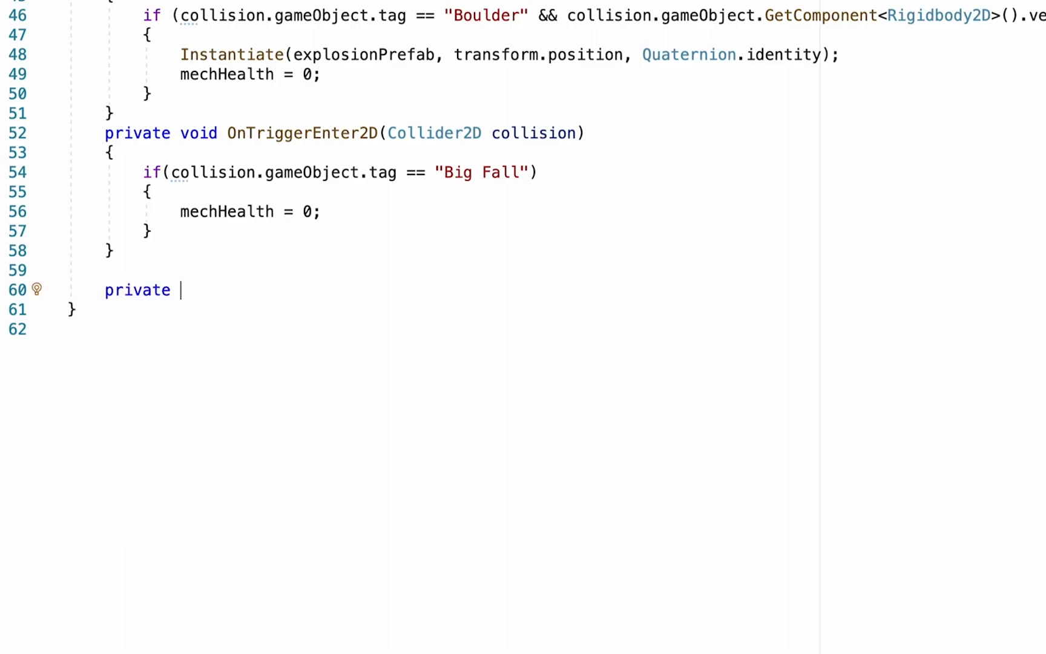
type("void")
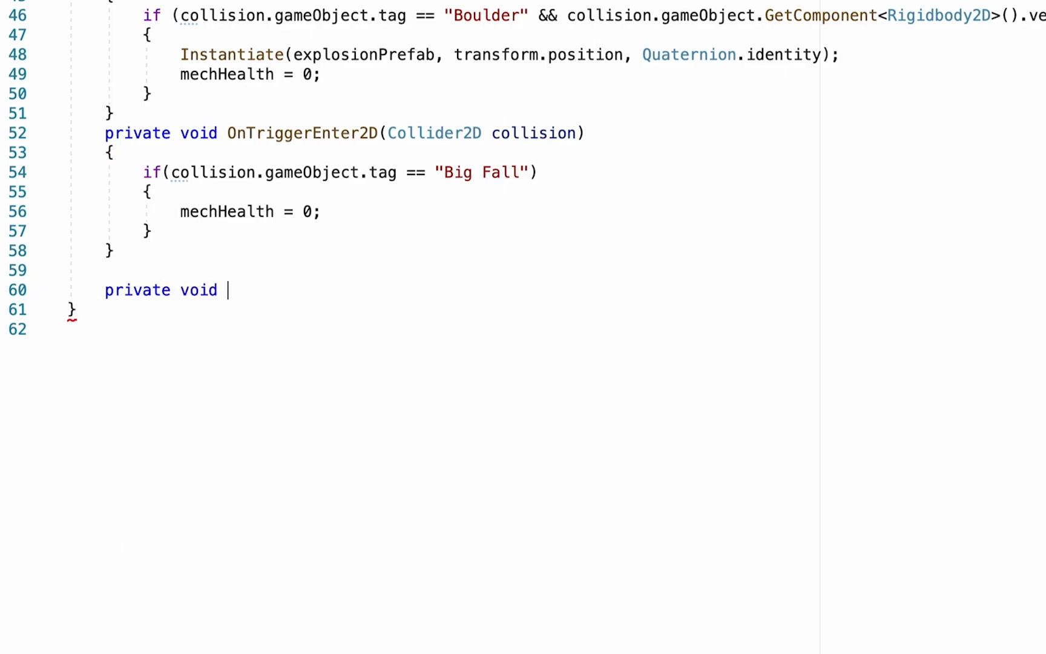
type("ItemDrop(")
type("{")
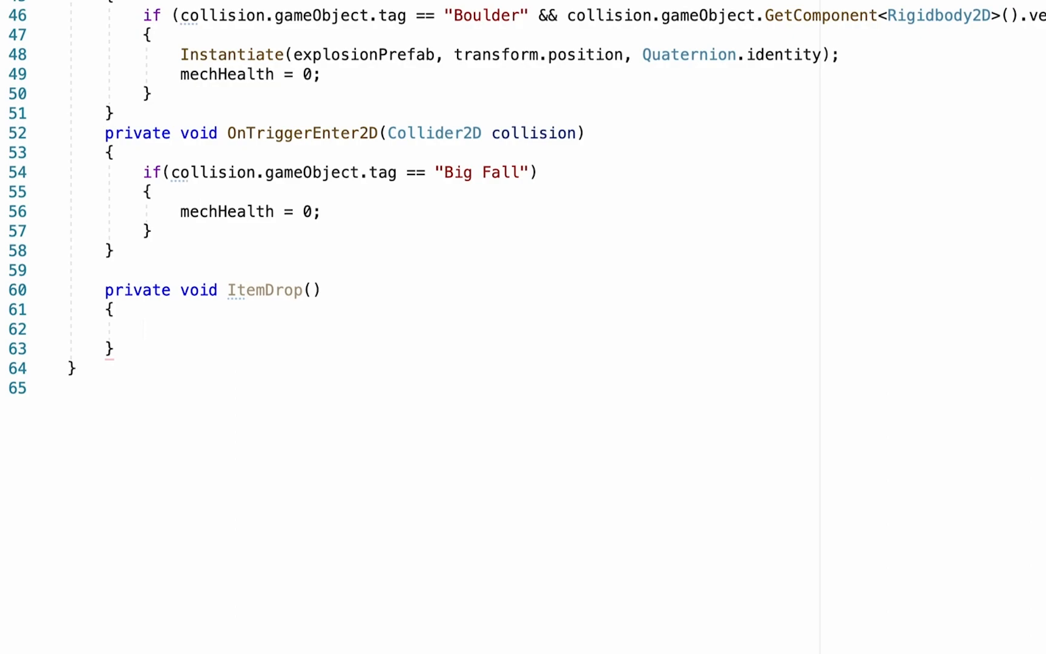
type("for (")
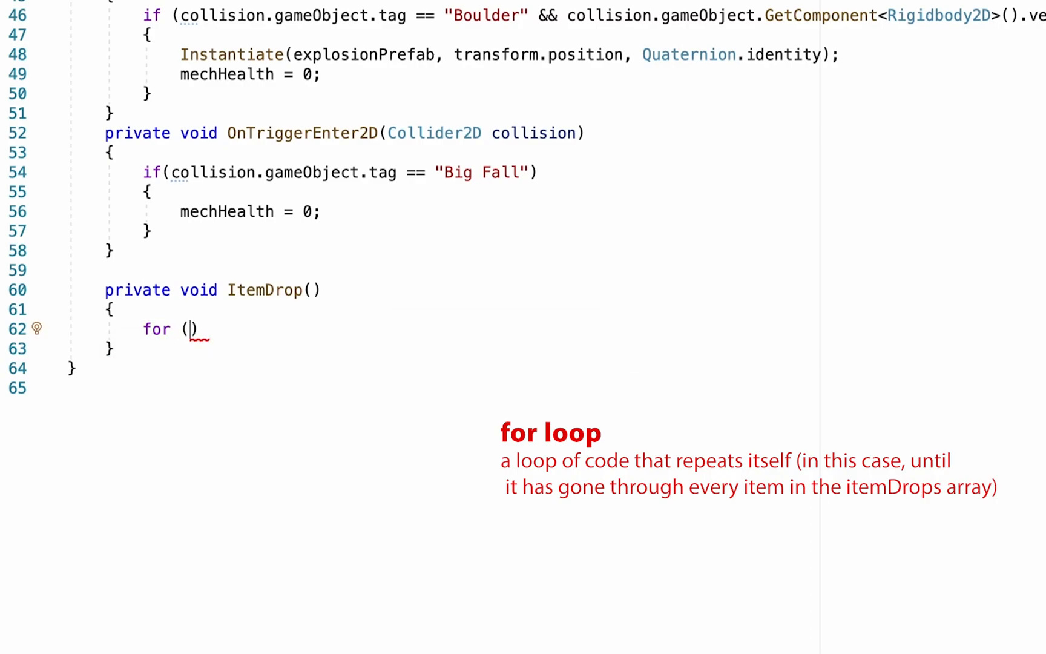
- Write the loop header for (int i = 0; i < itemDrops.Length; i++) inside ItemDrop
type("int")
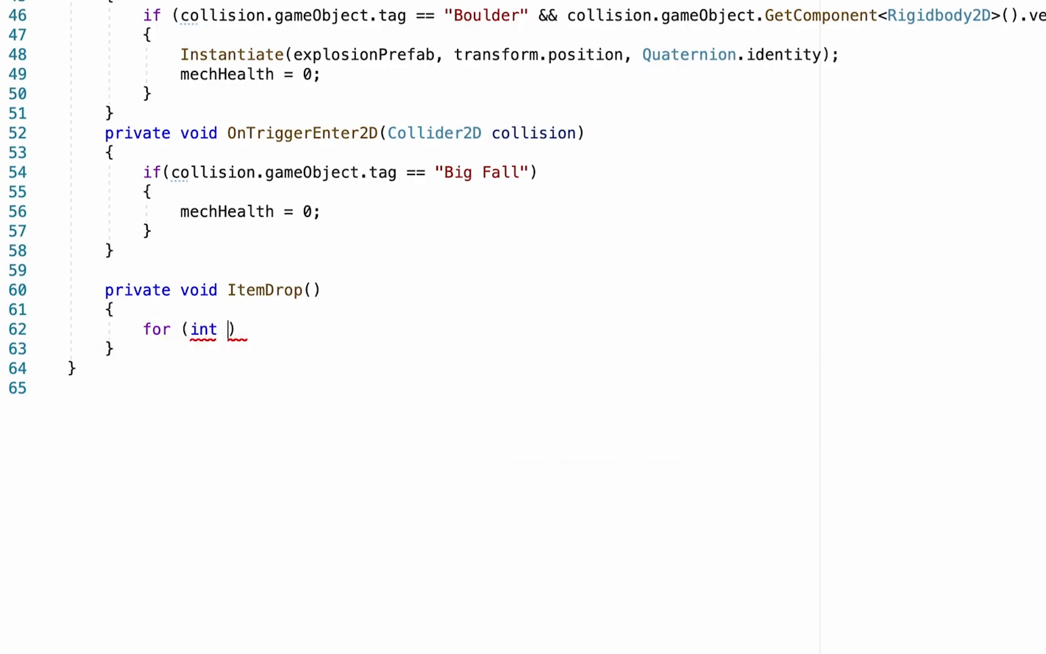
type("i = 0;")
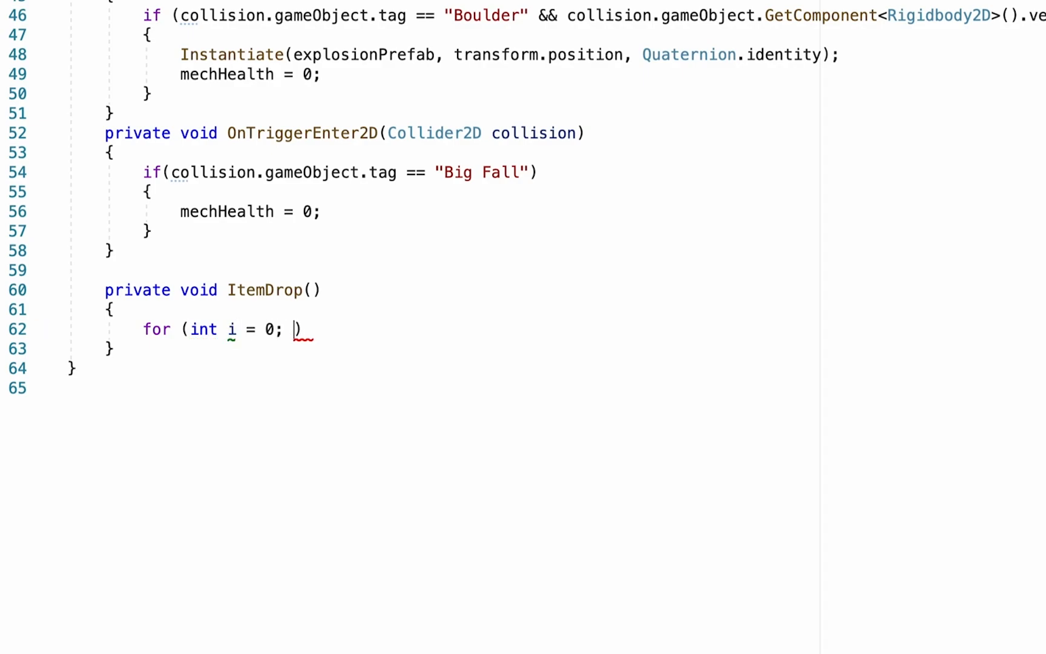
mouse_move(270, 329)
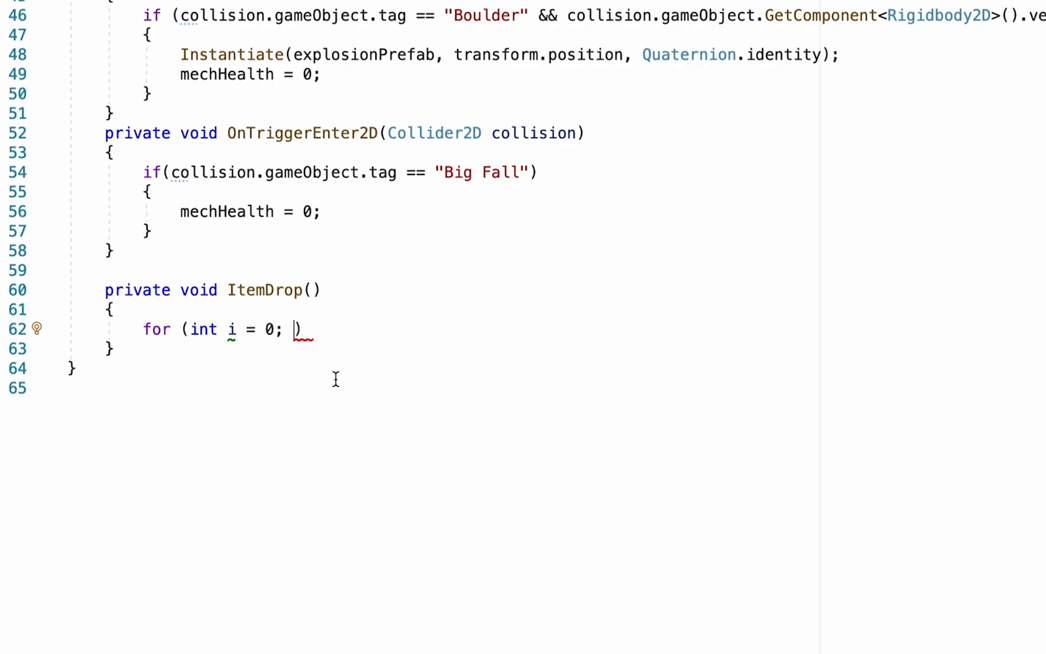
mouse_move(262, 312)
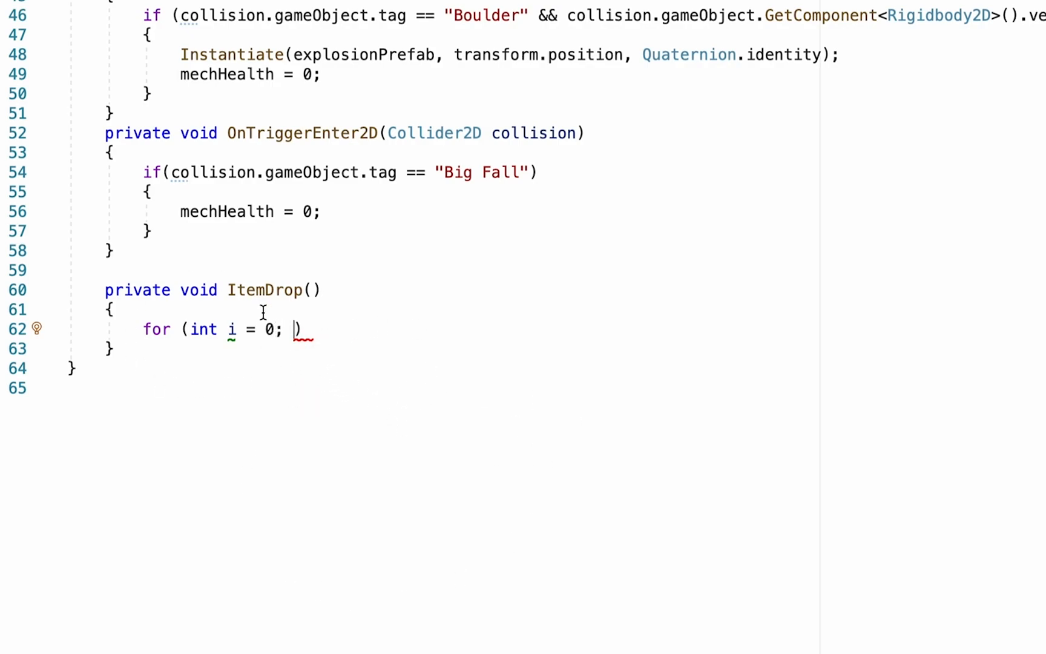
mouse_move(320, 418)
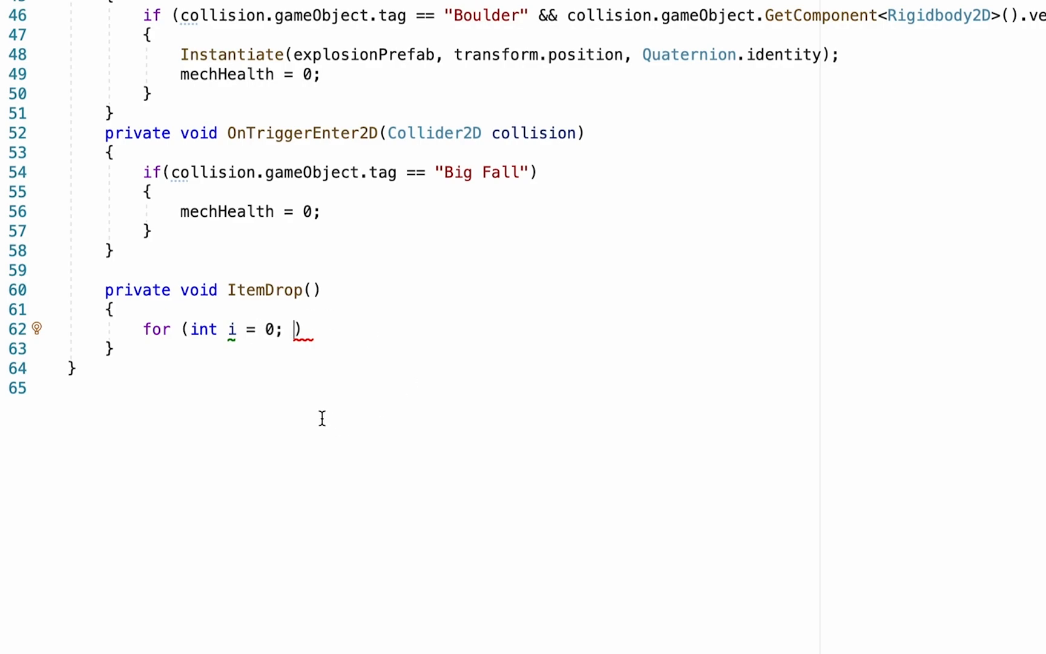
mouse_move(377, 497)
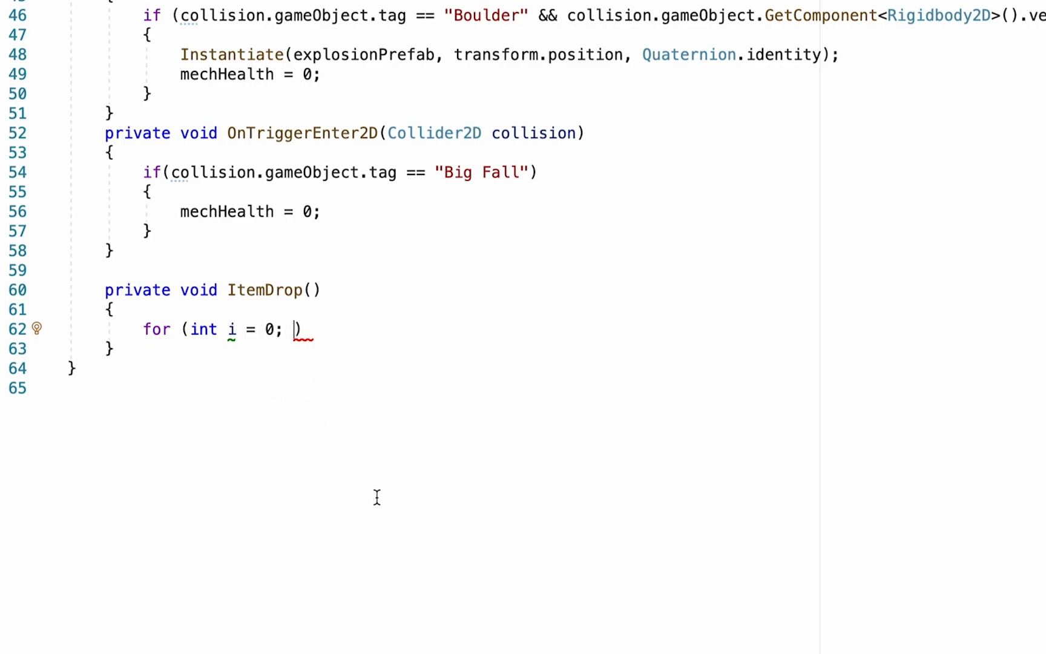
type("i")
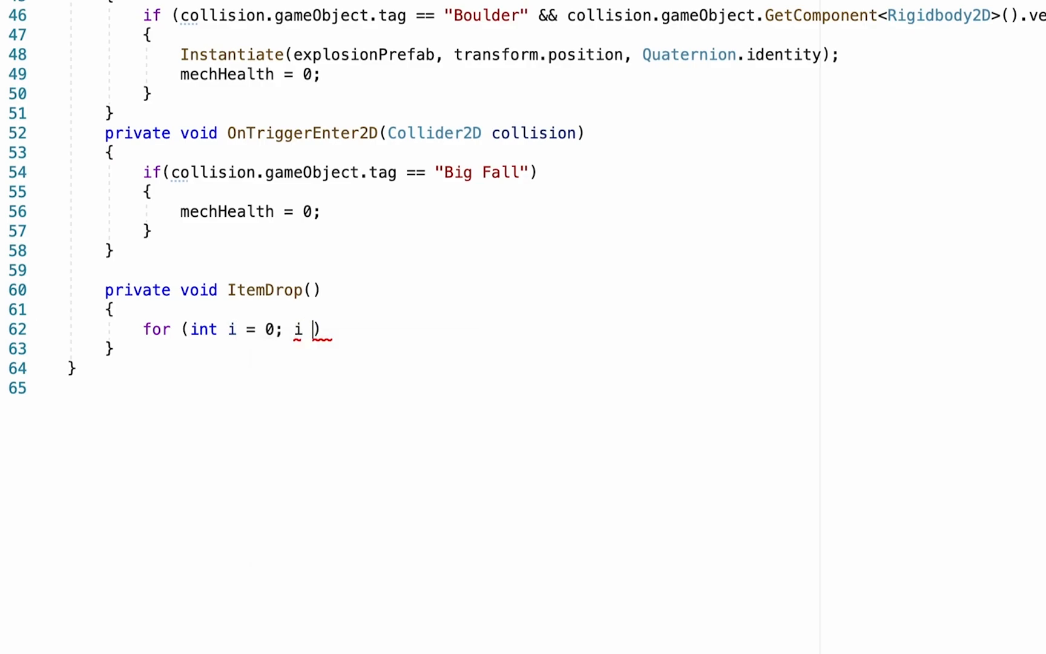
type("<")
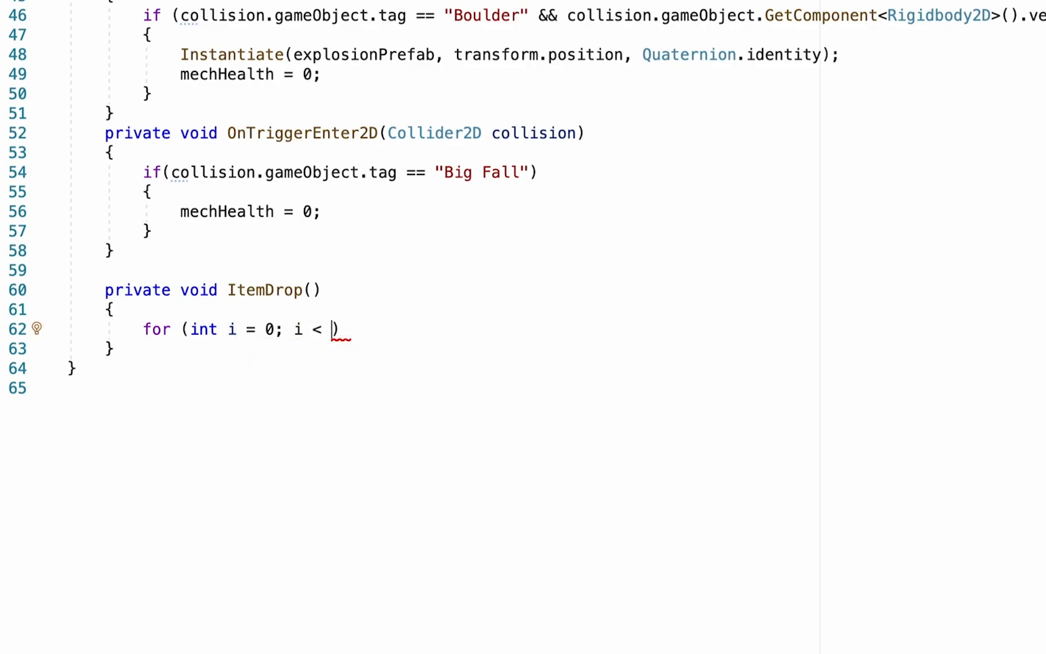
type("itemDrops.Length")
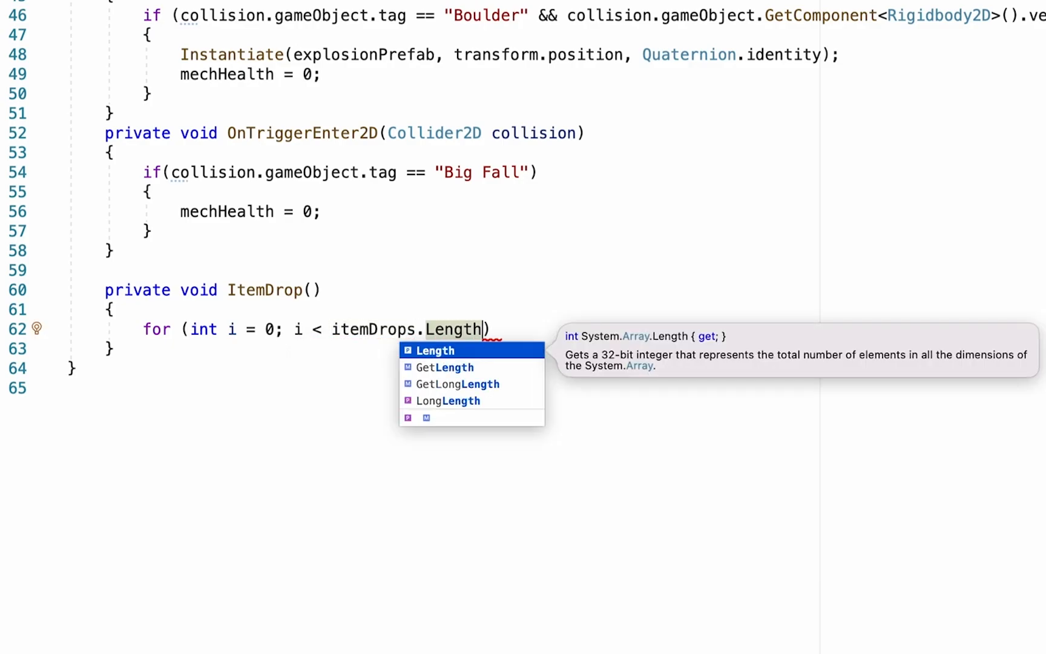
mouse_move(326, 338)
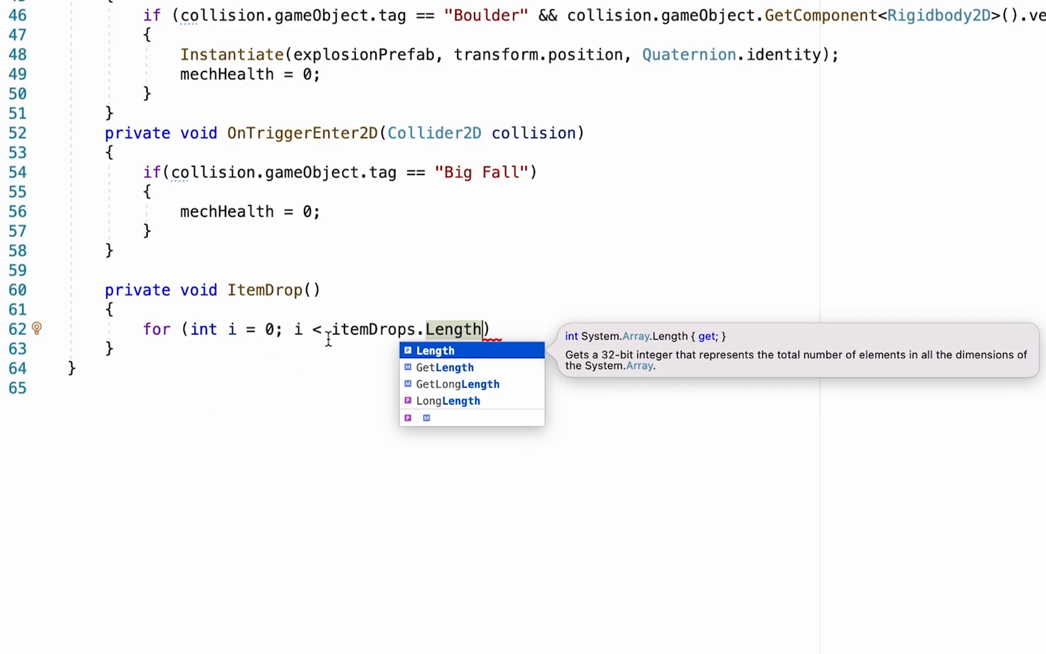
mouse_move(464, 374)
type("; ")
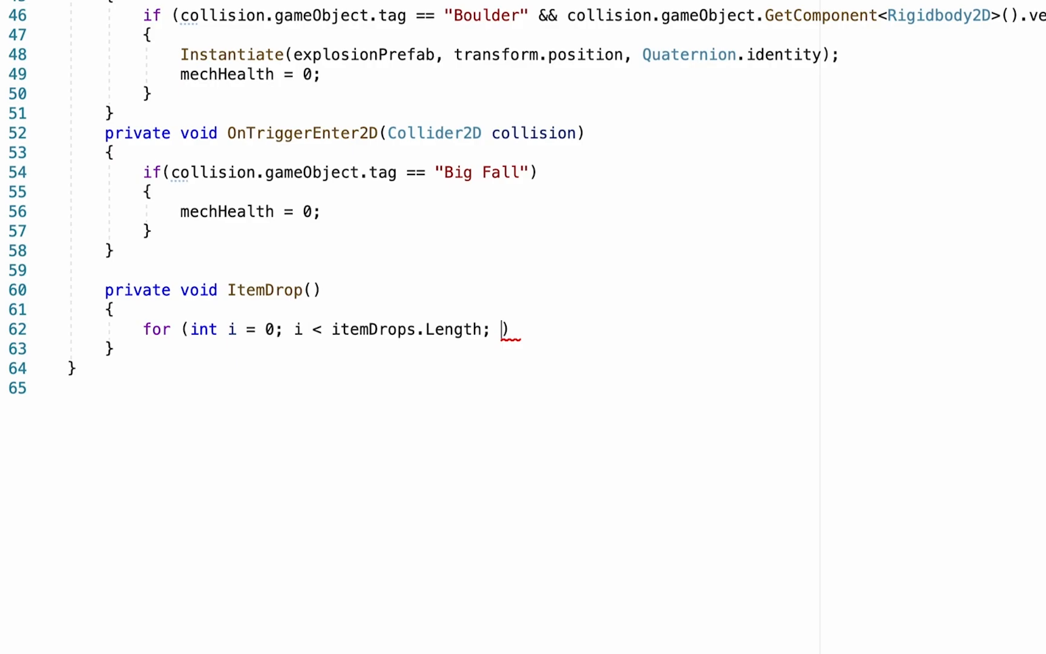
type("+")
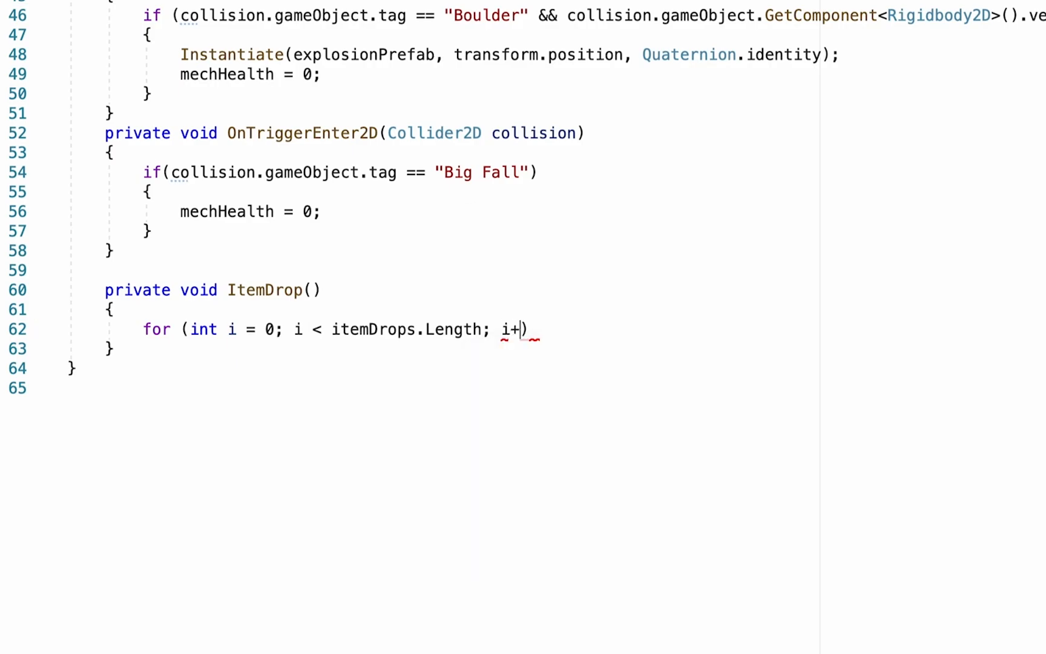
type("+")
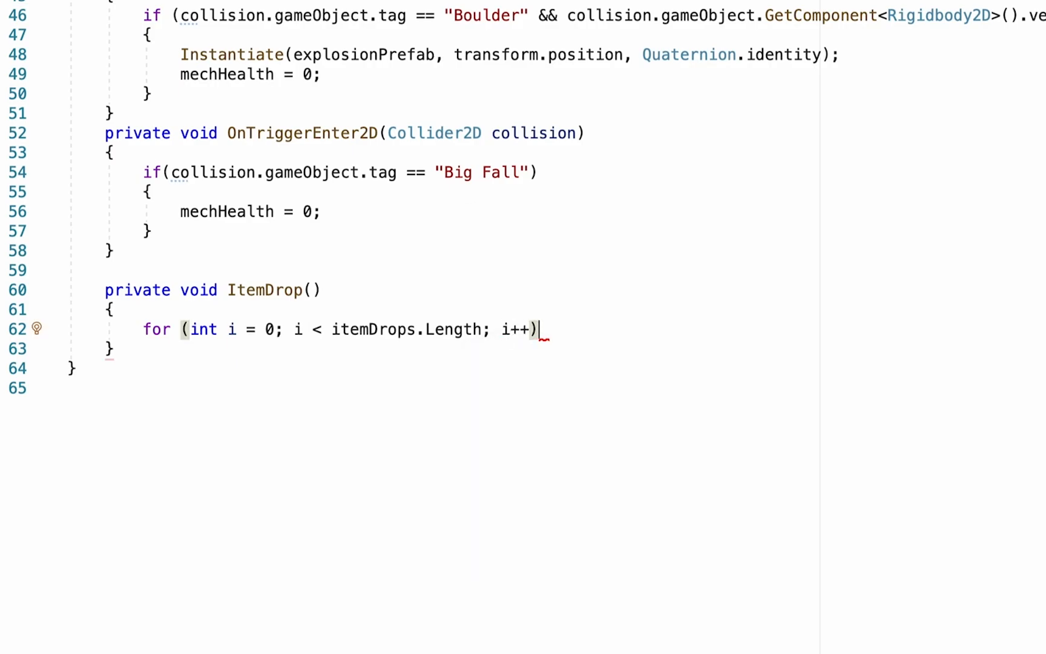
mouse_move(224, 328)
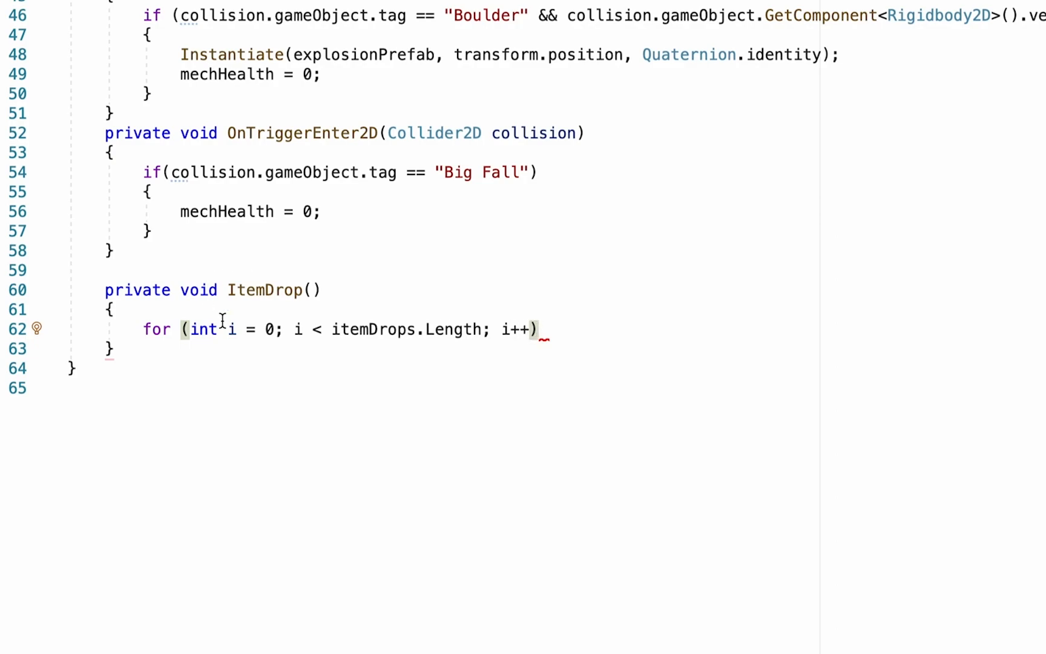
mouse_move(280, 329)
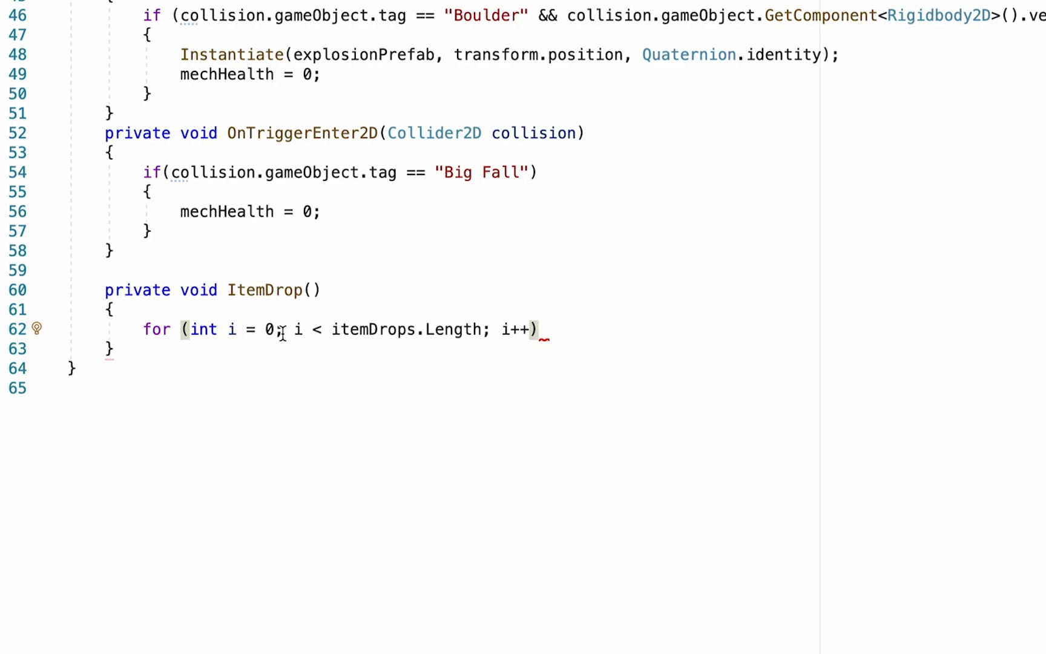
mouse_move(247, 335)
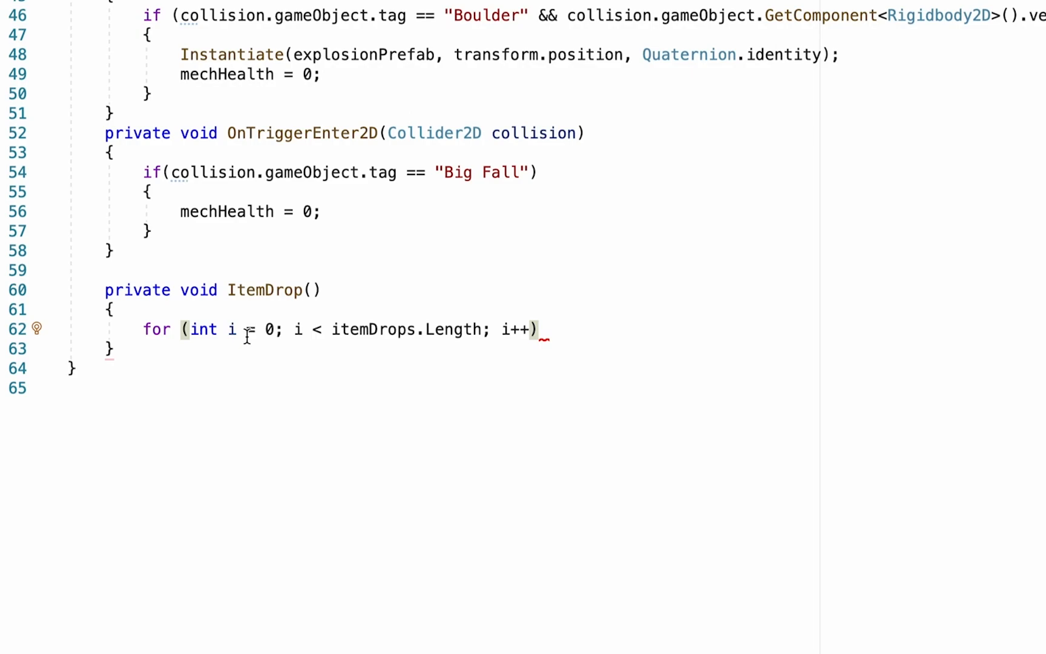
mouse_move(570, 313)
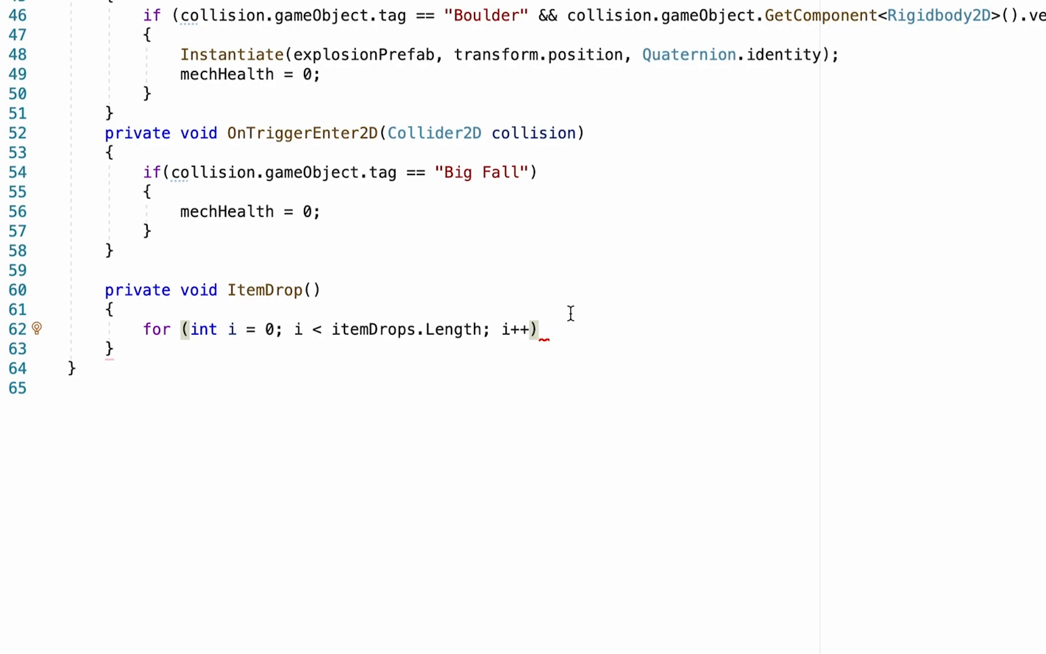
mouse_move(380, 320)
type("{")
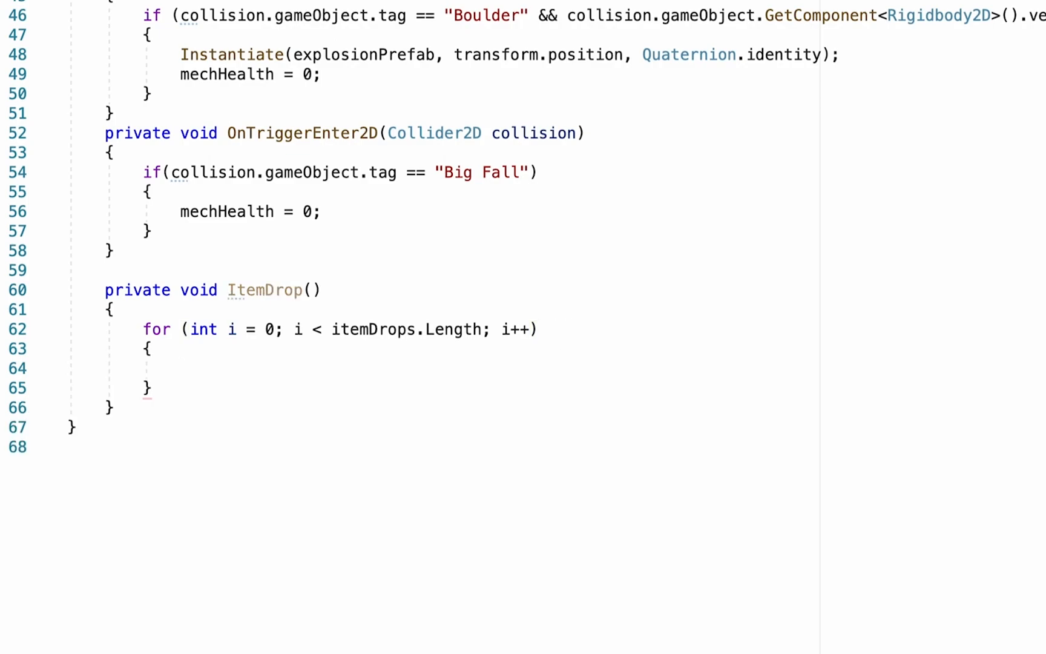
- Begin the loop body with Instantiate(itemDrops[i], as the first argument
type("Instantiate")
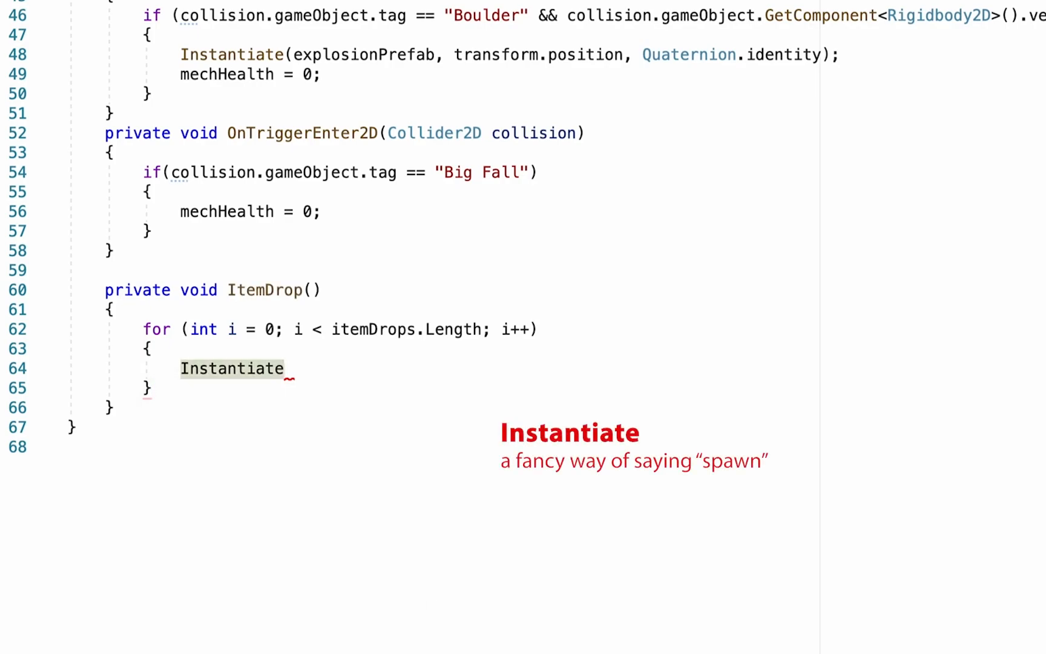
type("(")
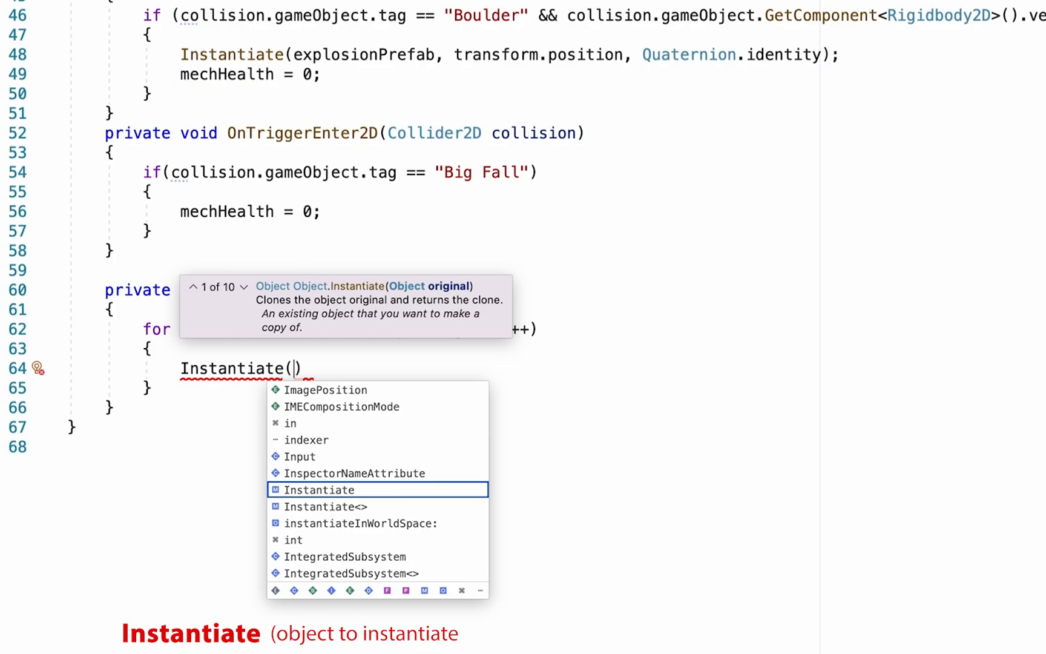
type("itemDrops[i")
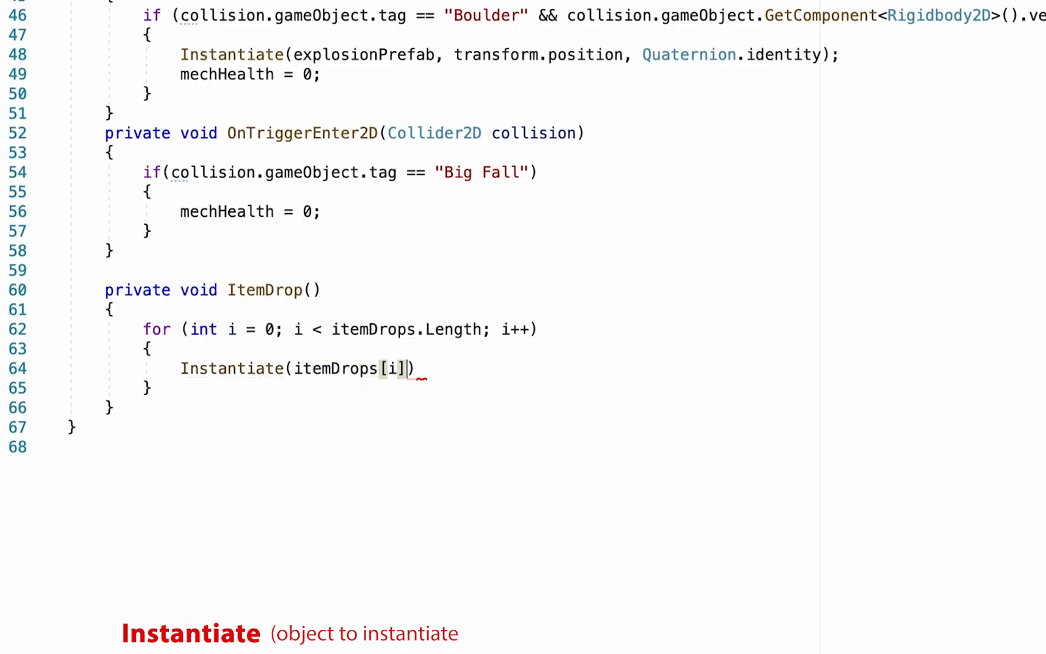
mouse_move(395, 368)
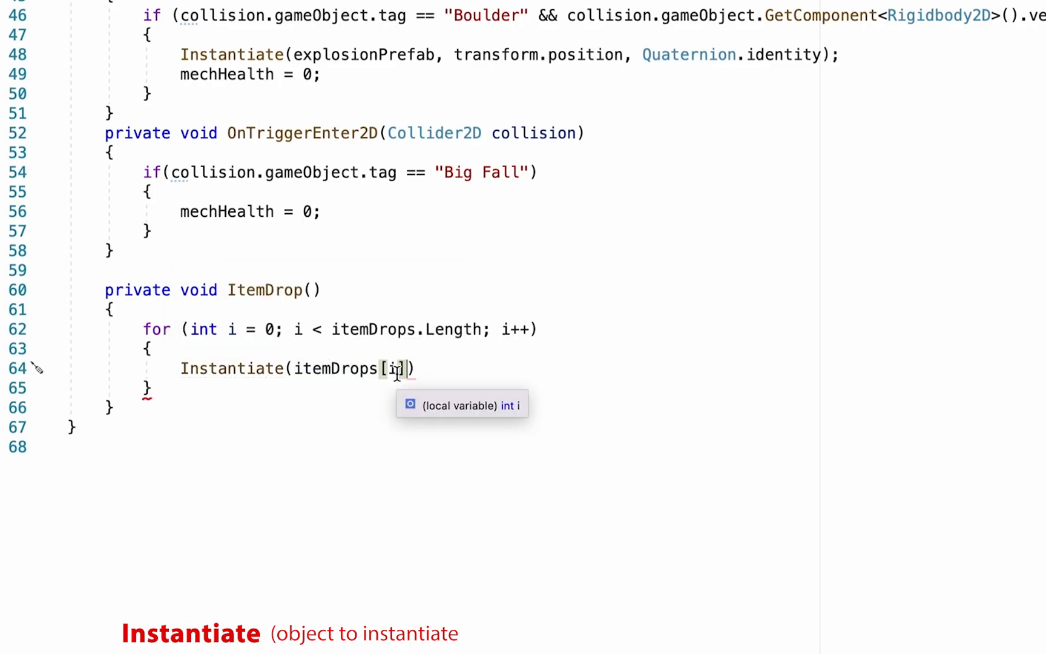
mouse_move(300, 313)
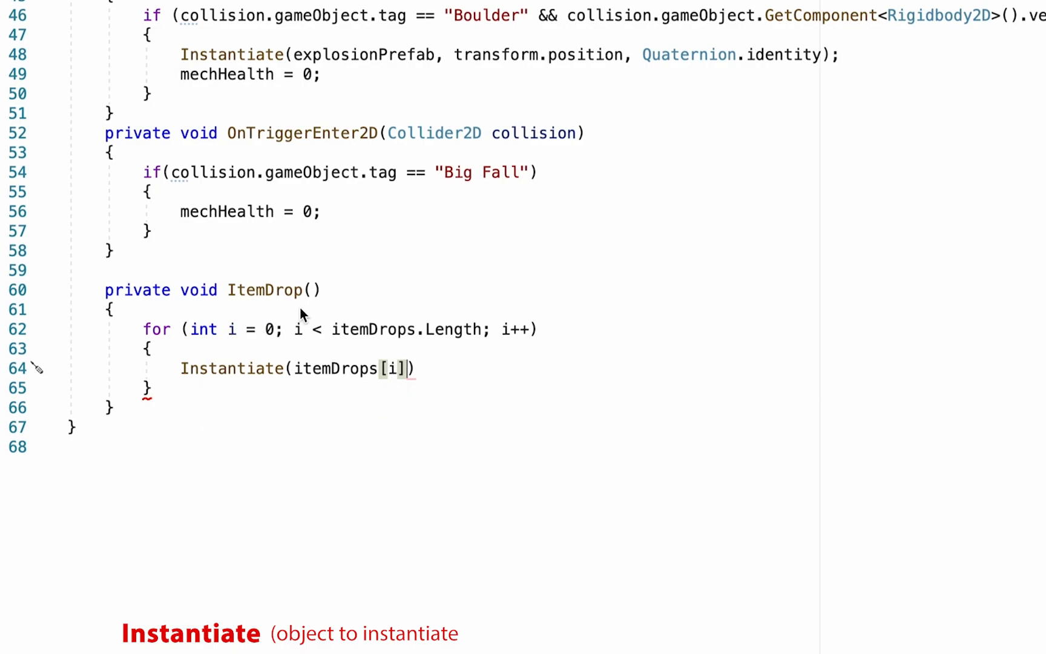
mouse_move(389, 488)
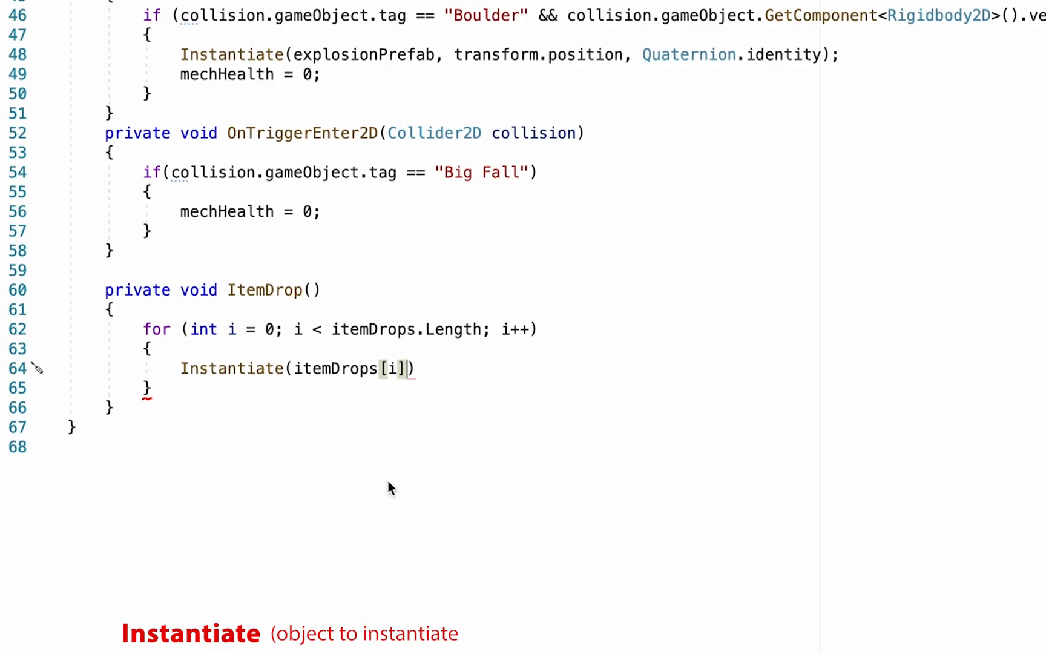
type(",")
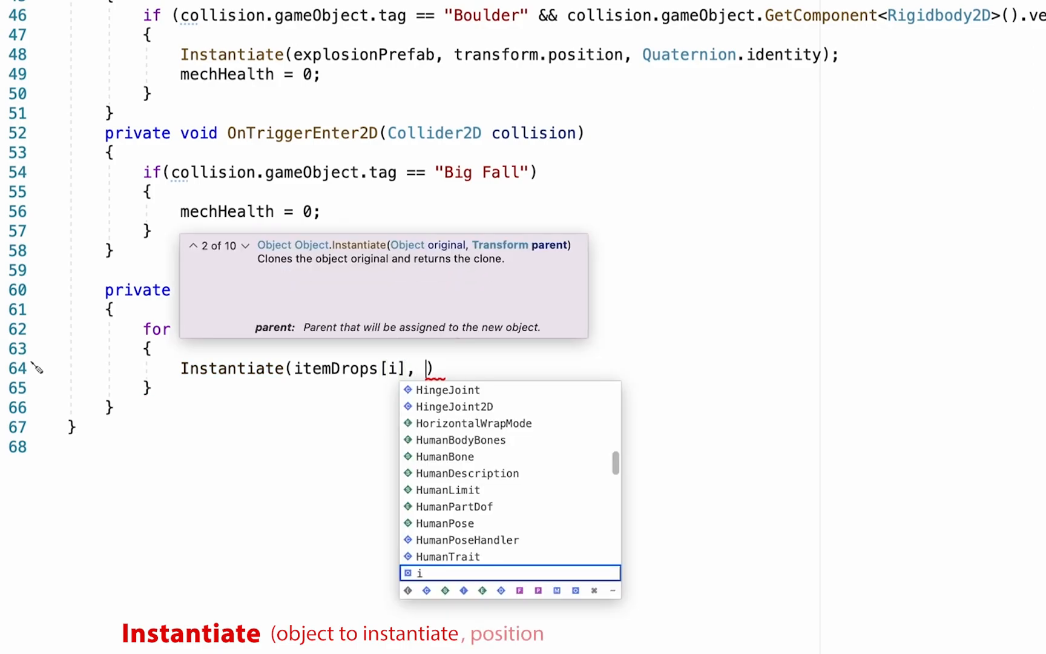
mouse_move(789, 513)
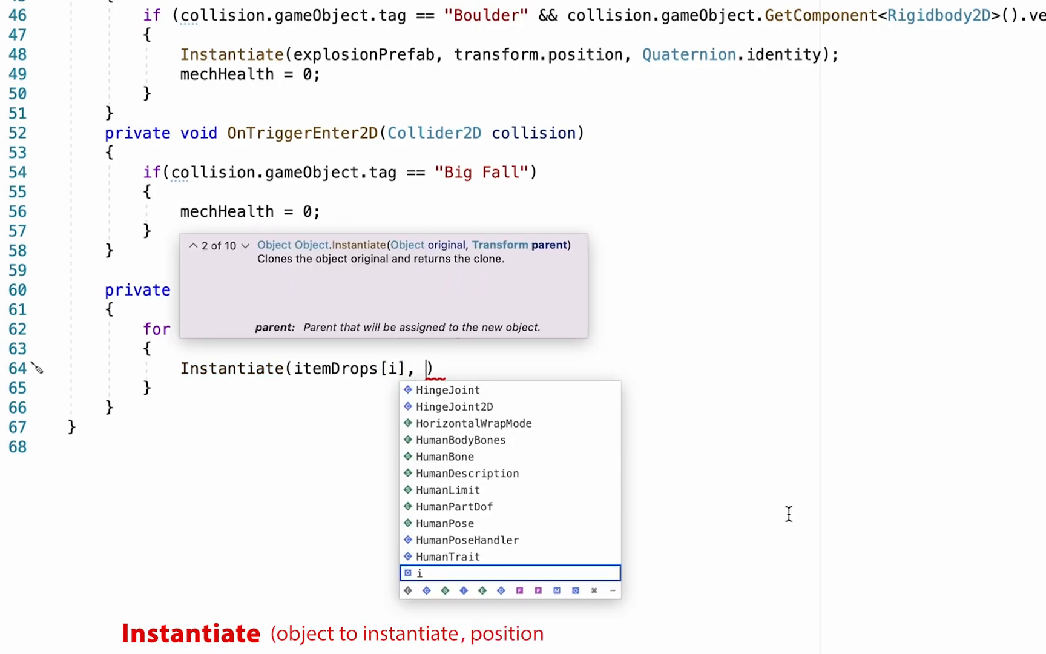
key("Escape")
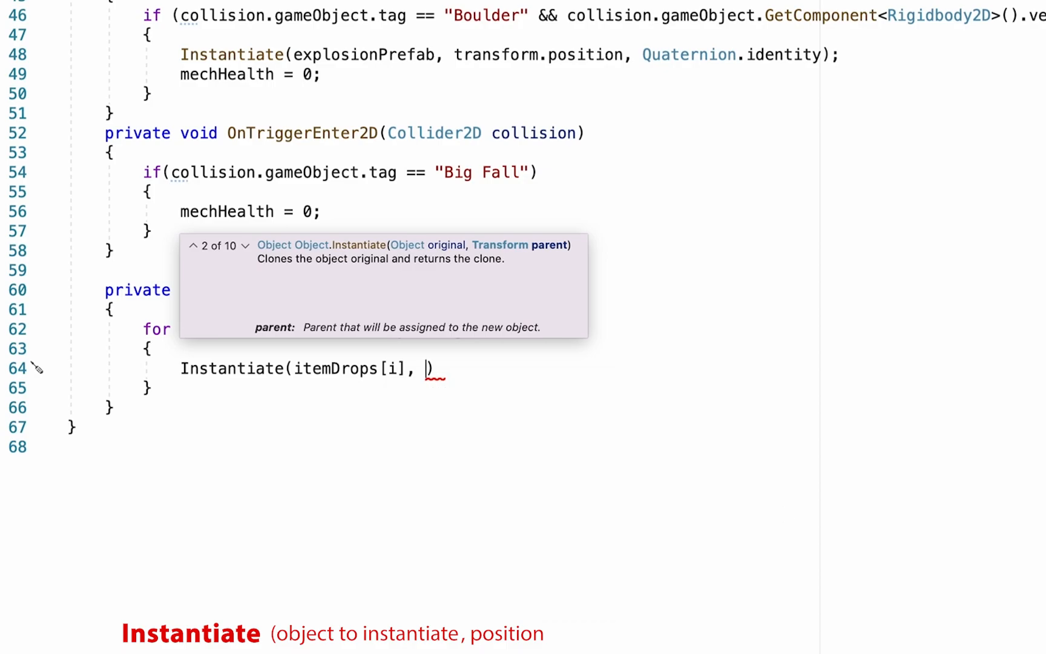
- Complete the call with transform.position and Quaternion.identity, ending with a semicolon
type("tr")
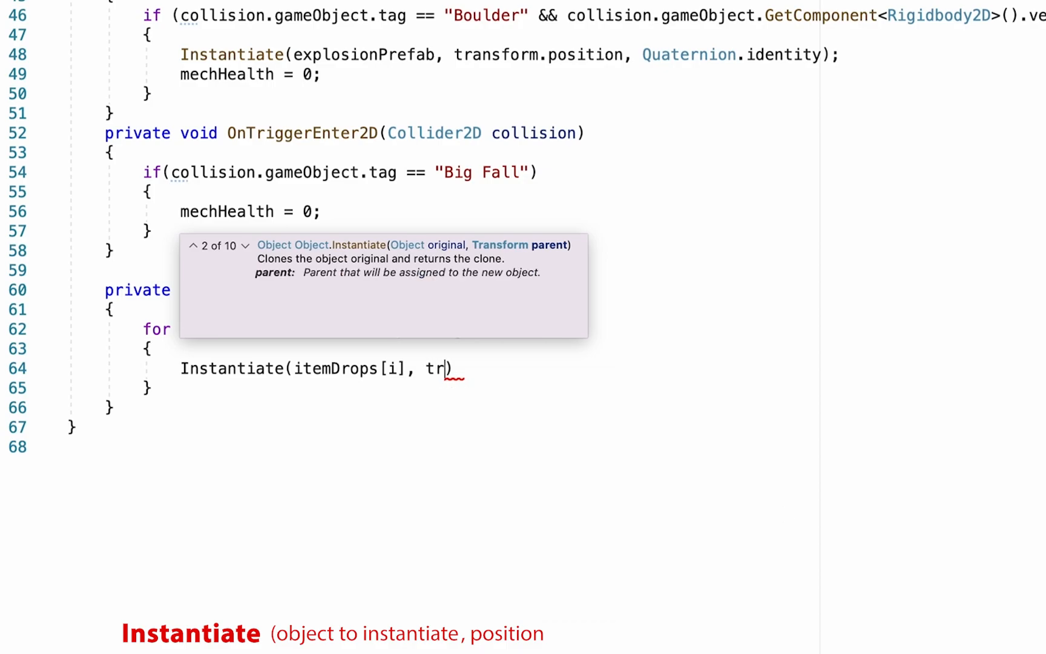
type("ansform.position,")
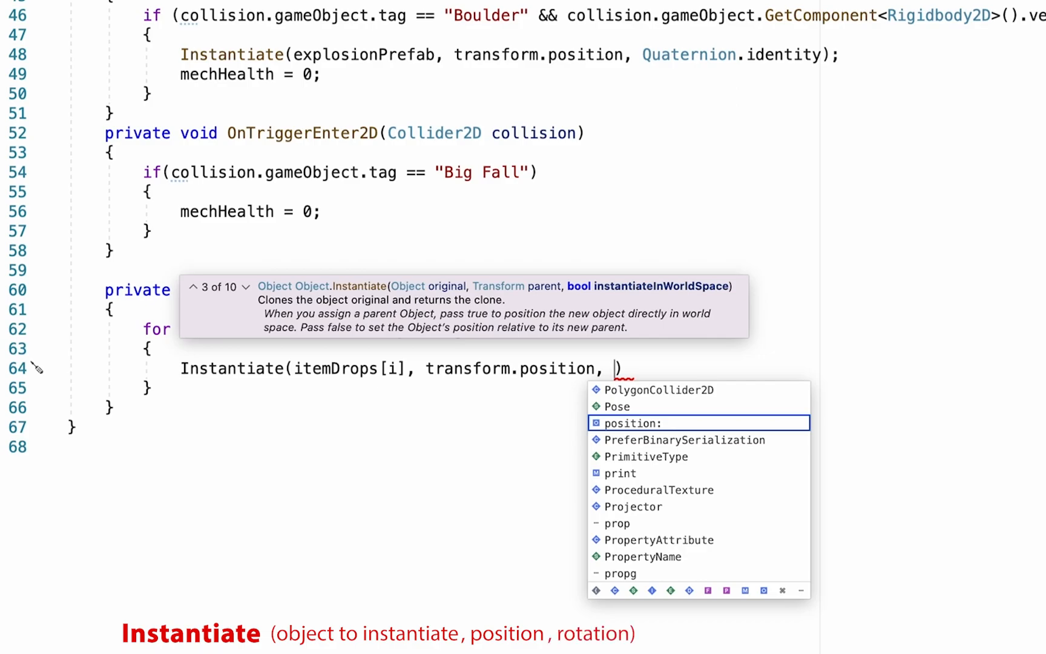
type("Quaternion")
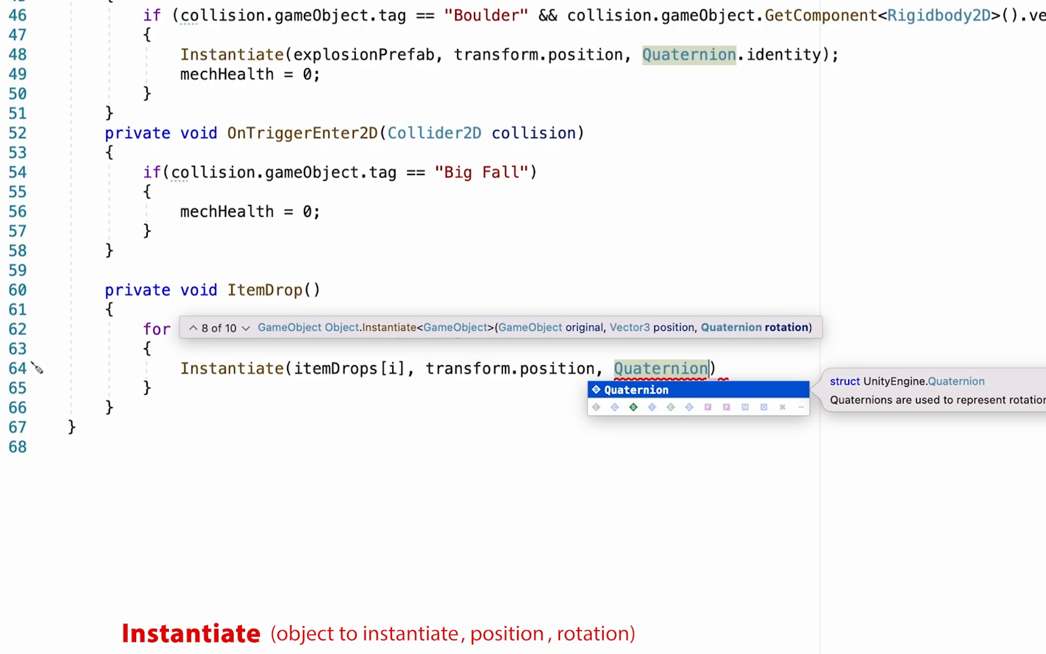
type(".identity")
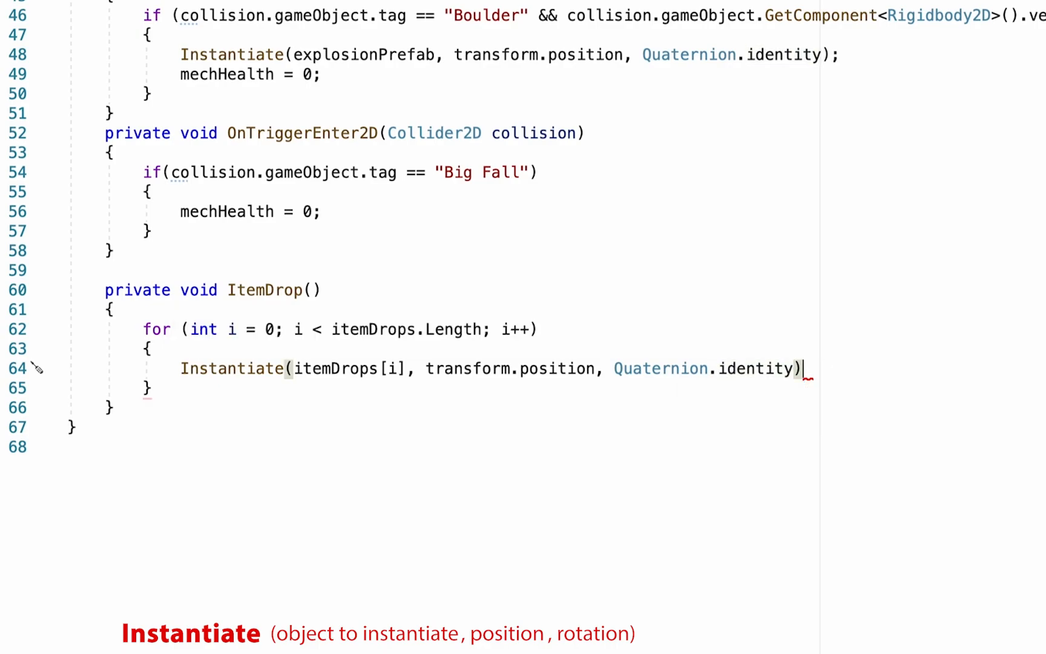
type(";")
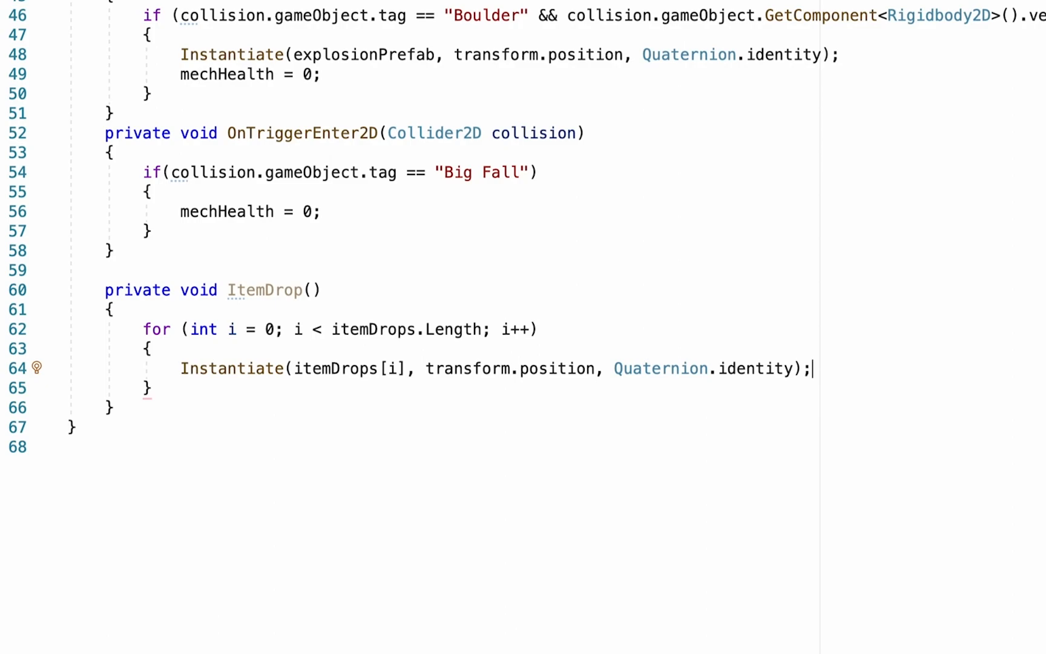
mouse_move(517, 368)
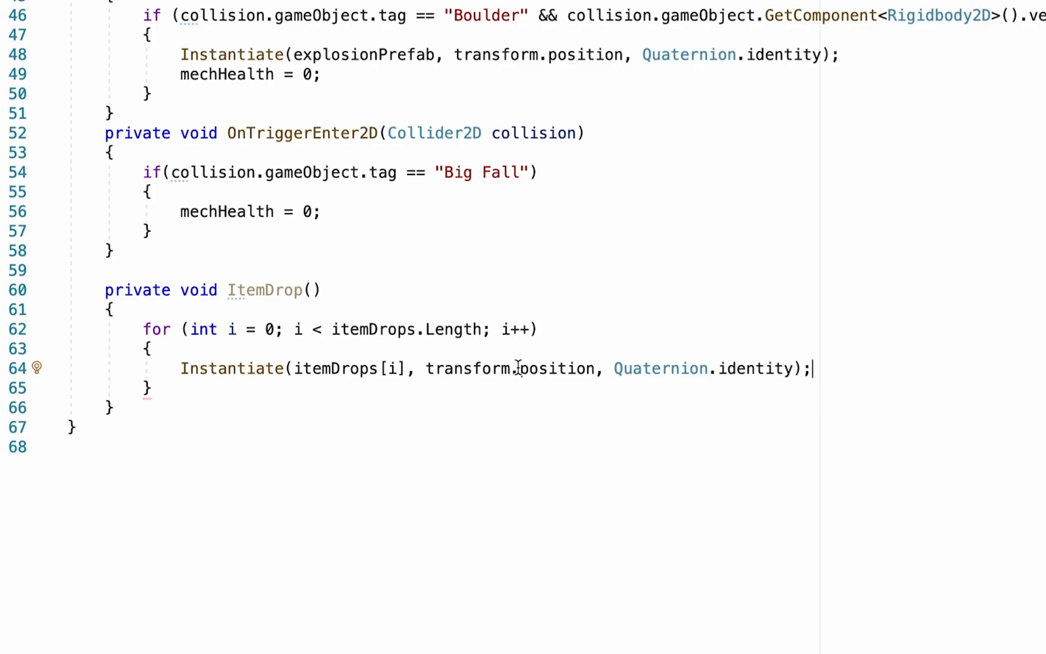
mouse_move(589, 475)
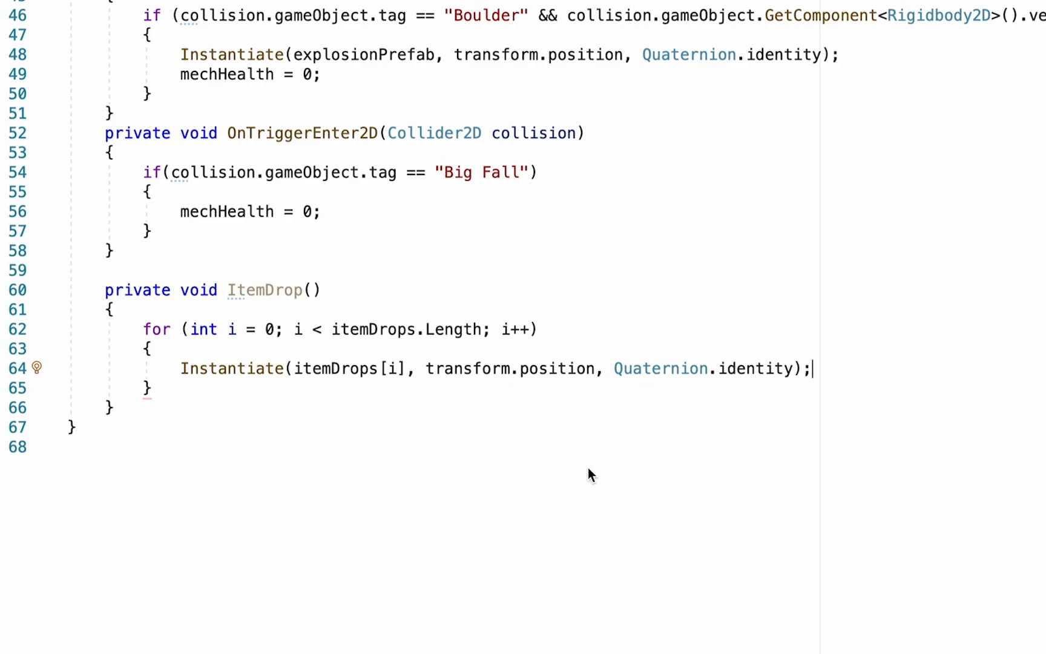
mouse_move(601, 374)
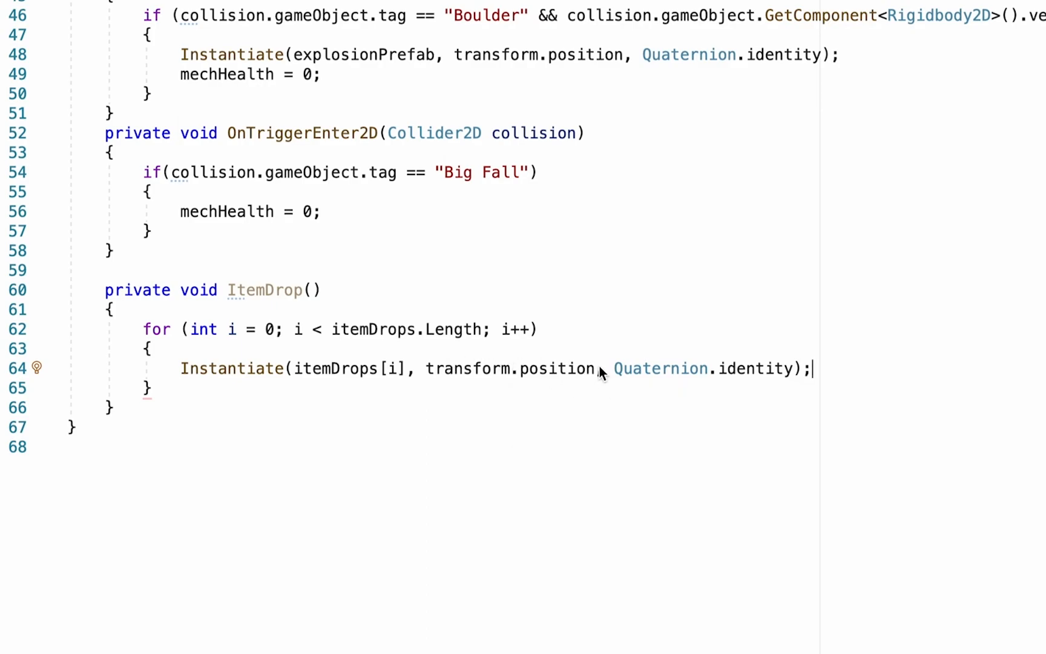
- Offset the spawn position by + new Vector2(0, 1) after transform.position
type("+")
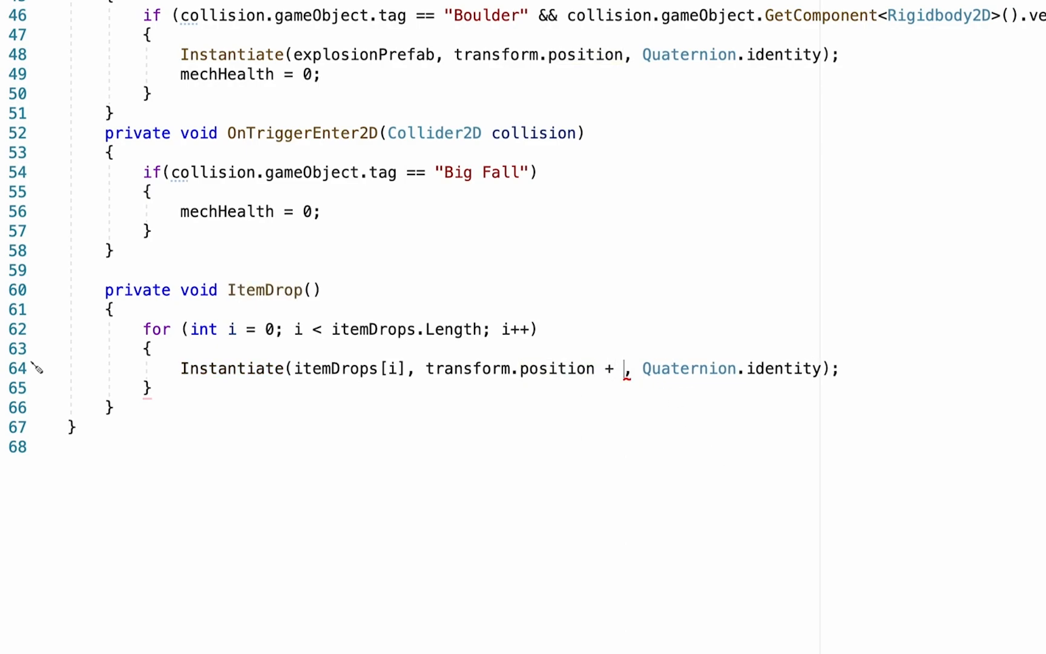
type("new V")
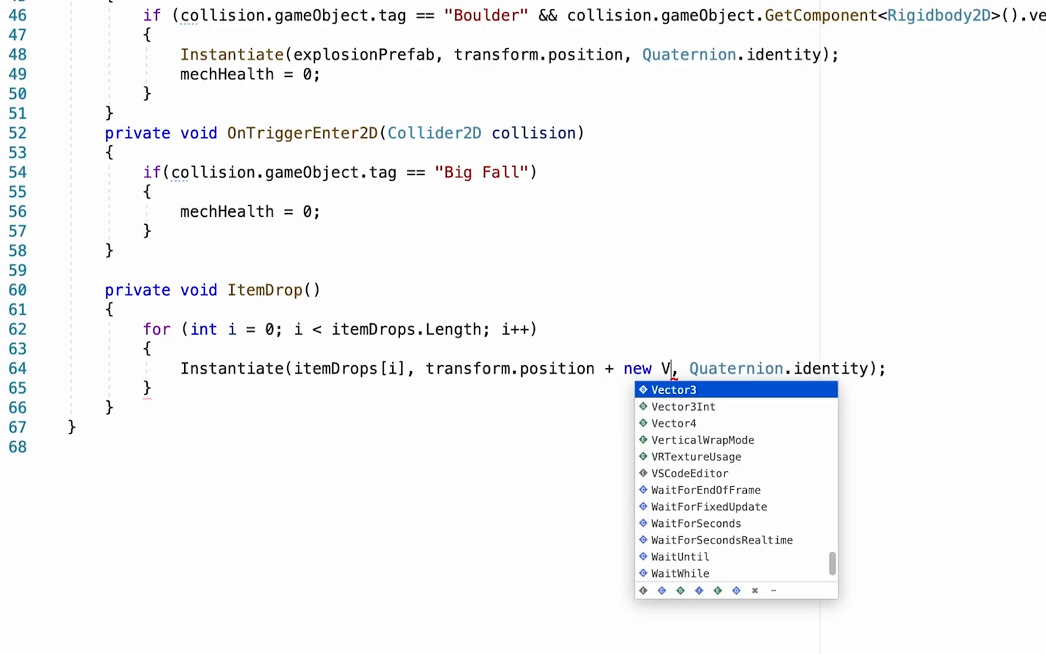
type("ector2(")
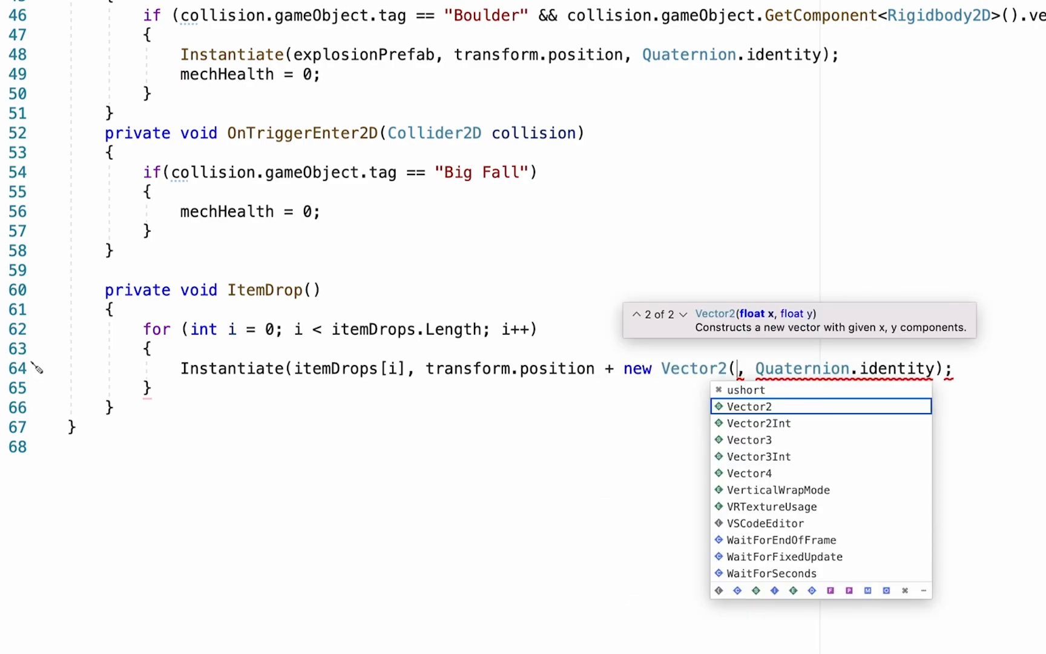
type("0")
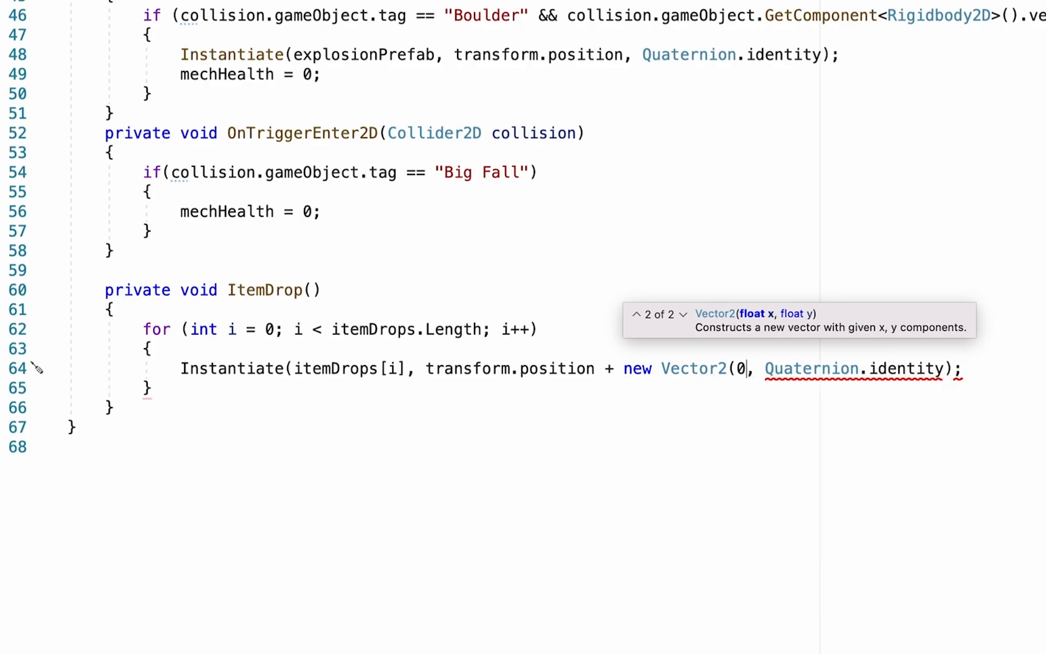
type(",")
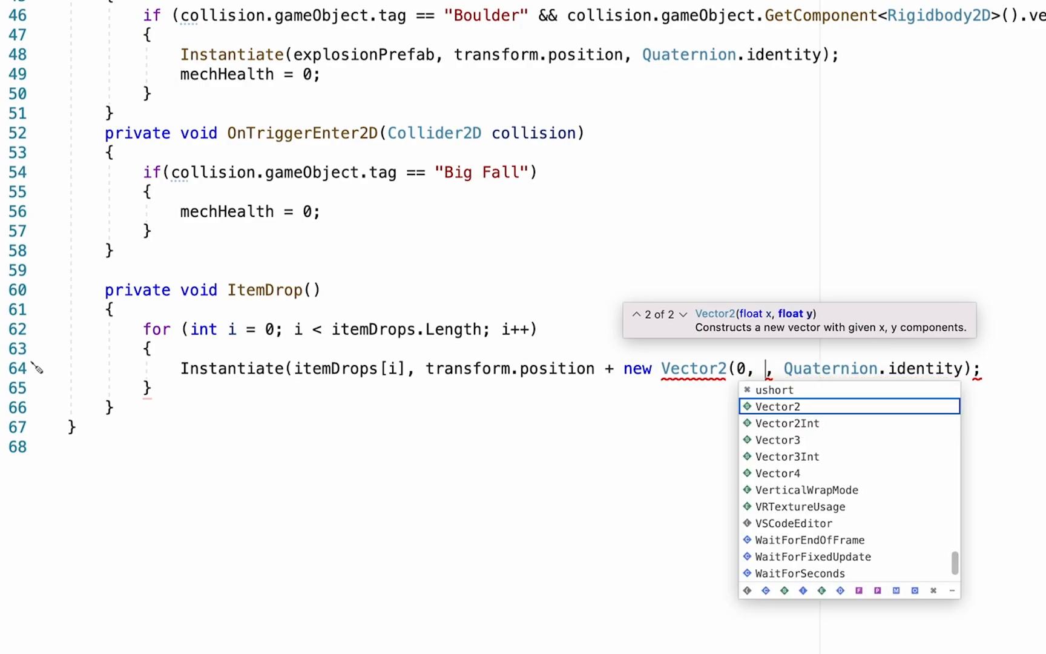
type("1)")
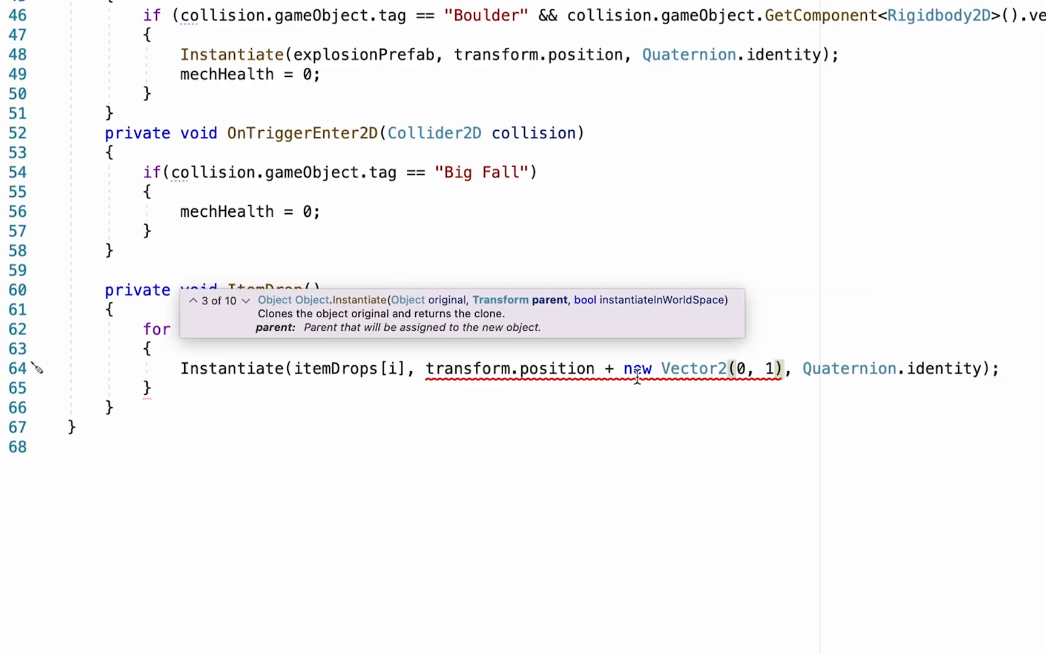
mouse_move(720, 368)
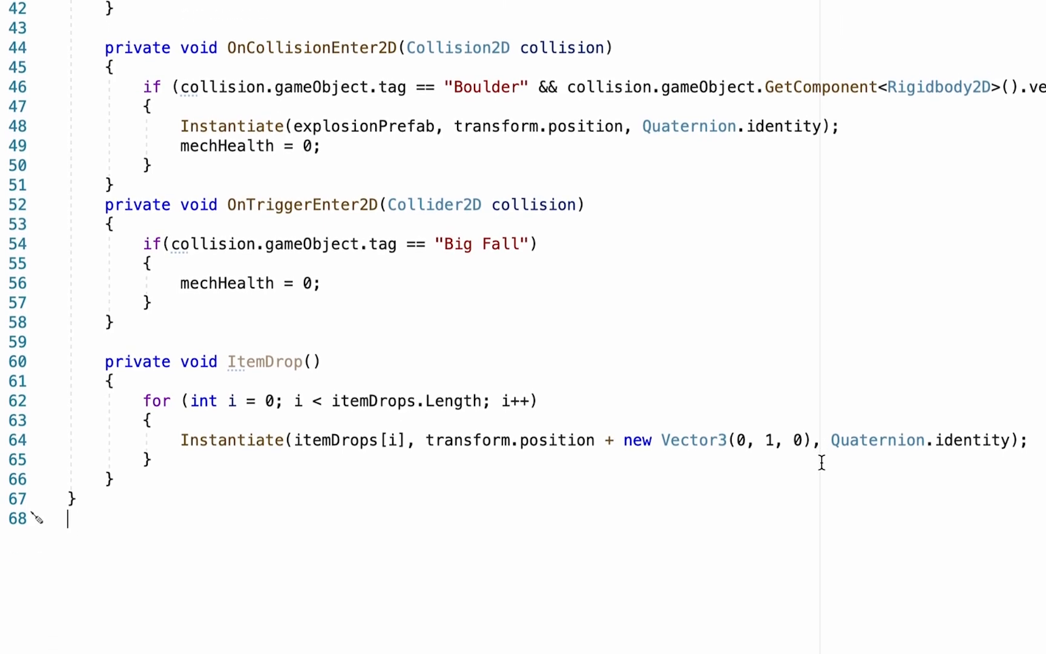
mouse_move(283, 410)
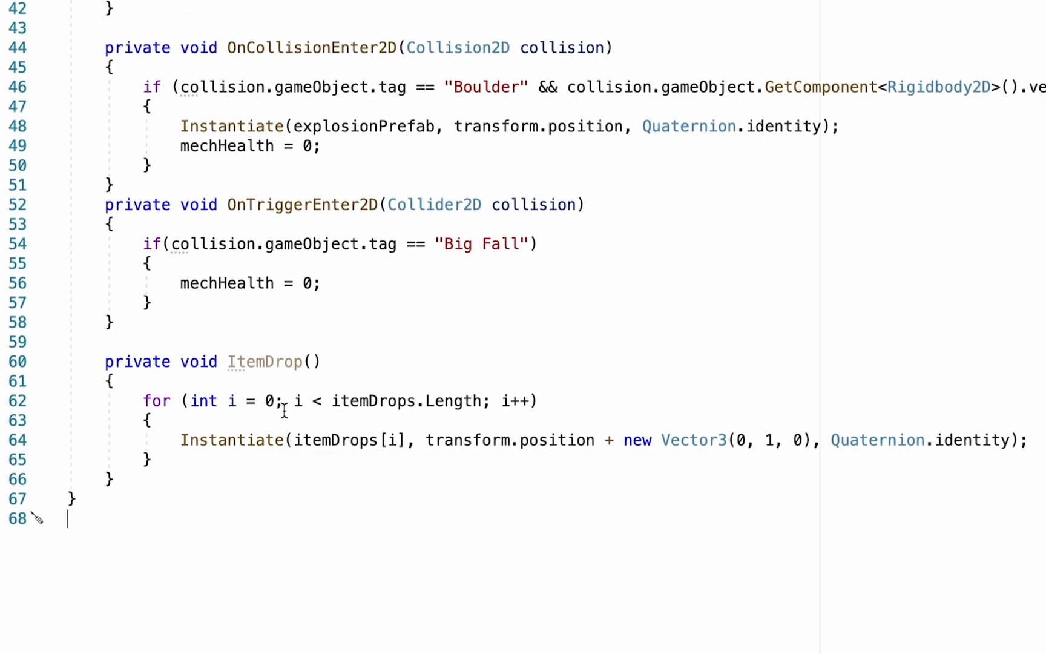
mouse_move(563, 564)
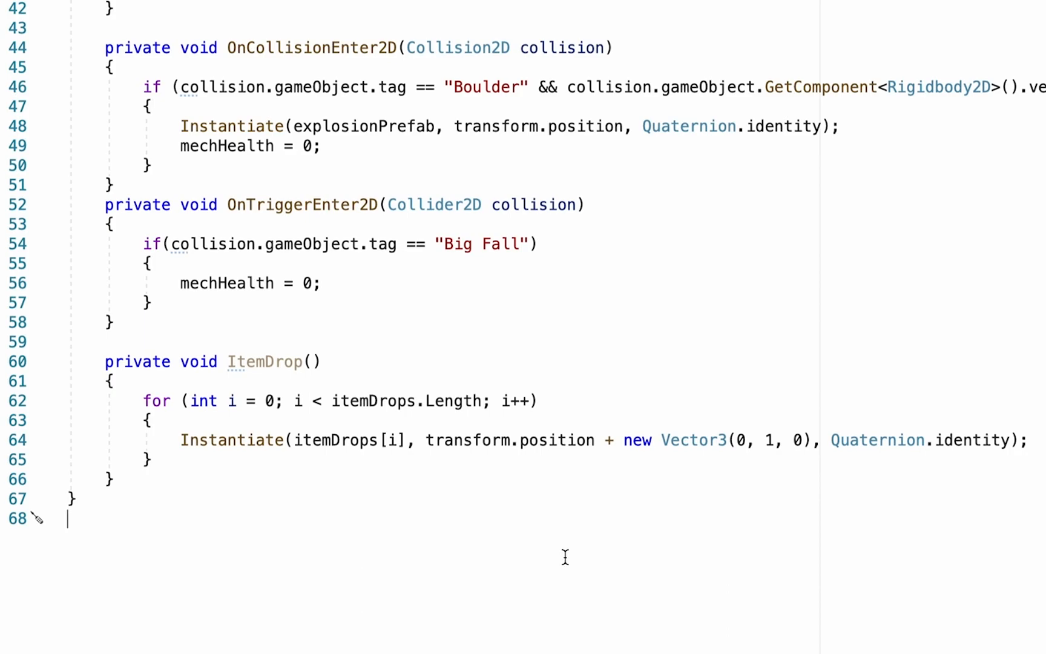
- Insert ItemDrop(); in Update's death block right after animRunning = true;
scroll("up", 3)
type("animRunning = true;")
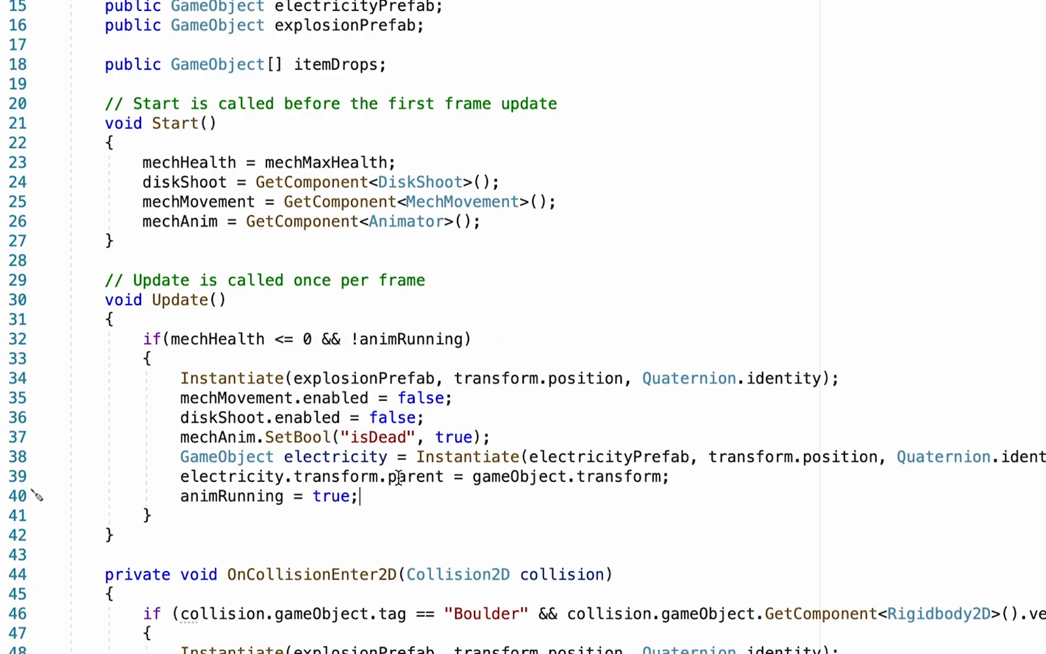
key("Return")
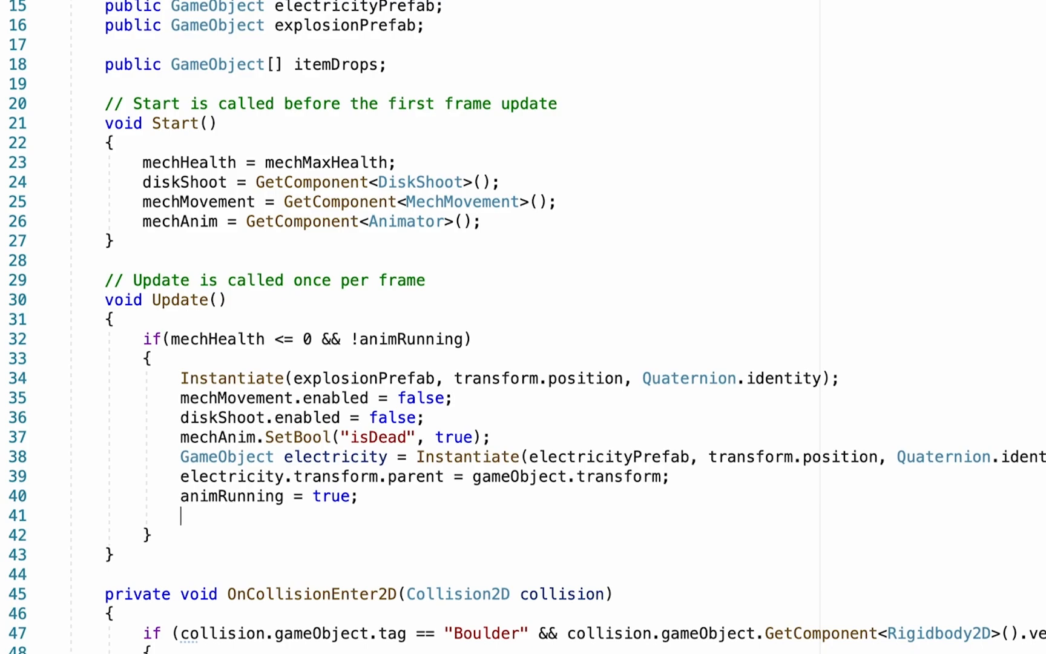
type("ItemDrop(")
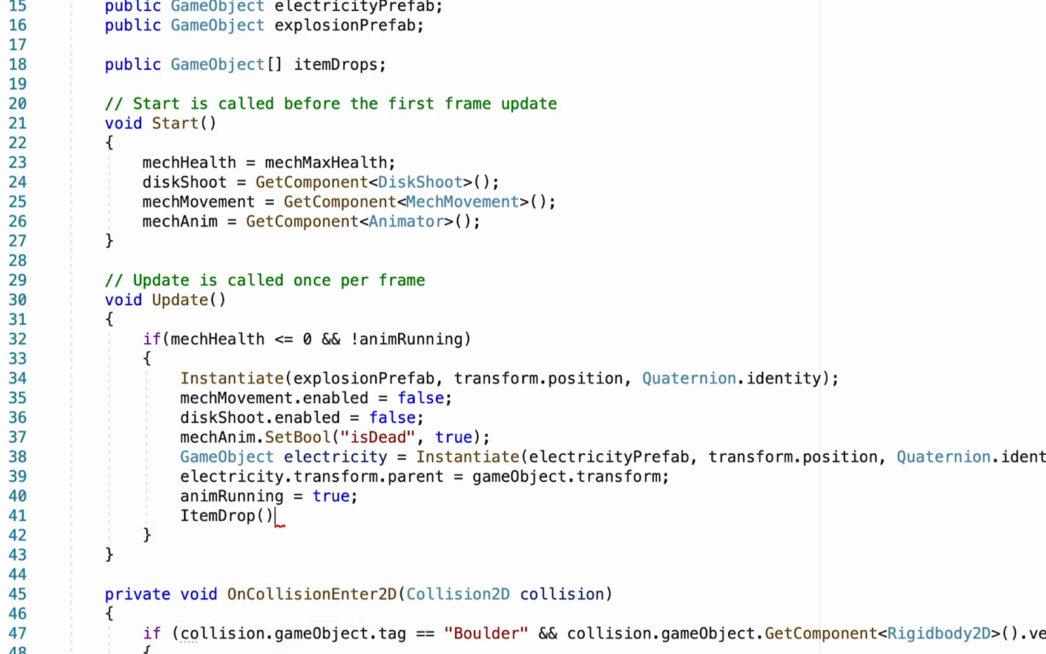
type(";")
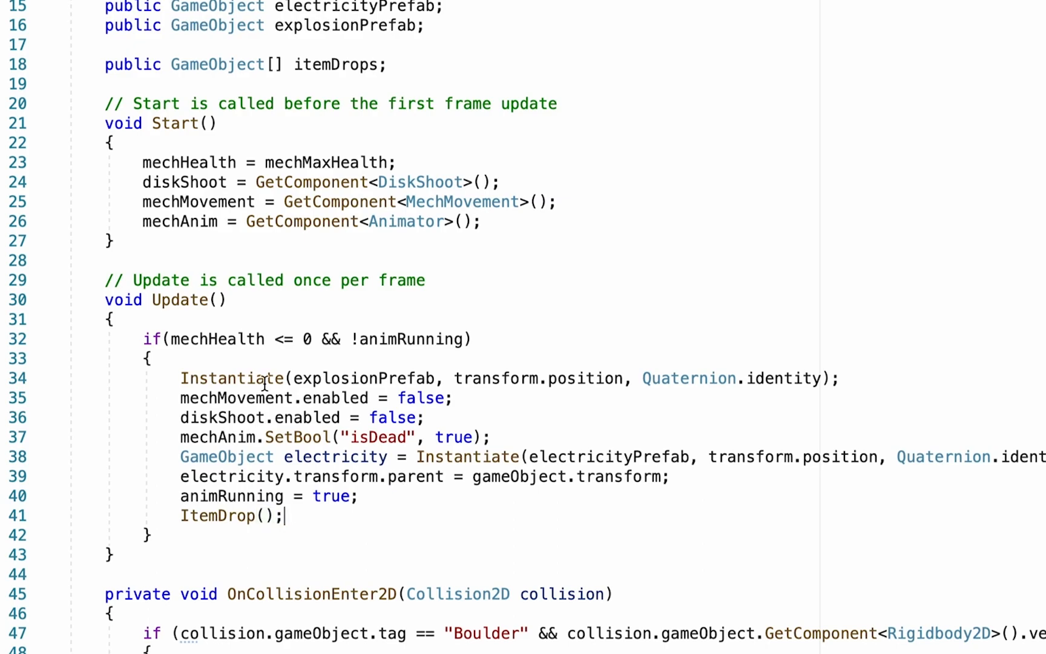
mouse_move(323, 457)
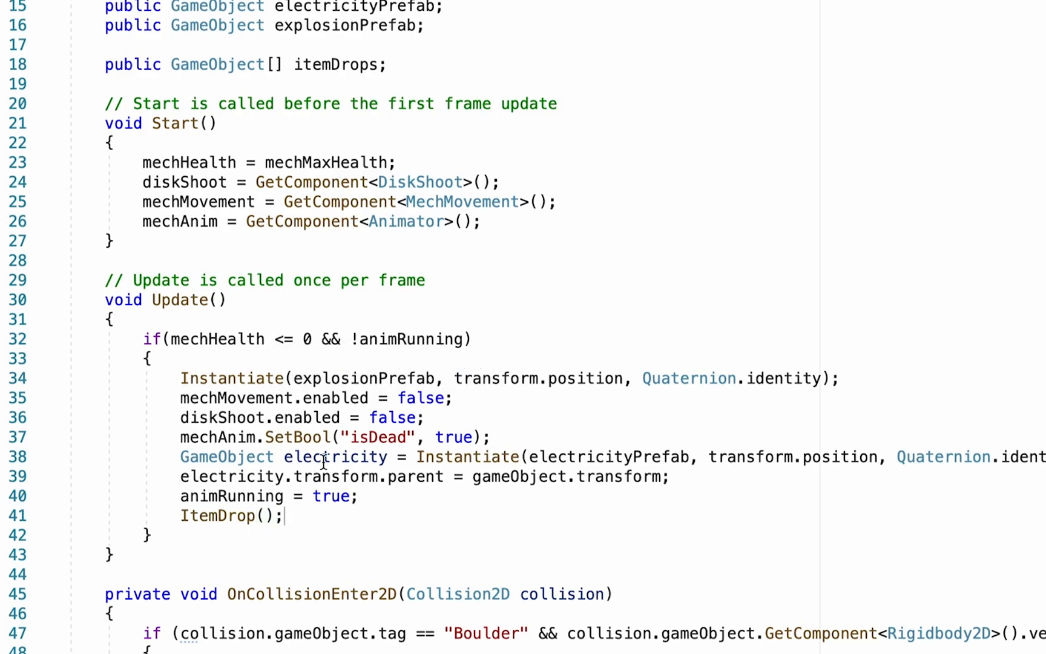
mouse_move(230, 515)
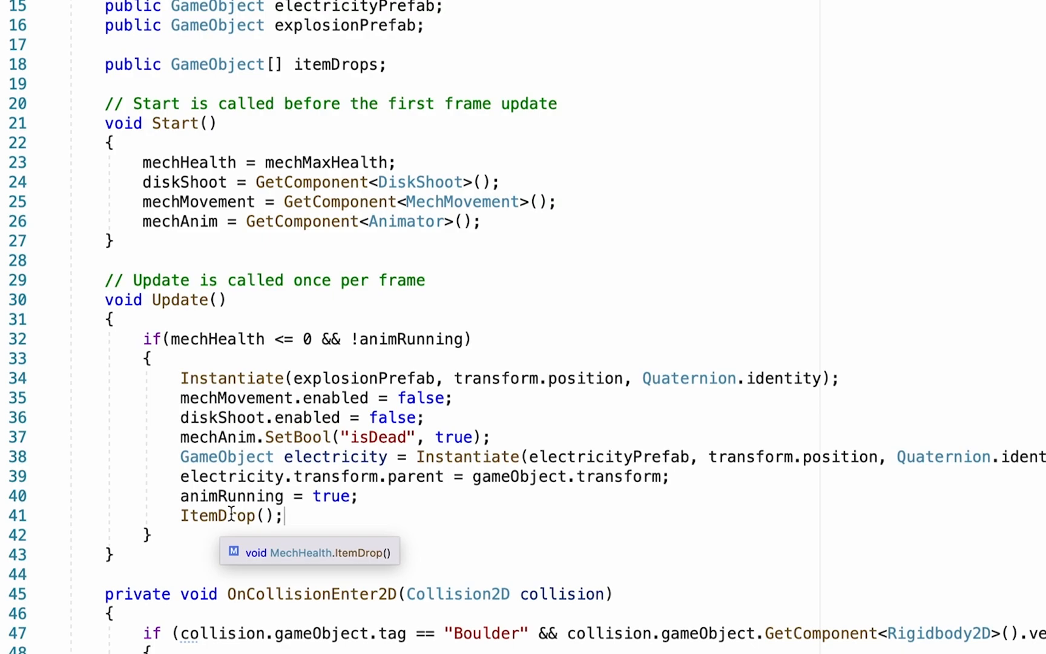
scroll("down", 3)
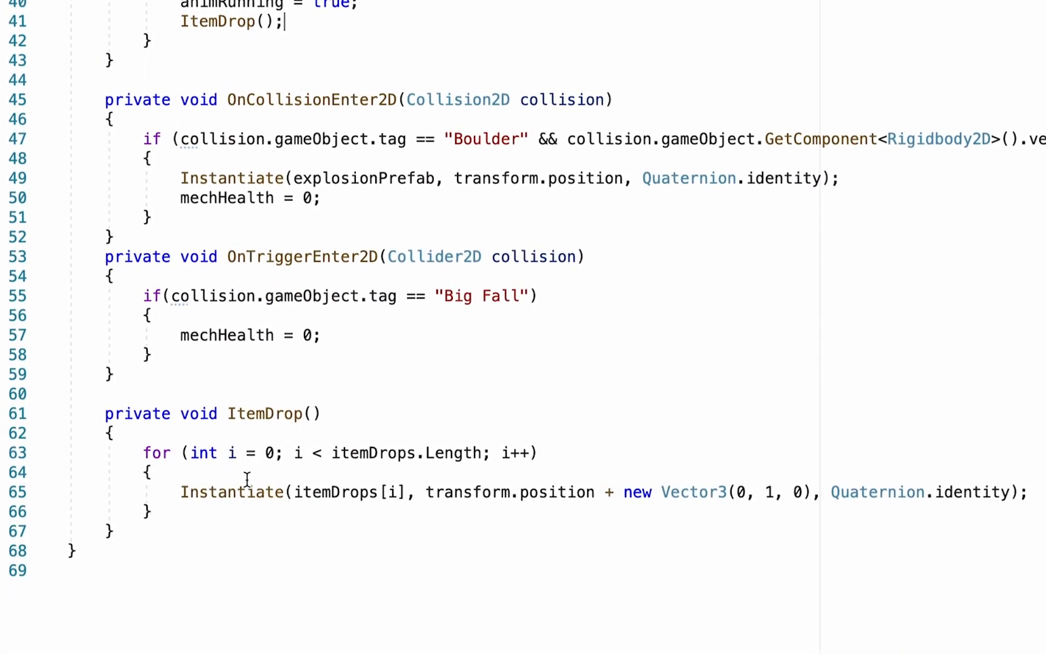
mouse_move(464, 599)
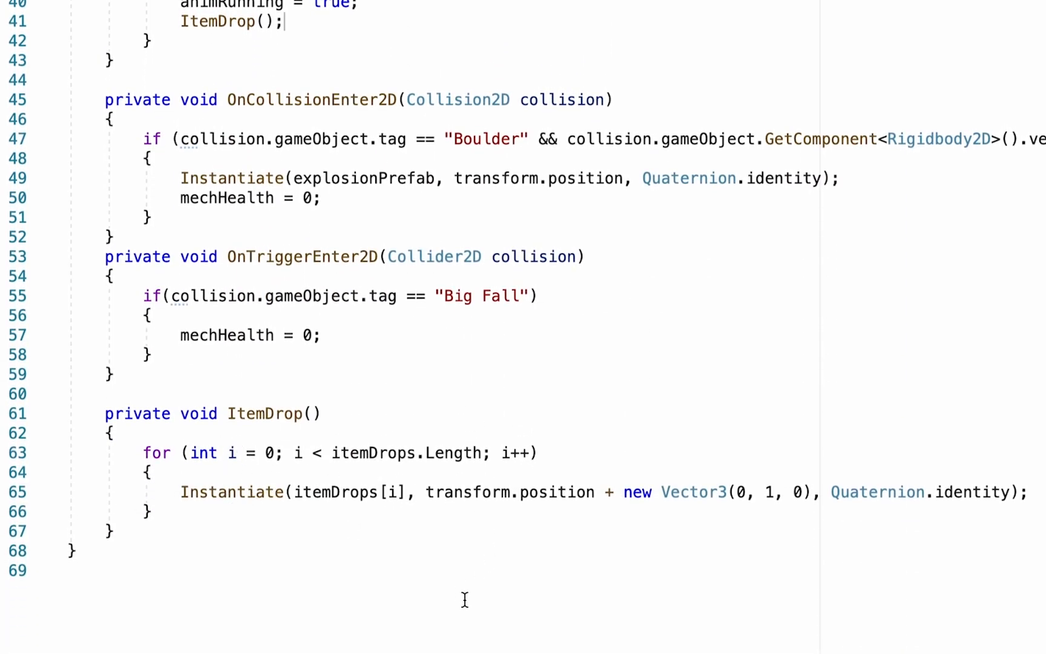